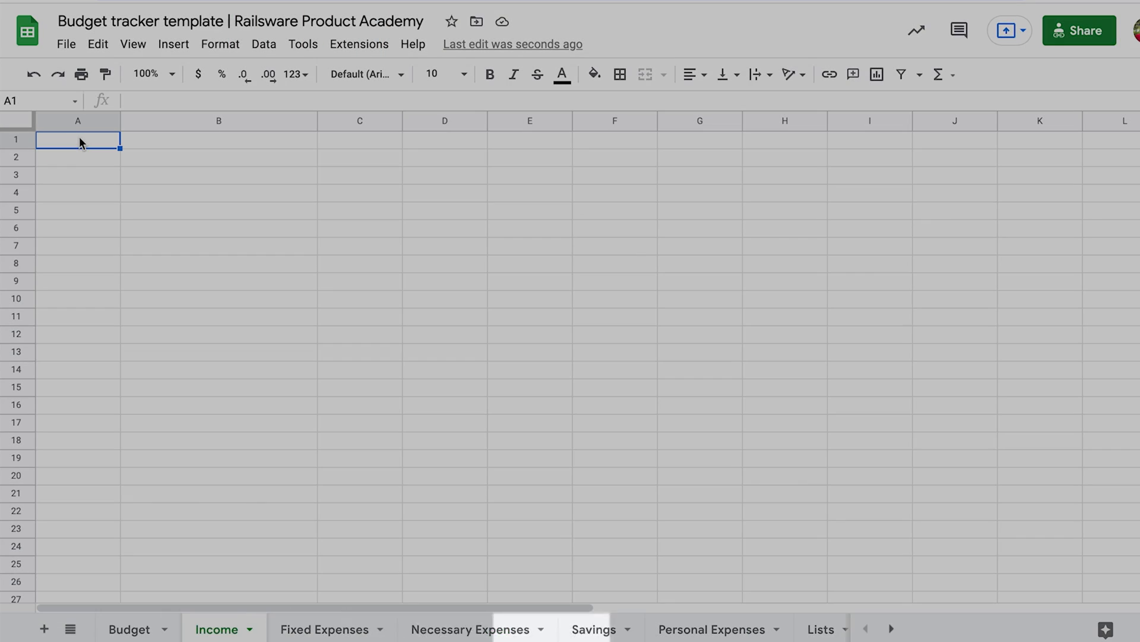
Enter the Income sheet headers Date, Description, Category and Amount, $ in row 1
{"action": "type", "text": "Date"}
{"action": "left_click", "coordinate": [219, 140]}
{"action": "type", "text": "Description"}
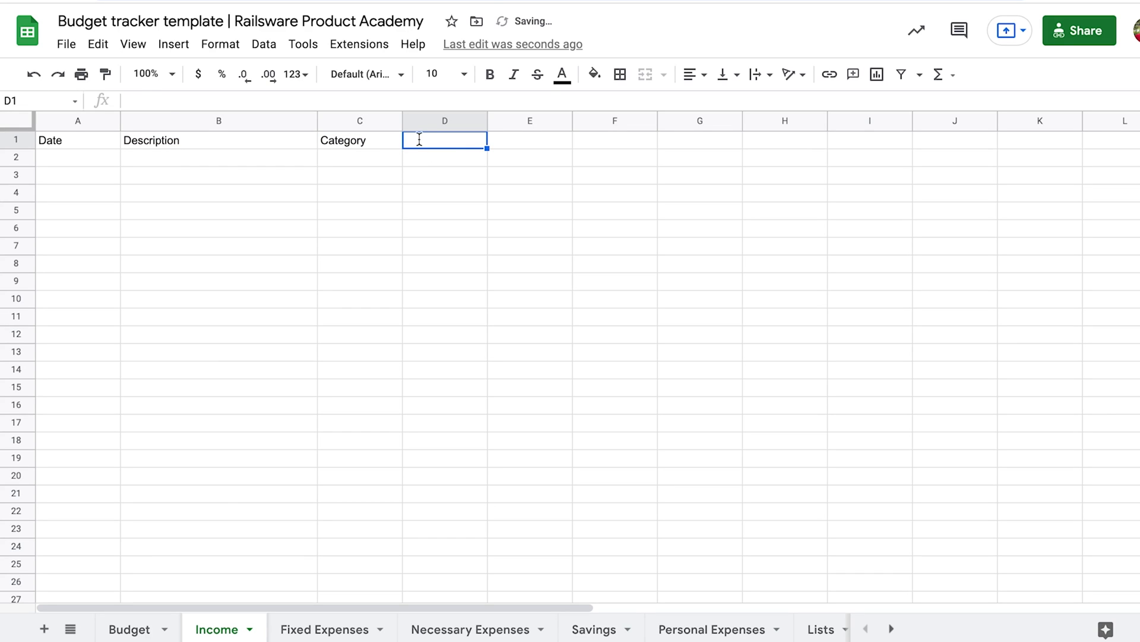
{"action": "type", "text": "Amount, $"}
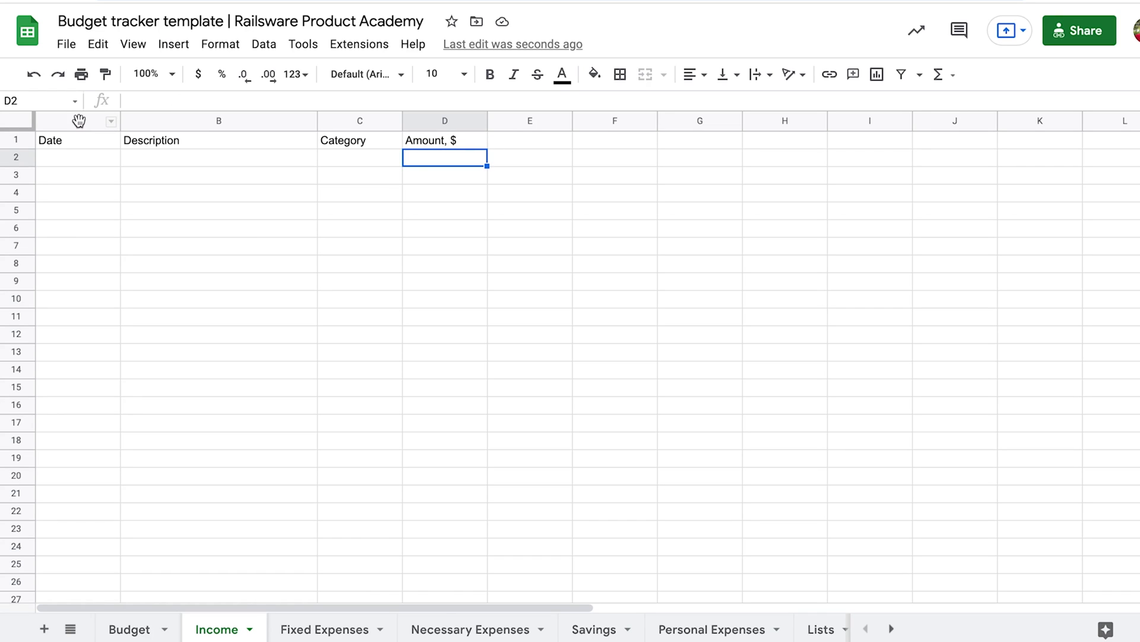
Select the Amount, $ column and try a test amount in D2
{"action": "left_click", "coordinate": [77, 121]}
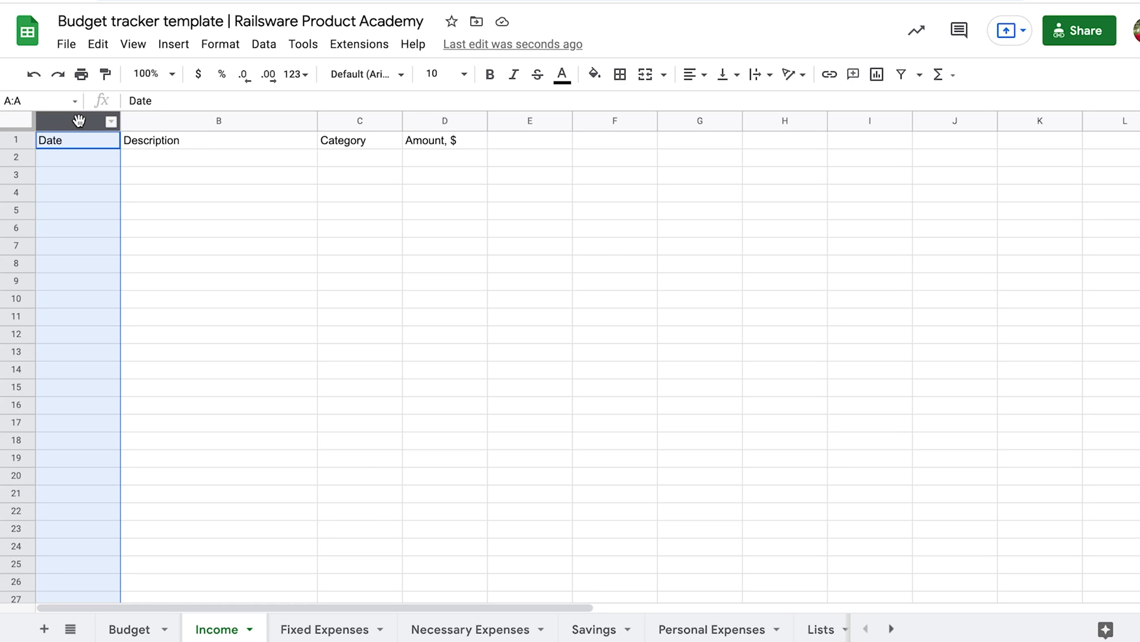
{"action": "left_click", "coordinate": [220, 43]}
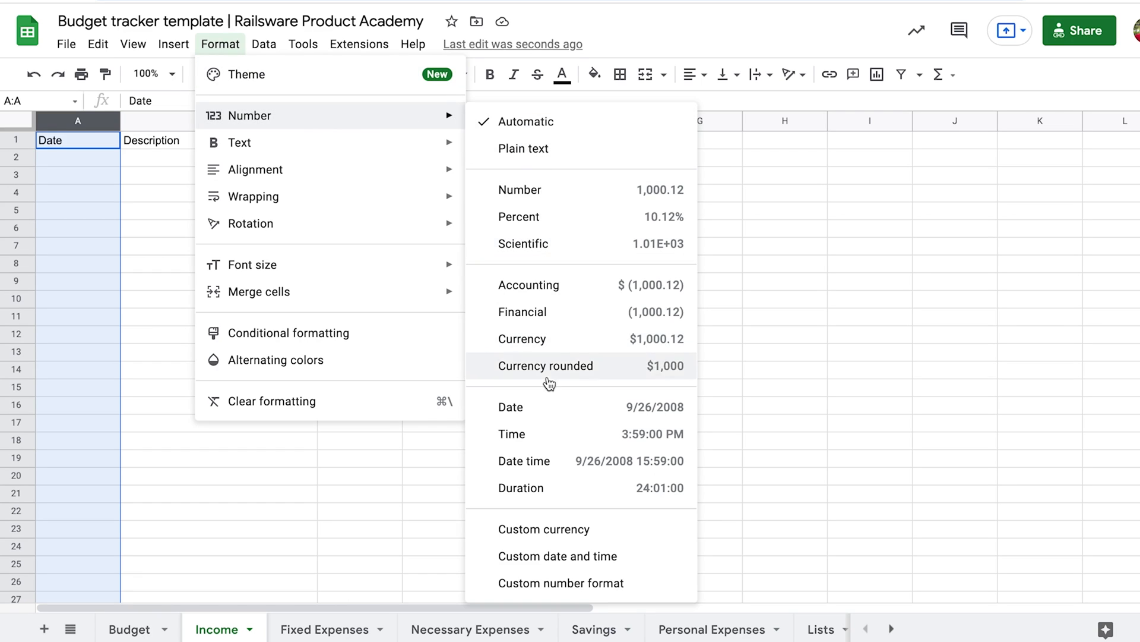
{"action": "left_click", "coordinate": [545, 365]}
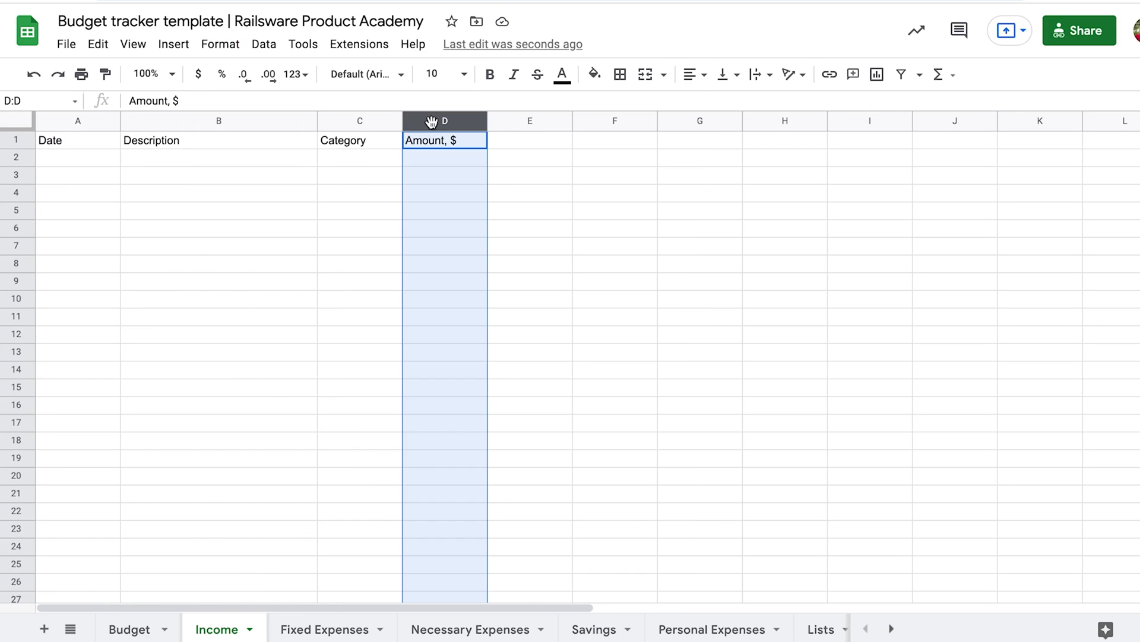
{"action": "left_click", "coordinate": [444, 157]}
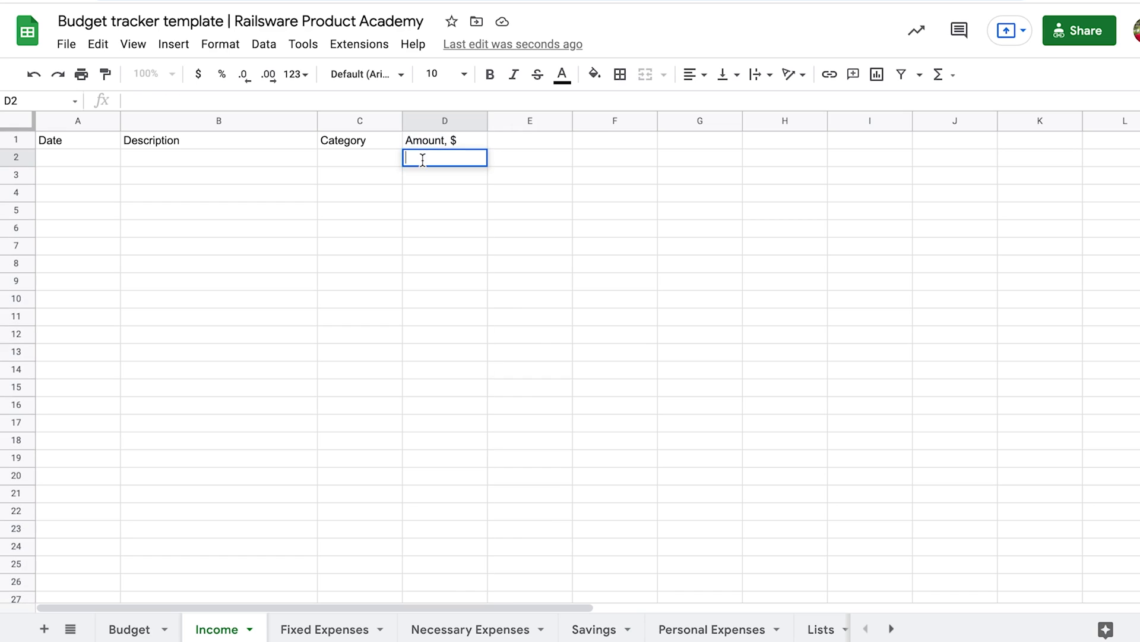
Format the whole Amount, $ column as dollar currency via Custom currencies
{"action": "left_click", "coordinate": [444, 120]}
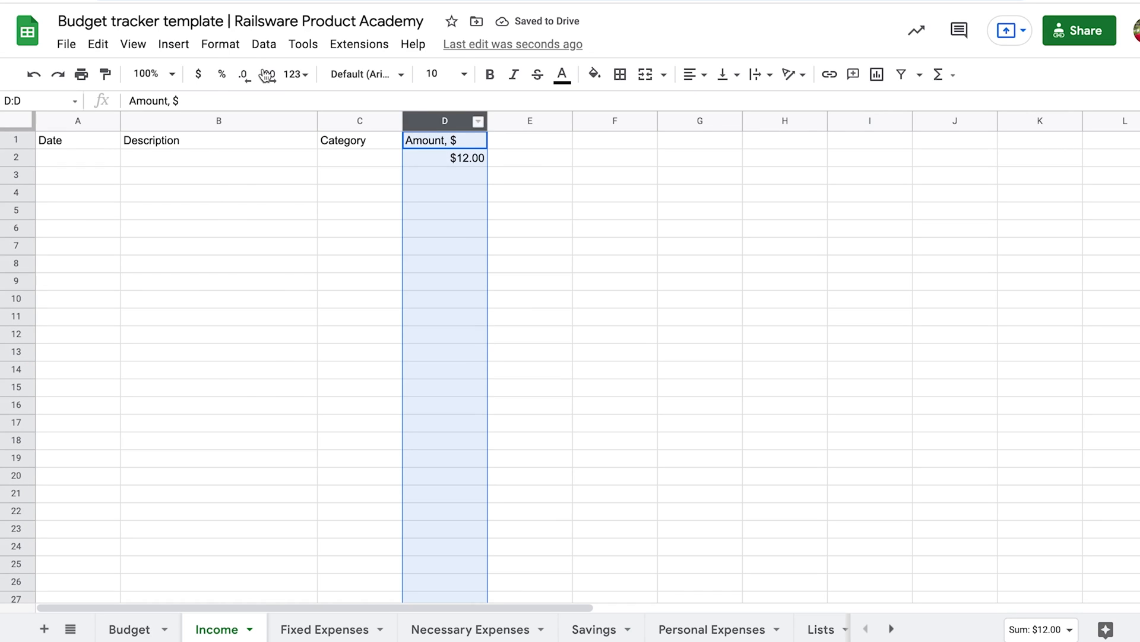
{"action": "left_click", "coordinate": [220, 43]}
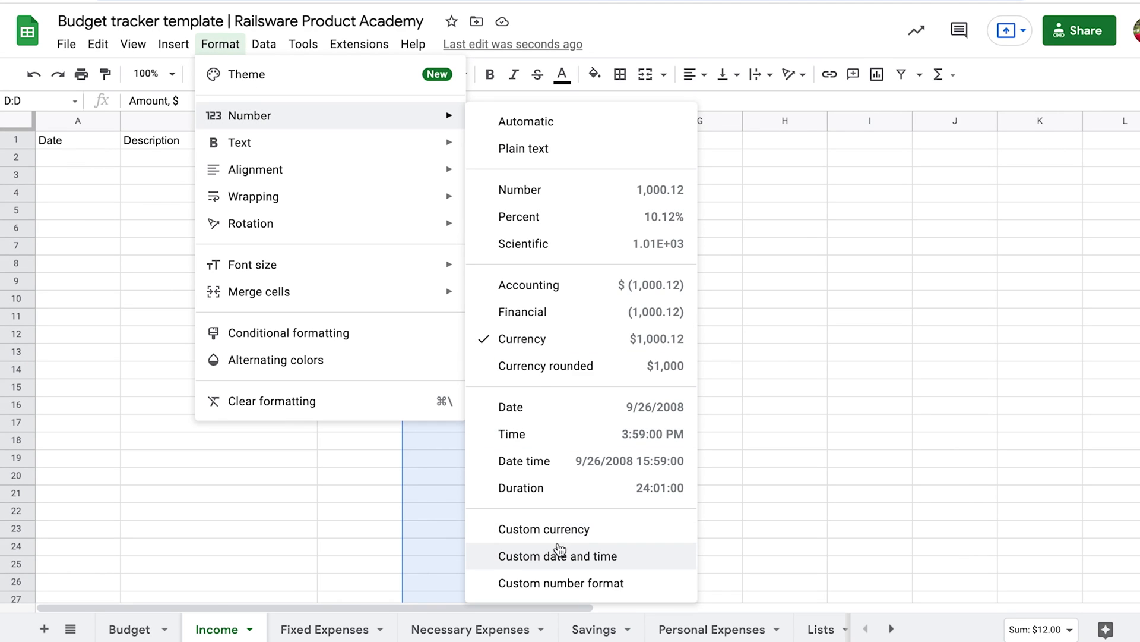
{"action": "left_click", "coordinate": [543, 529]}
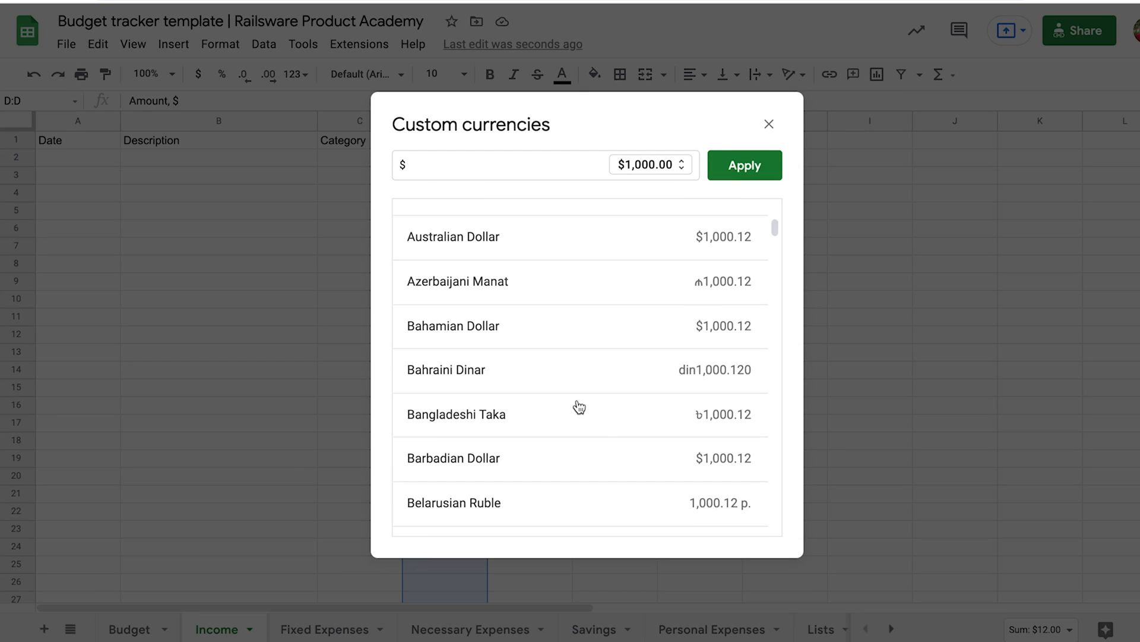
{"action": "left_click", "coordinate": [769, 124]}
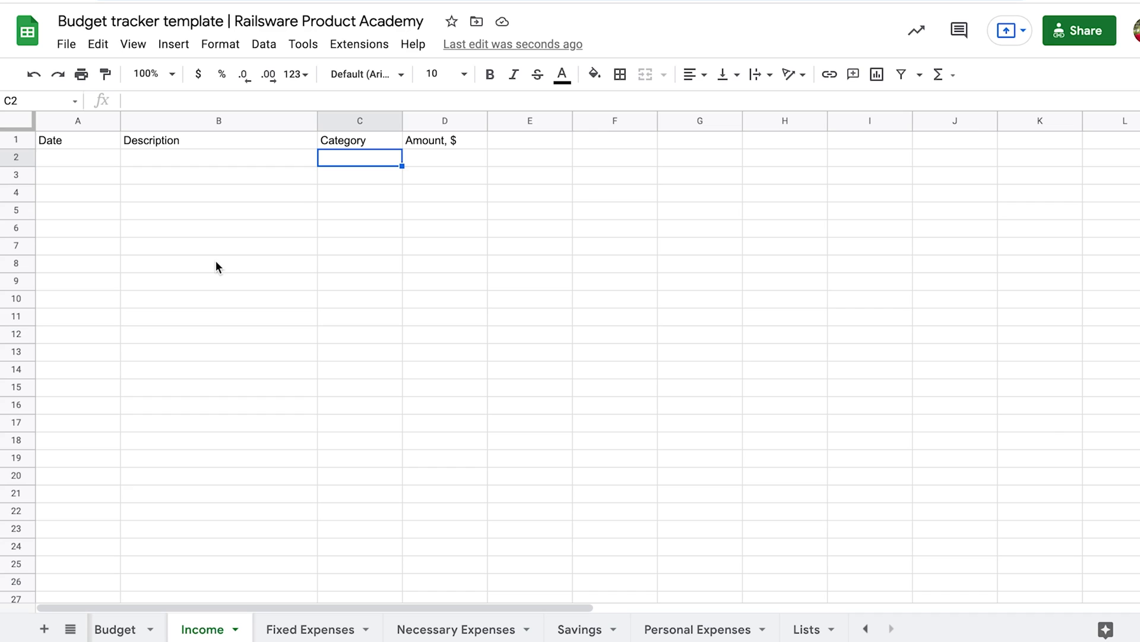
{"action": "mouse_move", "coordinate": [377, 166]}
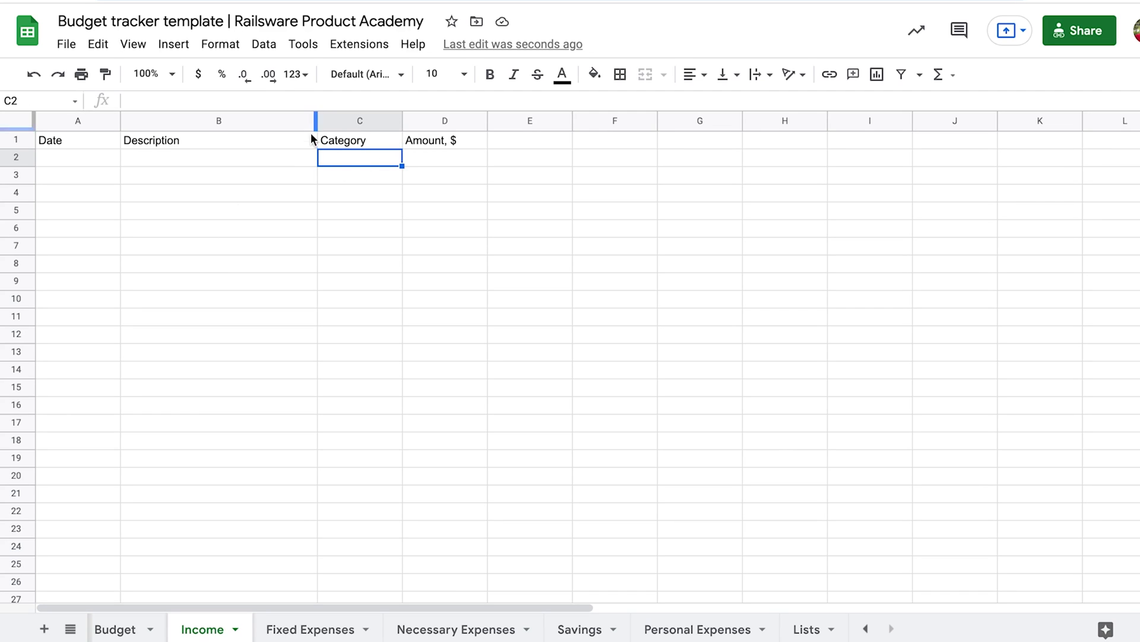
{"action": "mouse_move", "coordinate": [689, 541]}
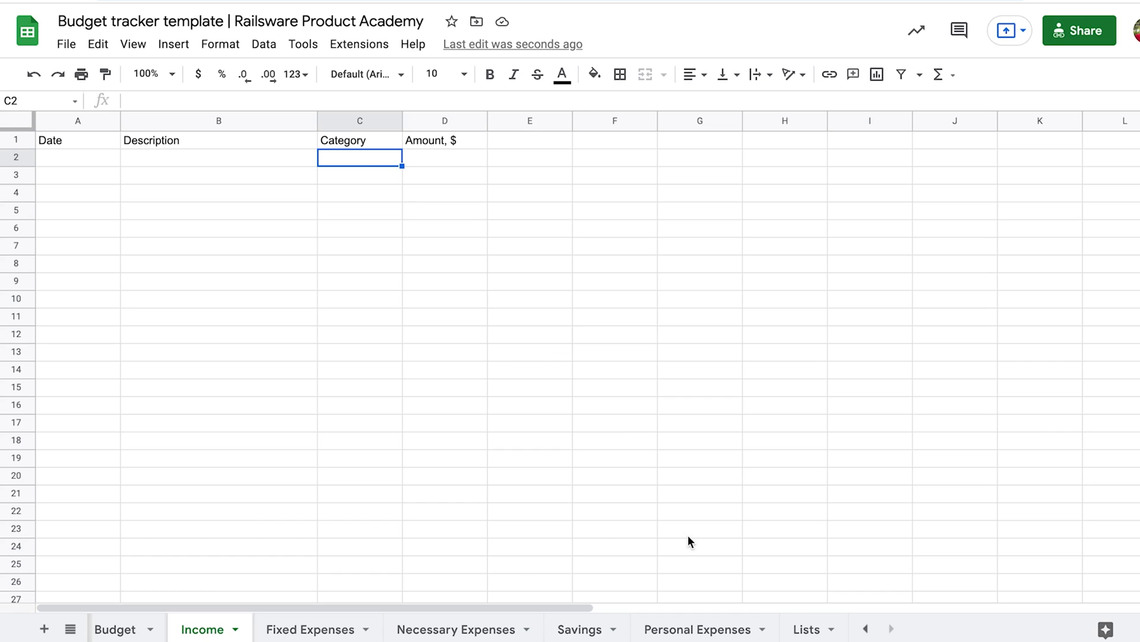
On the Lists sheet enter income categories Paycheck and Side hustle in column A
{"action": "left_click", "coordinate": [806, 629]}
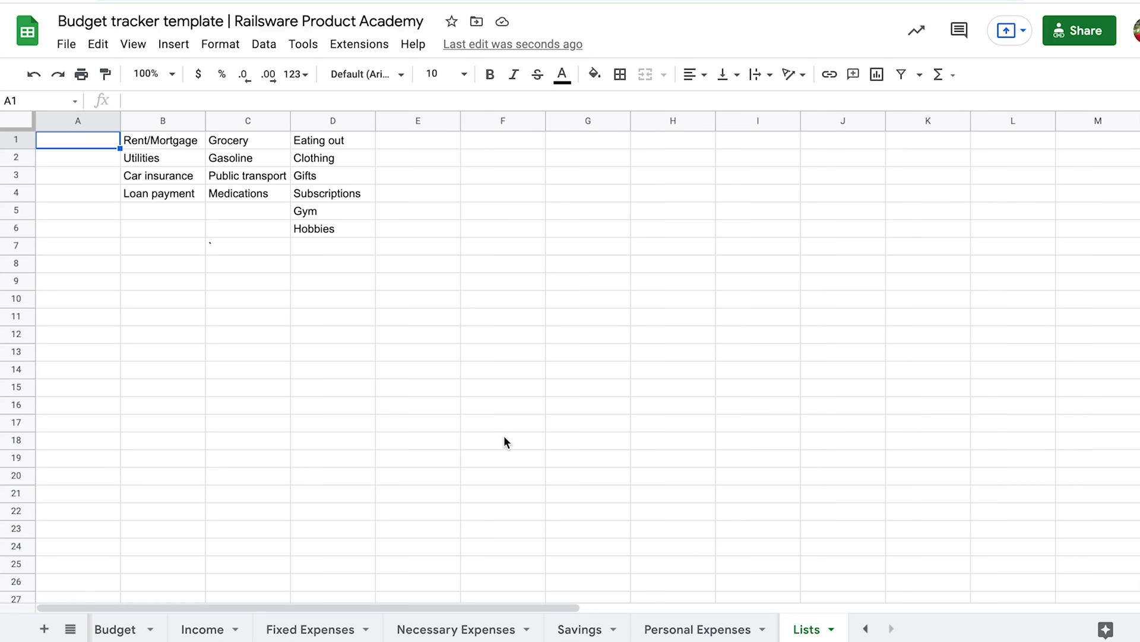
{"action": "mouse_move", "coordinate": [74, 162]}
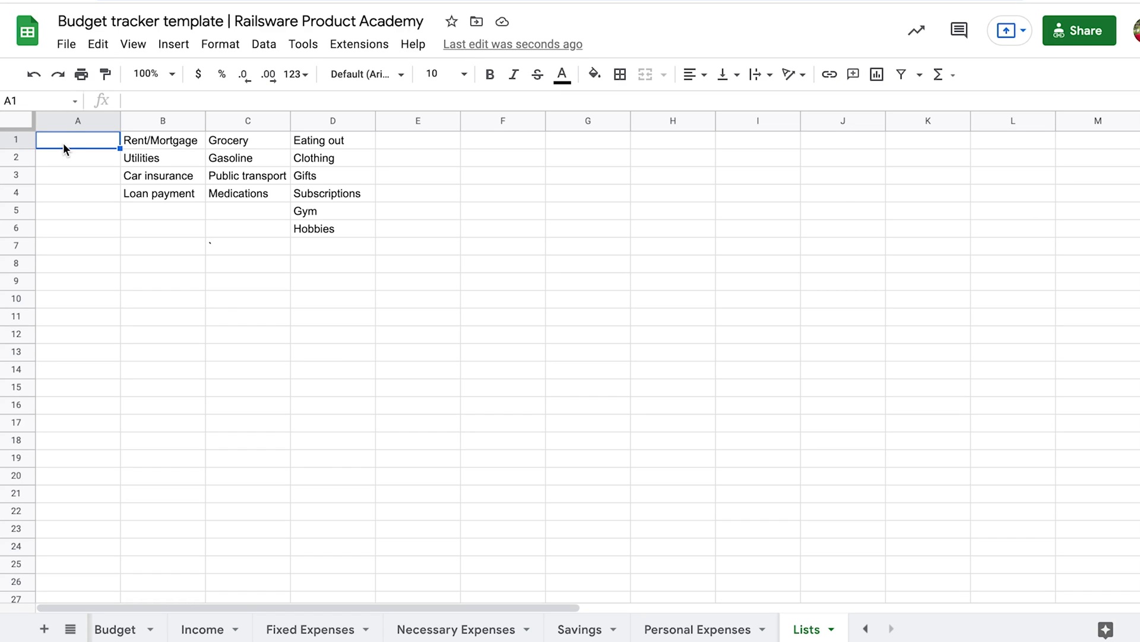
{"action": "type", "text": "Paycheck"}
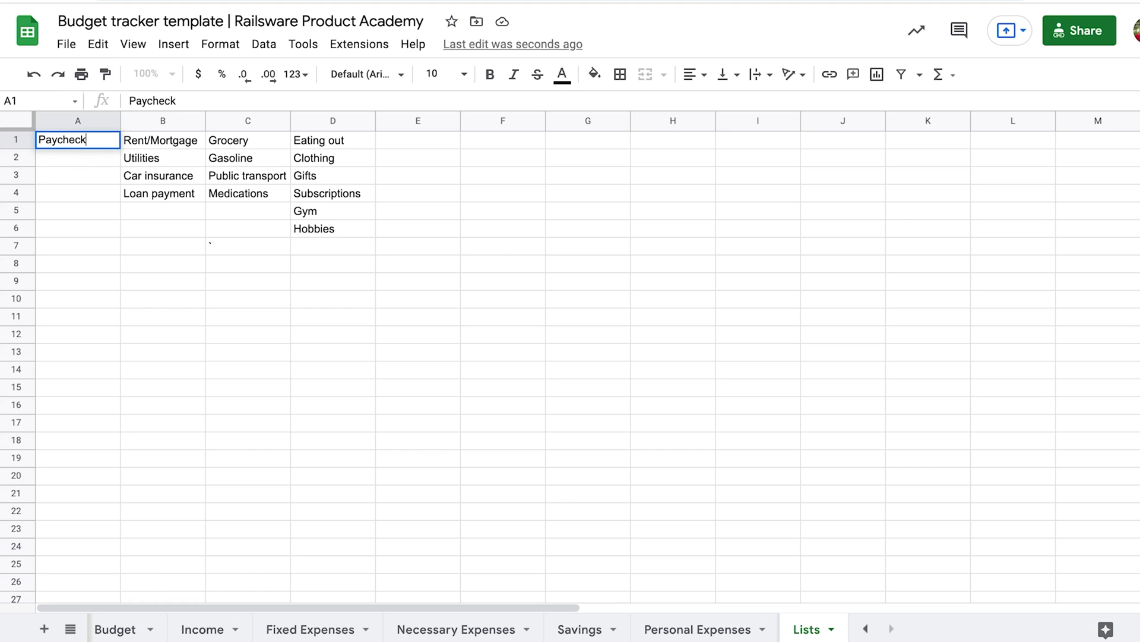
{"action": "type", "text": "Side hust"}
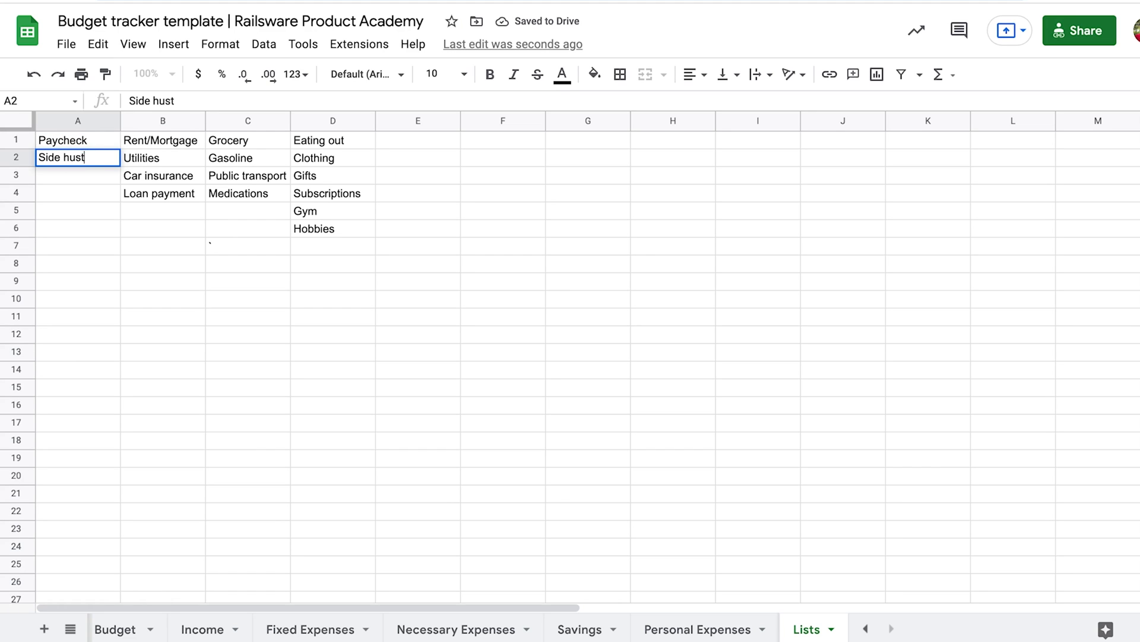
{"action": "key", "text": "Return"}
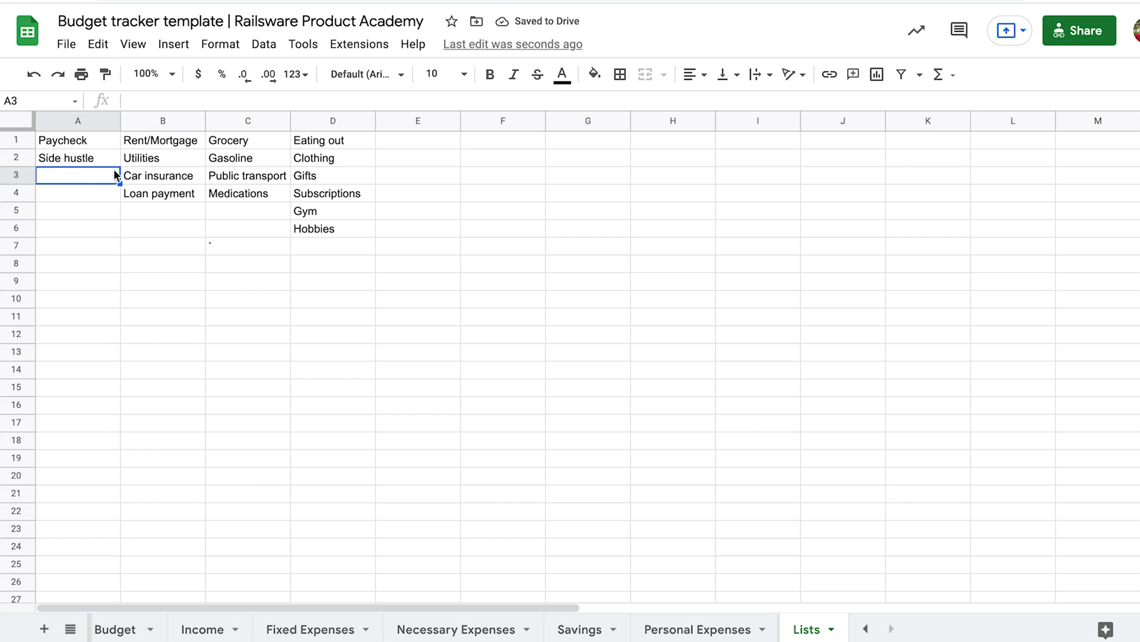
{"action": "type", "text": "Rent"}
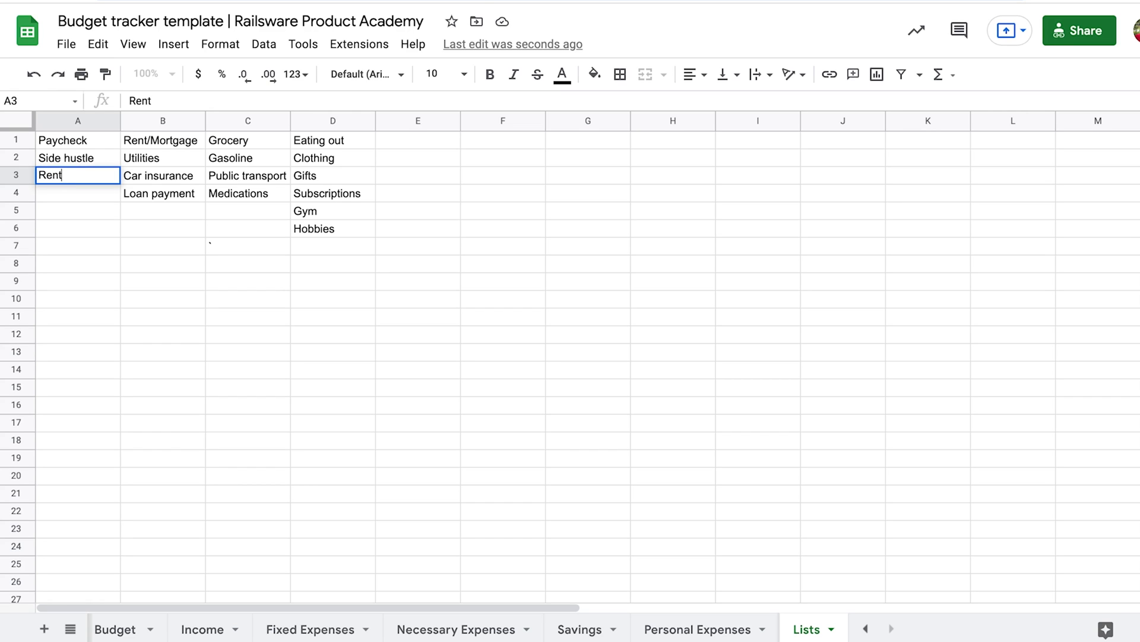
{"action": "type", "text": "al"}
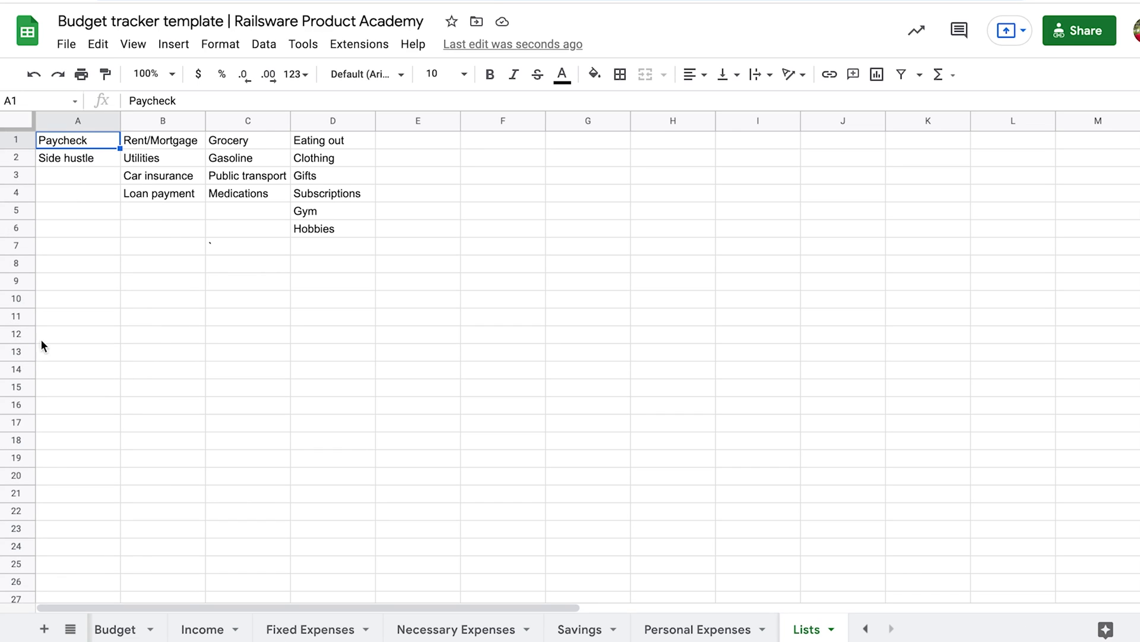
Start a data validation rule for the Income sheet's Category column
{"action": "left_click", "coordinate": [202, 629]}
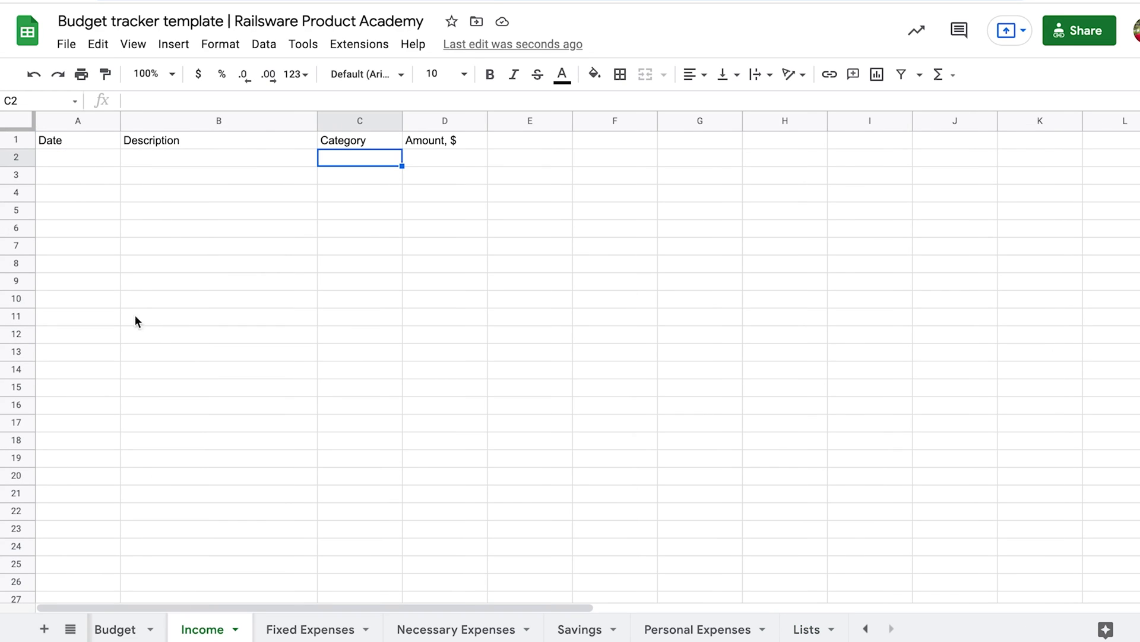
{"action": "left_click", "coordinate": [360, 120]}
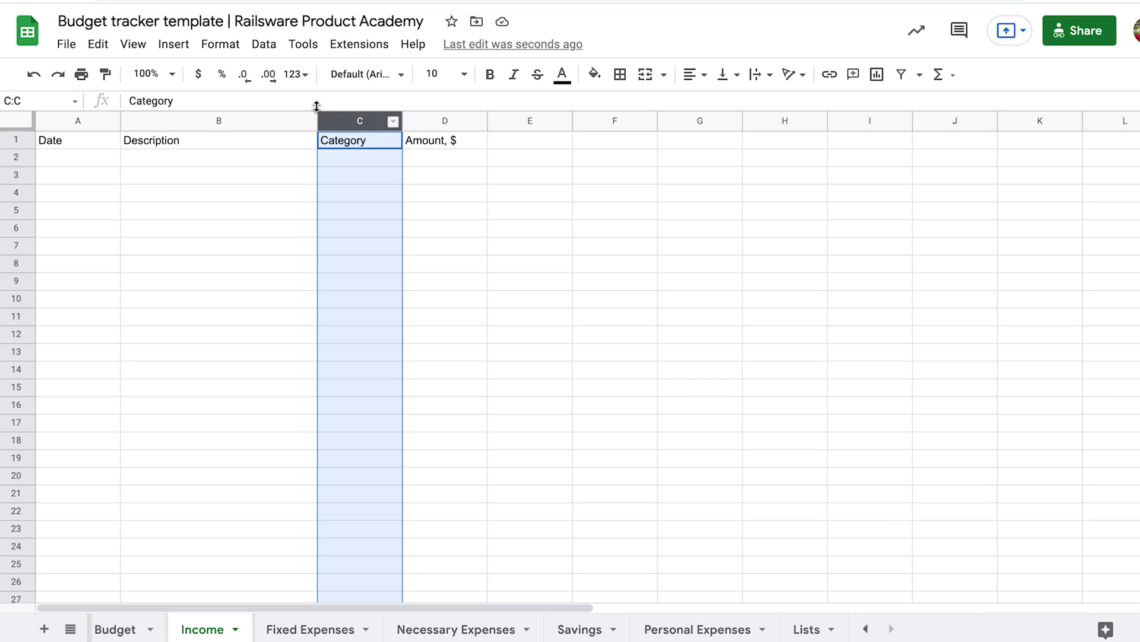
{"action": "left_click", "coordinate": [264, 43]}
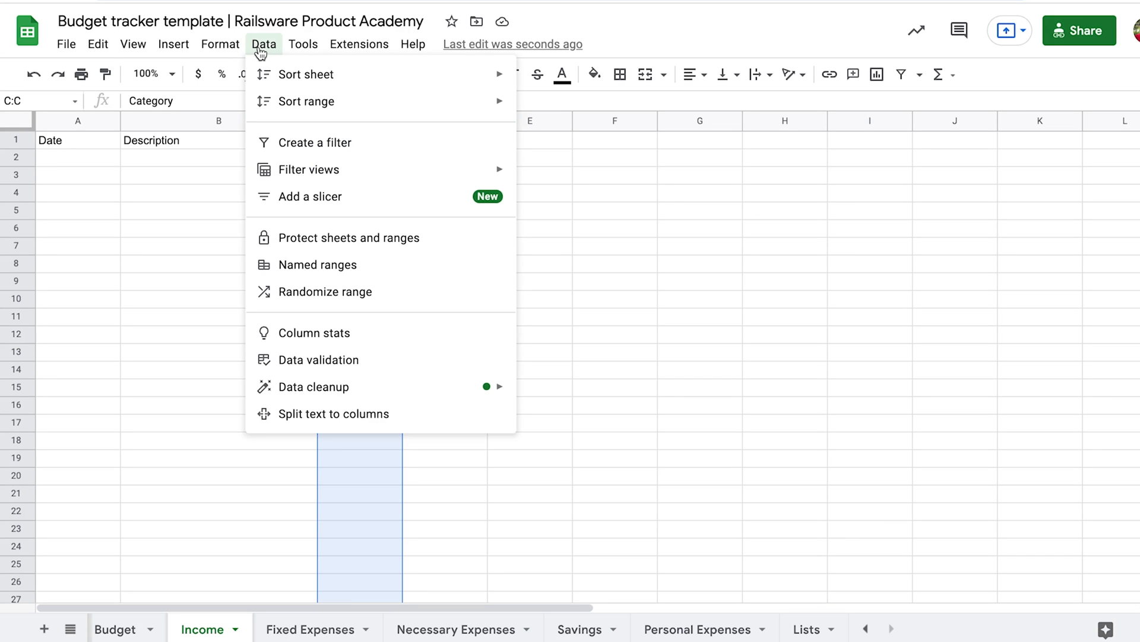
{"action": "left_click", "coordinate": [317, 359]}
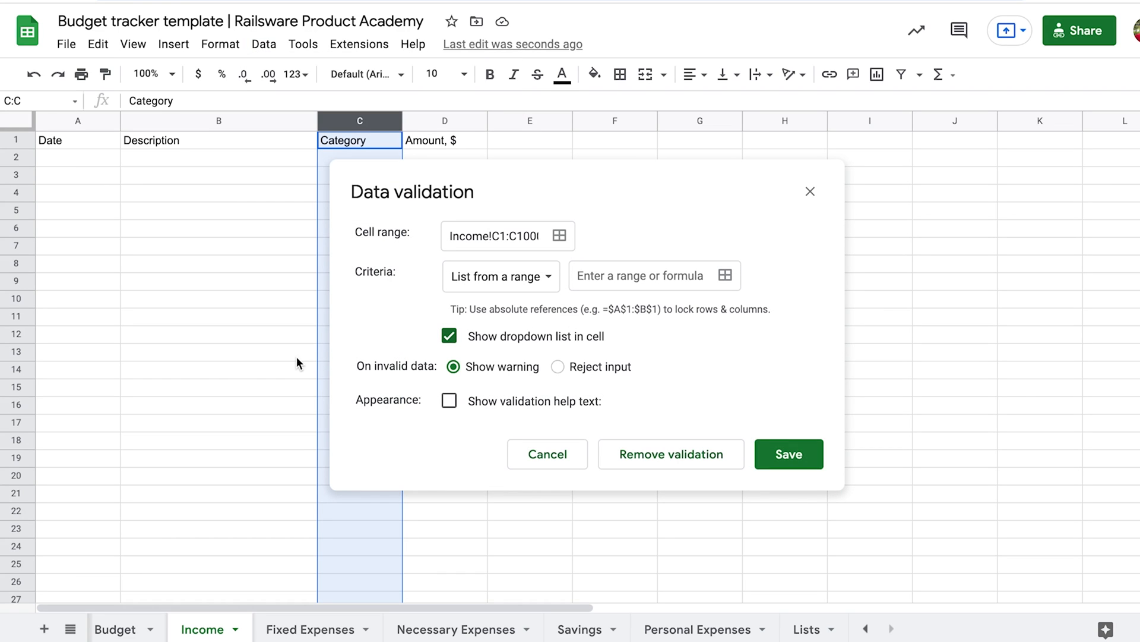
{"action": "mouse_move", "coordinate": [724, 278]}
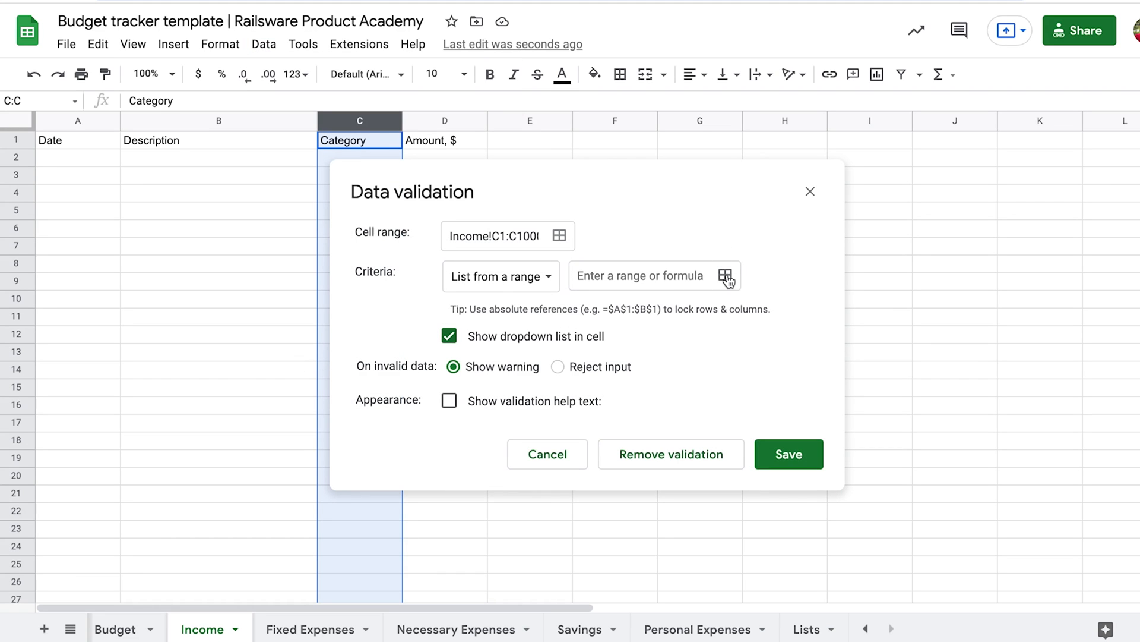
Set the rule to 'List from a range' Lists!A:A with a dropdown and save it
{"action": "left_click", "coordinate": [726, 275]}
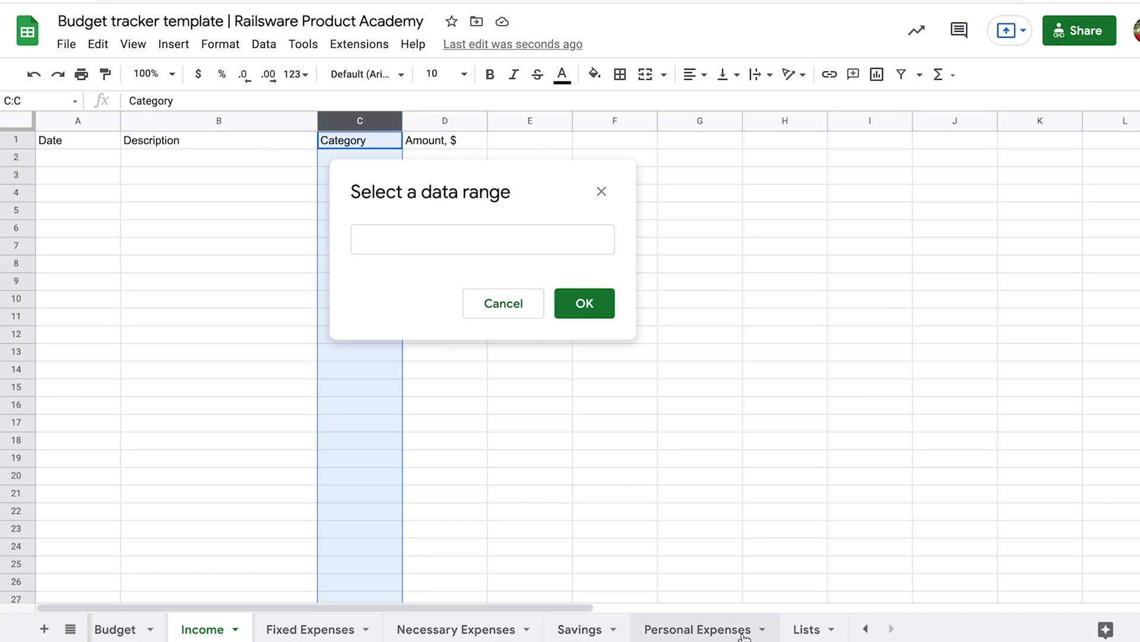
{"action": "left_click", "coordinate": [806, 629]}
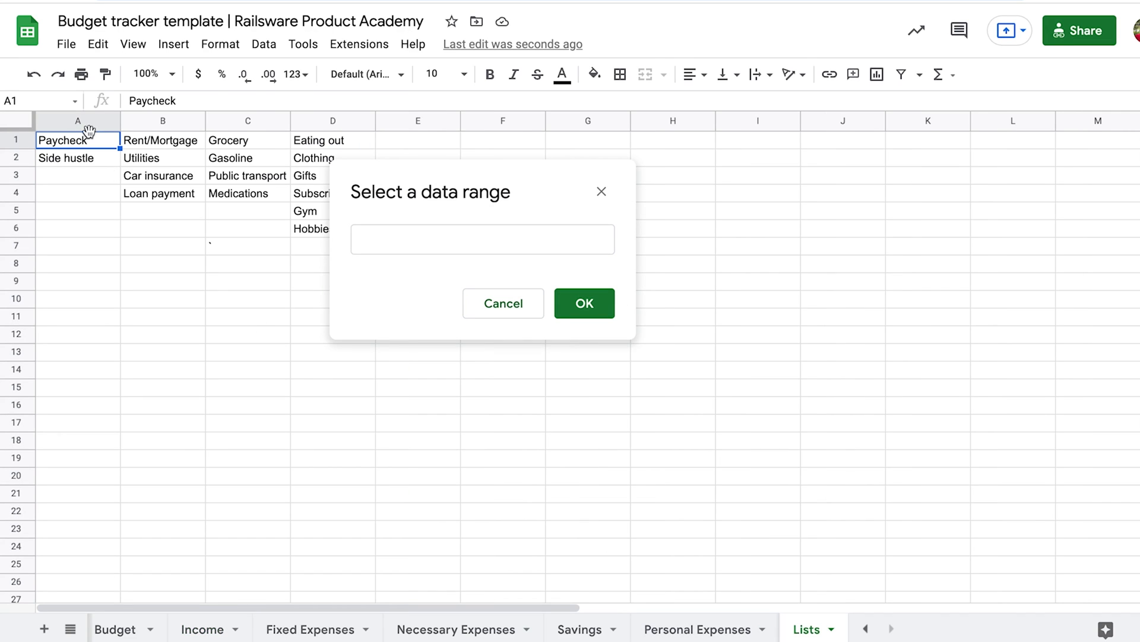
{"action": "left_click", "coordinate": [77, 121]}
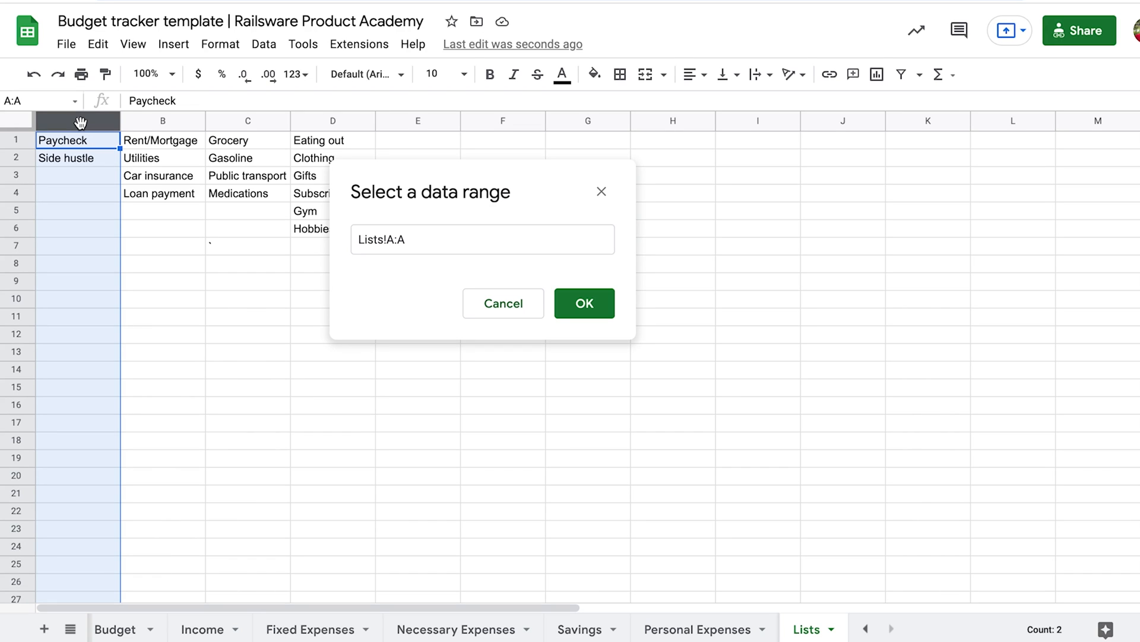
{"action": "mouse_move", "coordinate": [520, 283]}
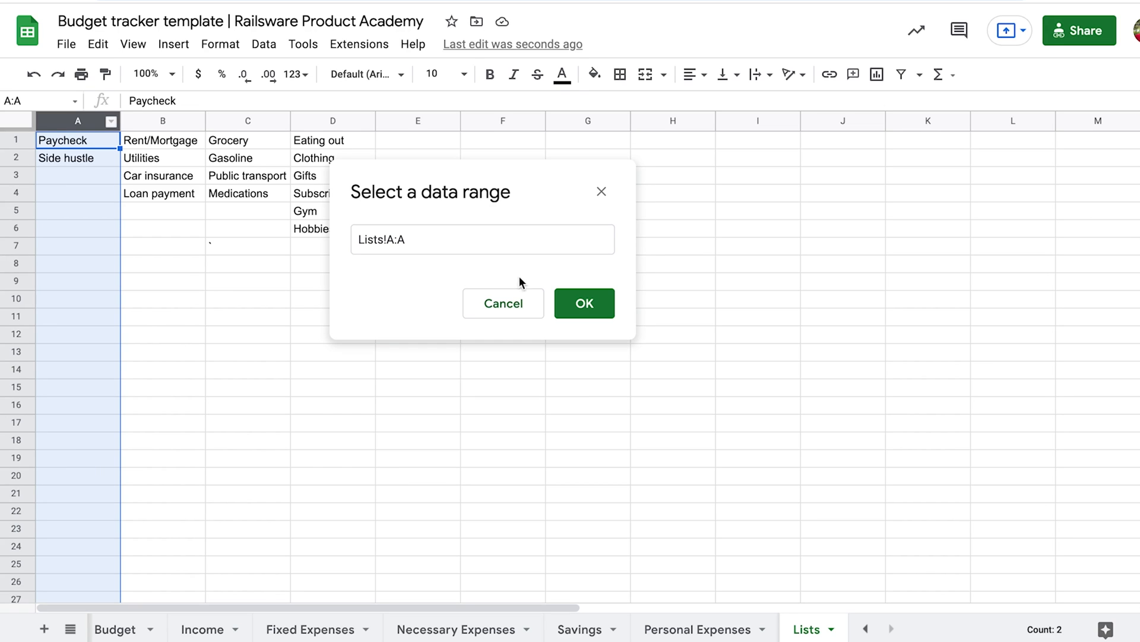
{"action": "left_click", "coordinate": [583, 303]}
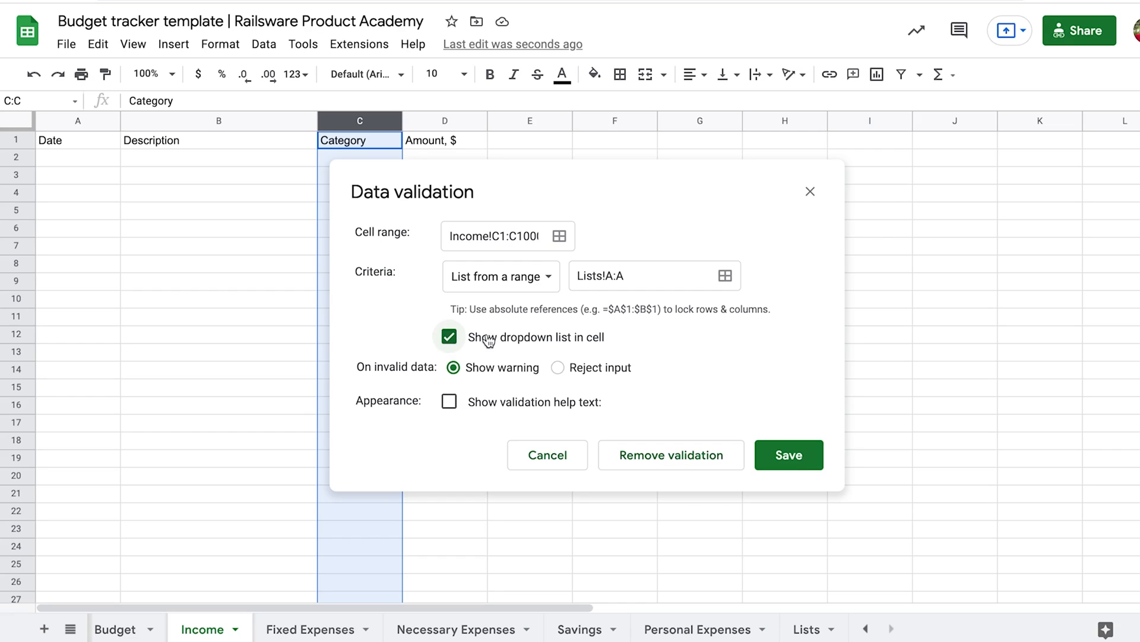
{"action": "left_click", "coordinate": [789, 454]}
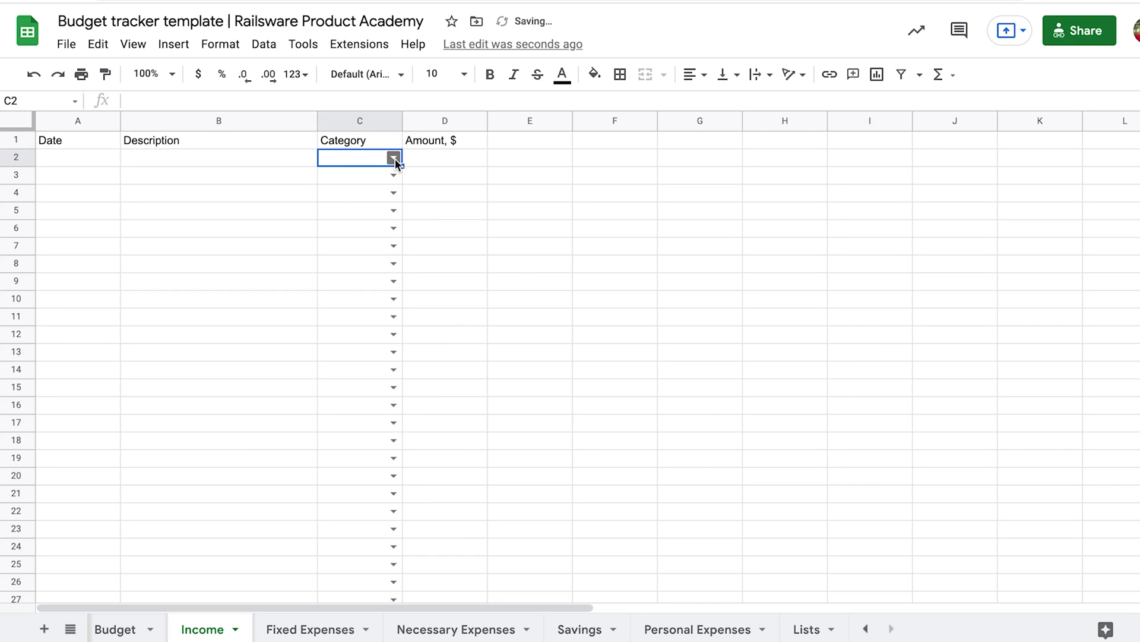
Check that the C2 dropdown offers Paycheck and Side hustle
{"action": "left_click", "coordinate": [393, 158]}
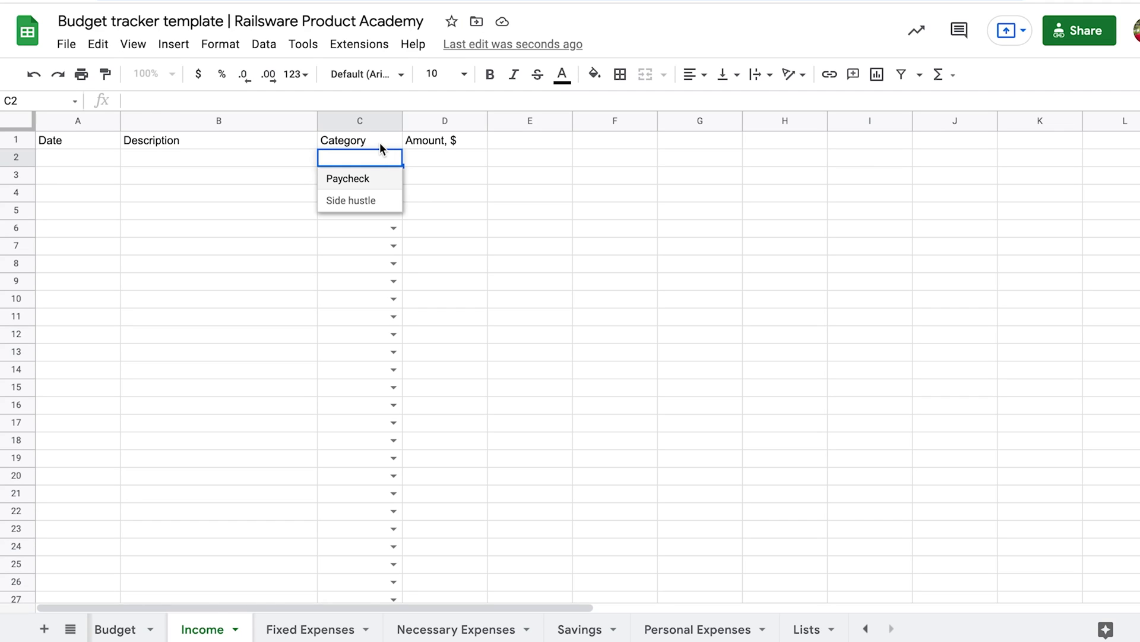
{"action": "left_click", "coordinate": [343, 140]}
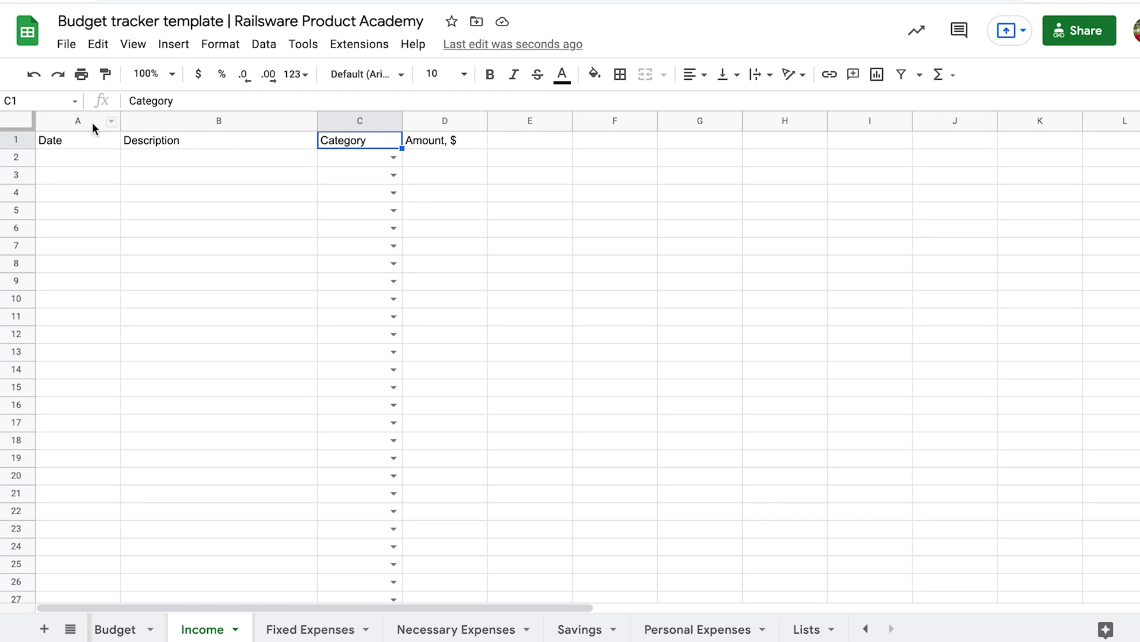
{"action": "mouse_move", "coordinate": [88, 148]}
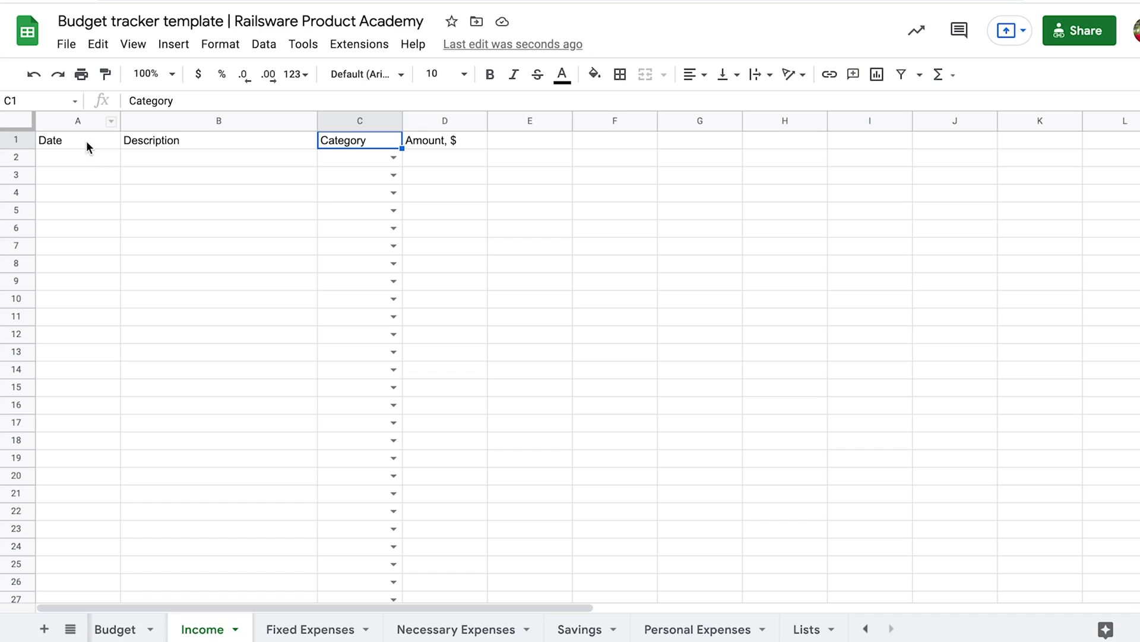
{"action": "mouse_move", "coordinate": [81, 141]}
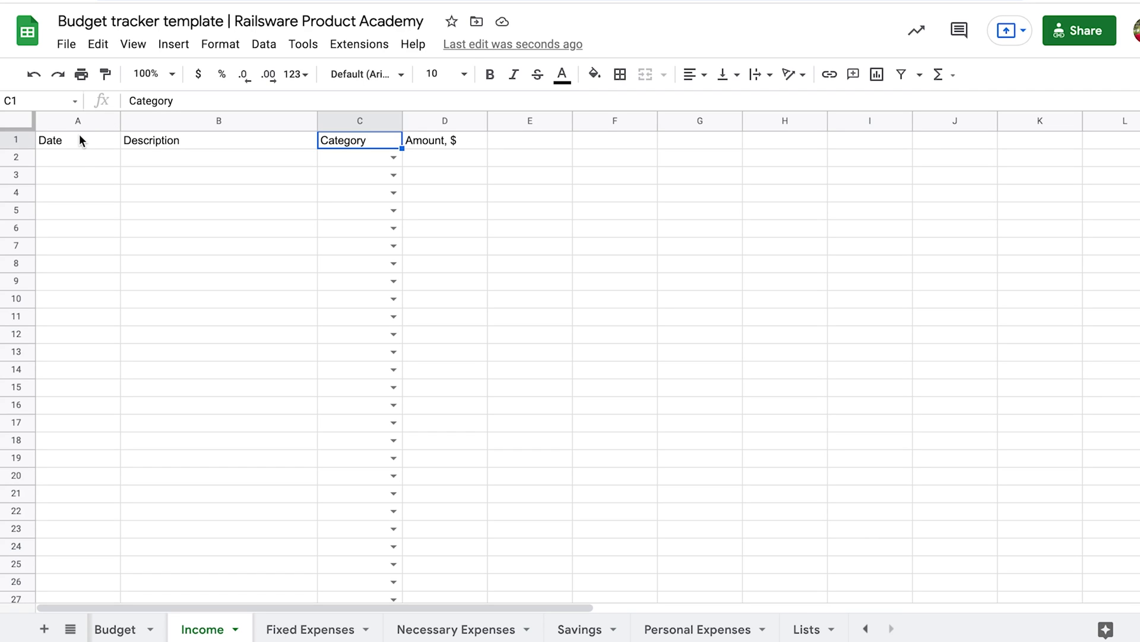
Enter two $1,200.00 Paycheck rows for 1/12 and 1/13/2022 and a Project 1 row for 1/14/2022
{"action": "left_click", "coordinate": [78, 157]}
{"action": "type", "text": "1/12/2022"}
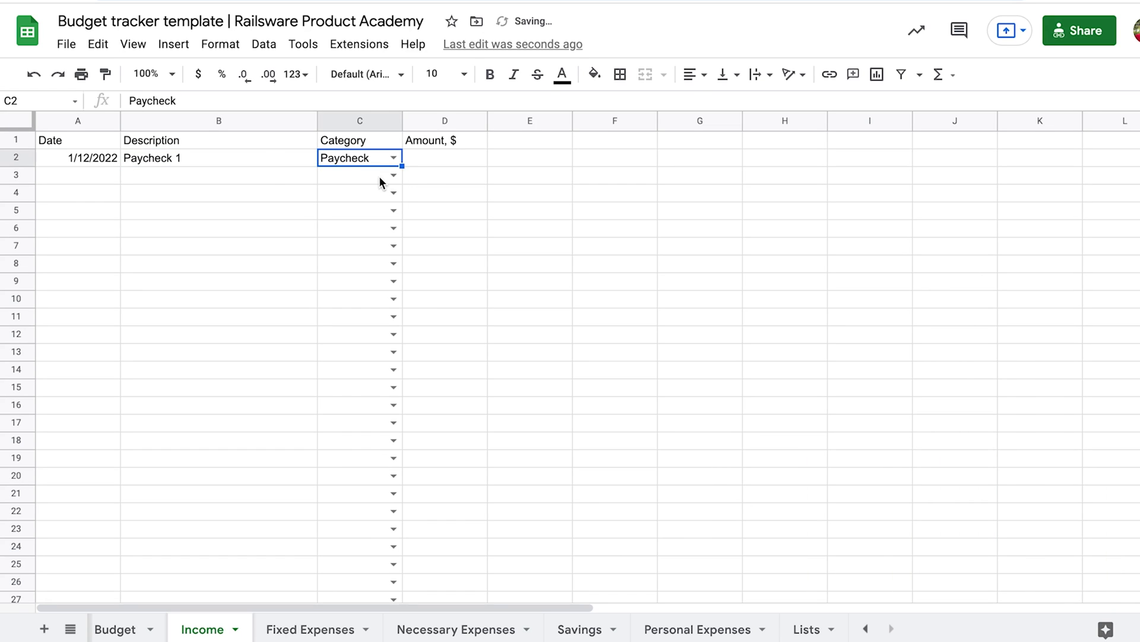
{"action": "left_click", "coordinate": [444, 158]}
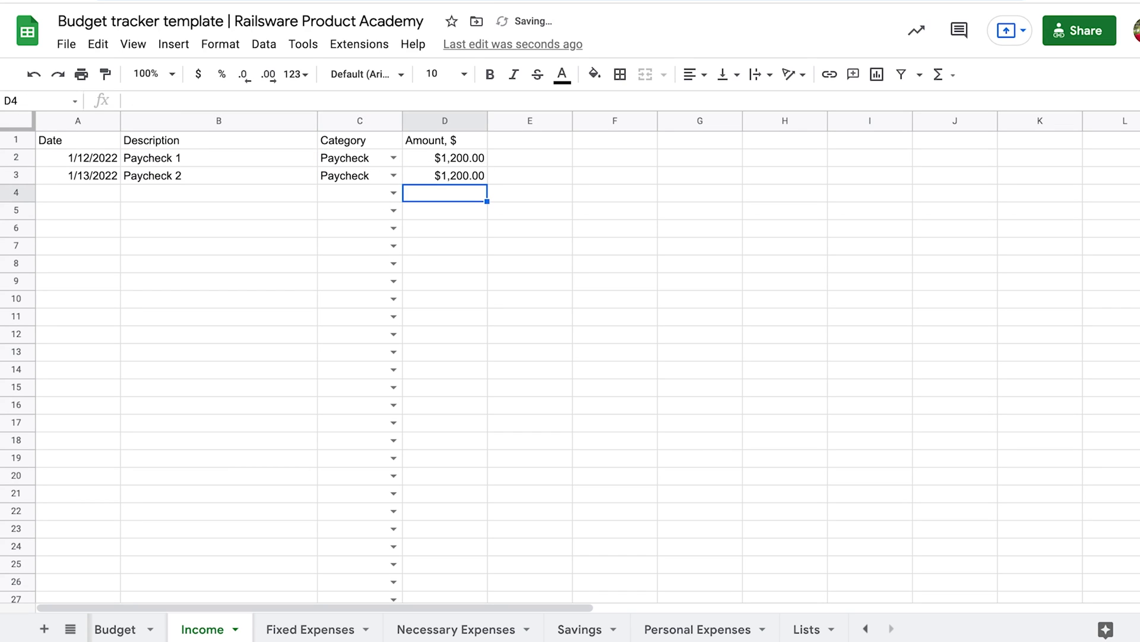
{"action": "left_click", "coordinate": [78, 175]}
{"action": "type", "text": "Project 1"}
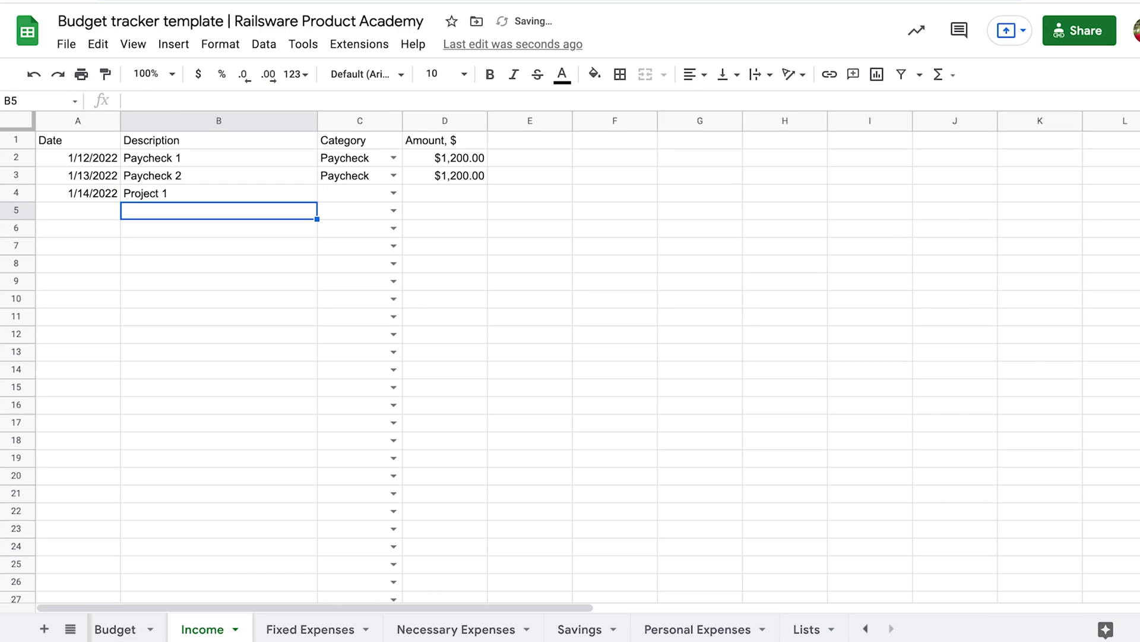
{"action": "left_click", "coordinate": [347, 193]}
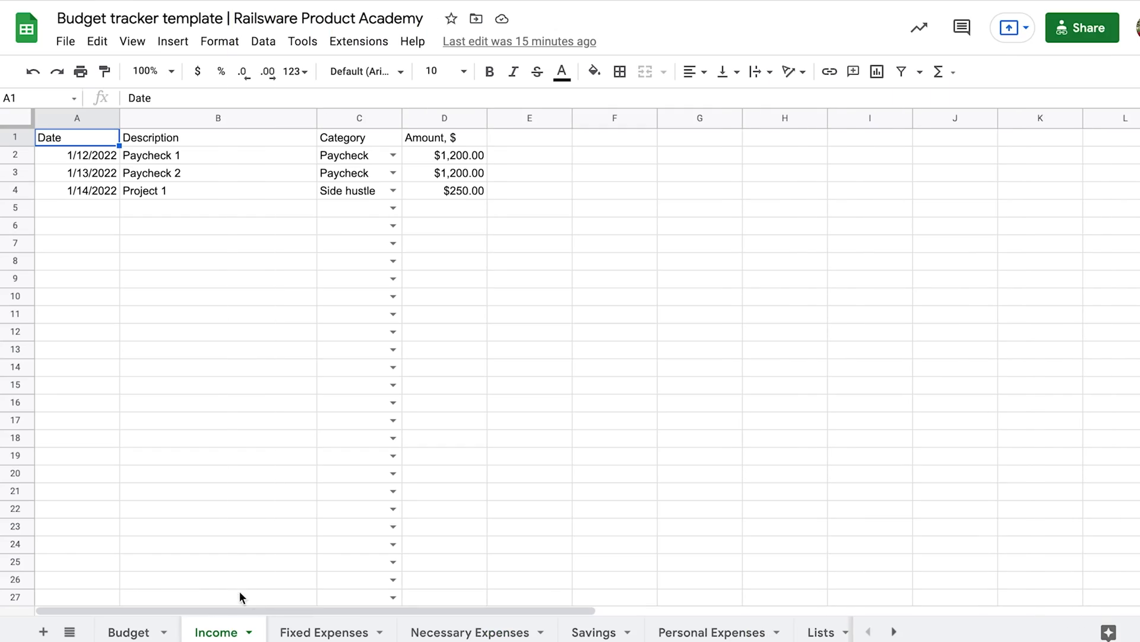
{"action": "mouse_move", "coordinate": [330, 632]}
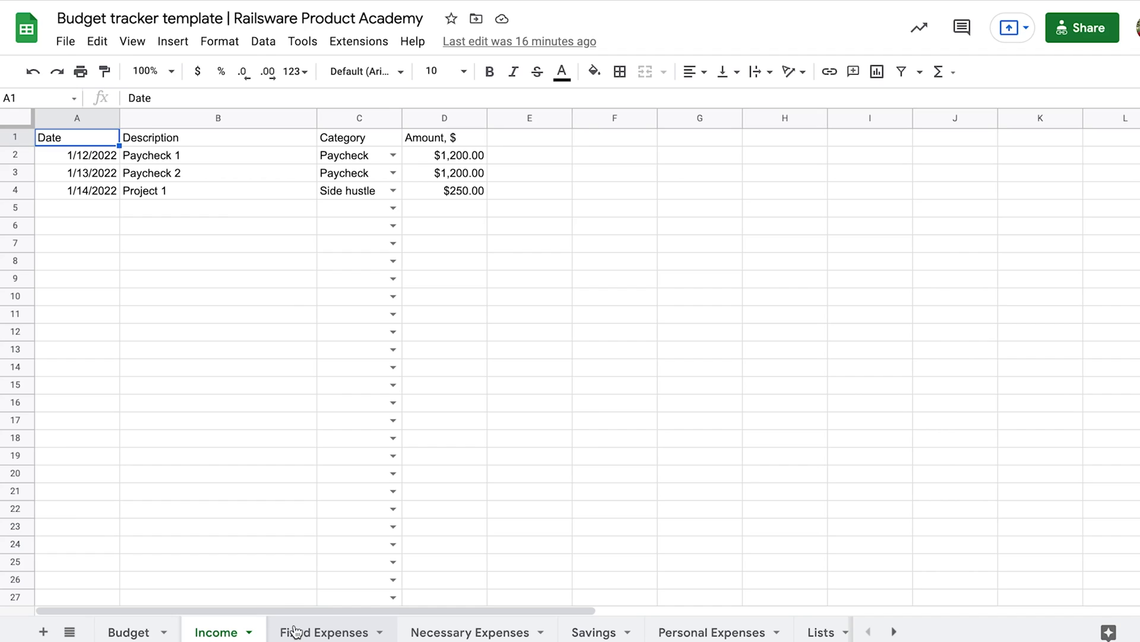
Review the Fixed Expenses sheet's Category column of rent, loan, insurance and utilities
{"action": "left_click", "coordinate": [324, 632]}
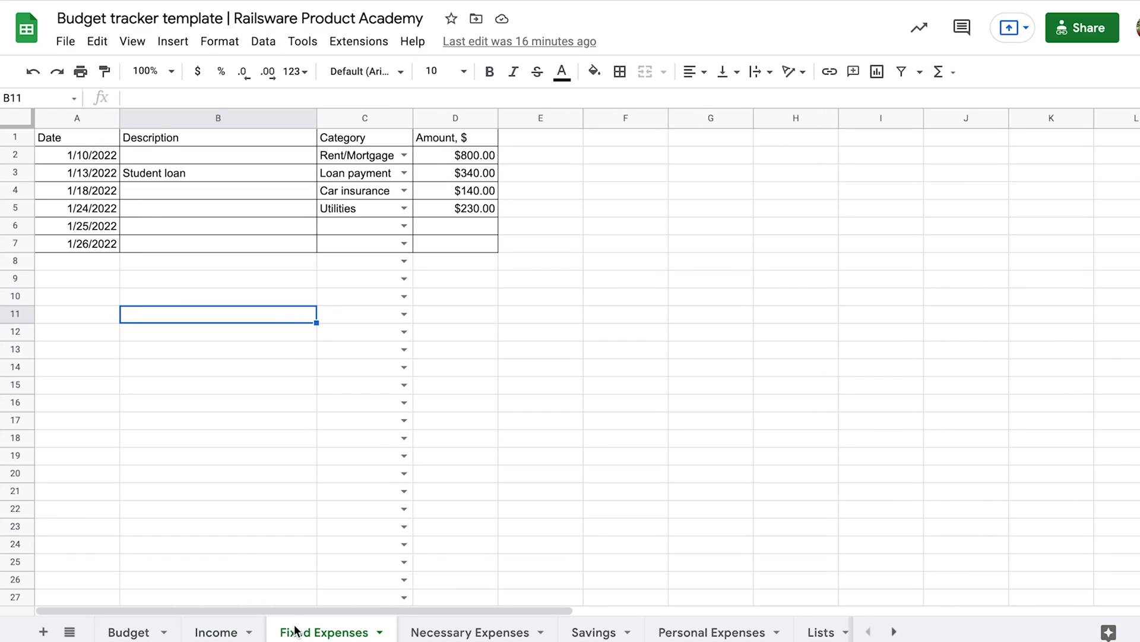
{"action": "left_click", "coordinate": [364, 117]}
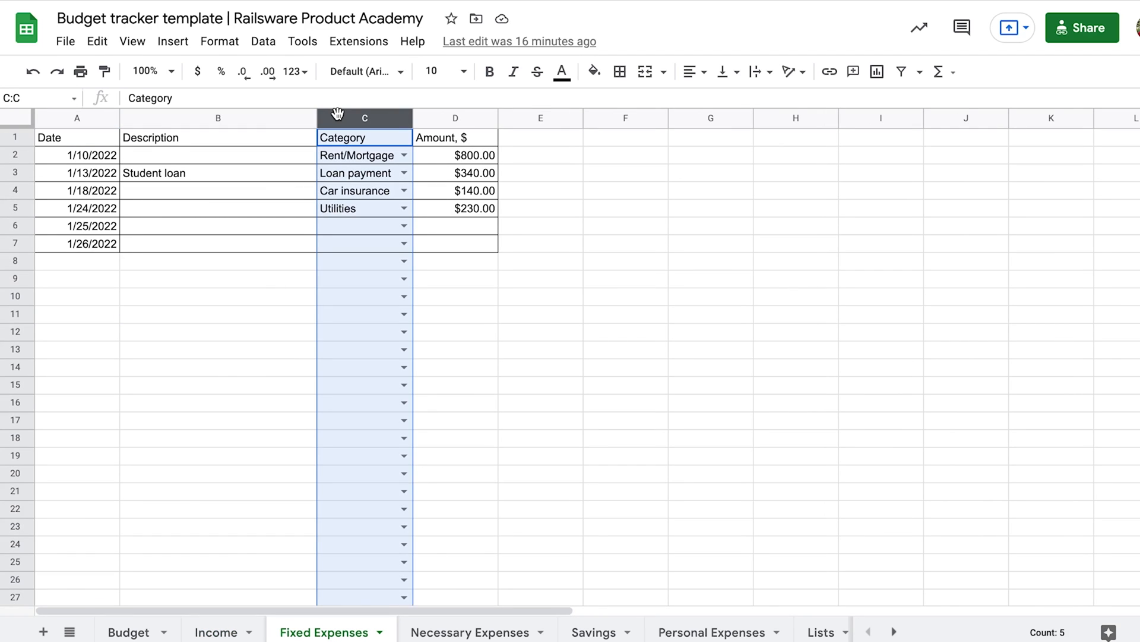
{"action": "left_click", "coordinate": [218, 314]}
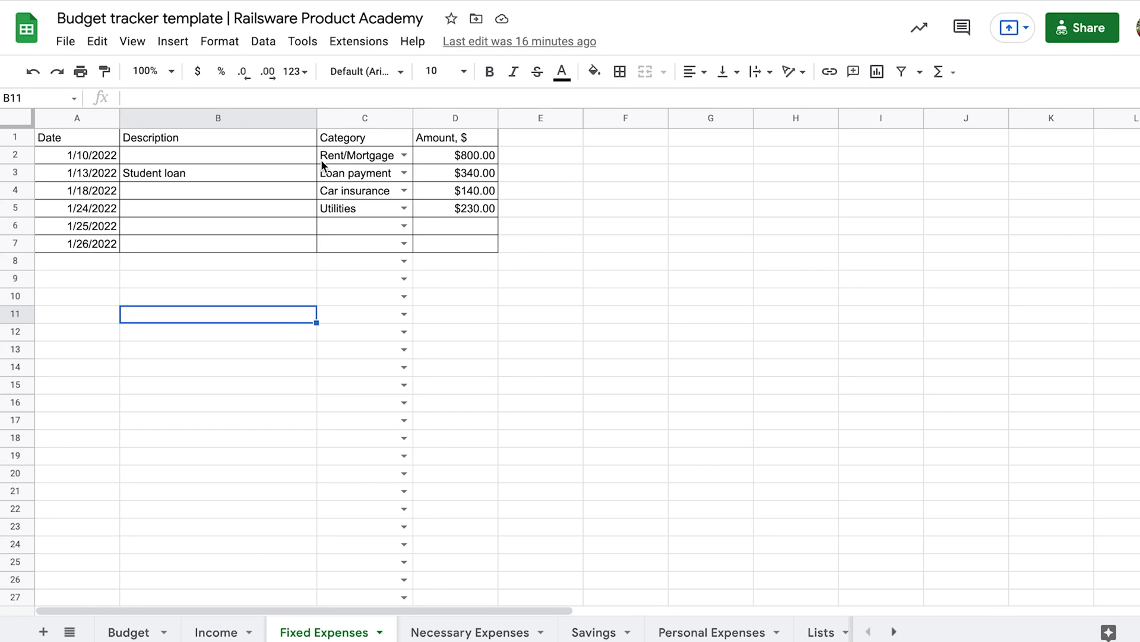
{"action": "mouse_move", "coordinate": [318, 188]}
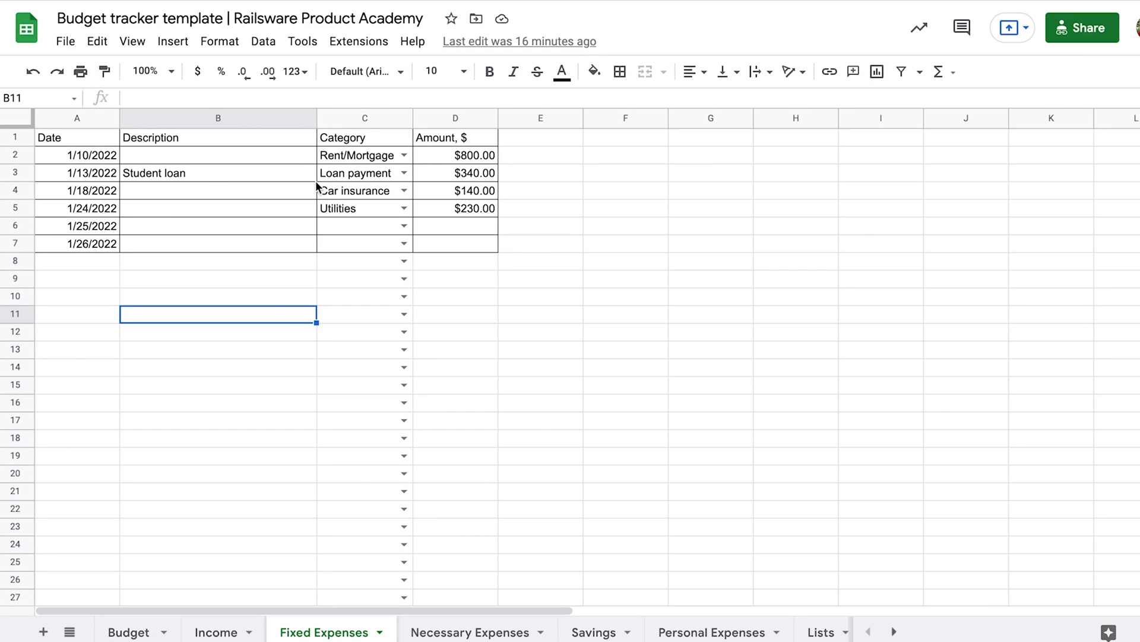
{"action": "mouse_move", "coordinate": [315, 218]}
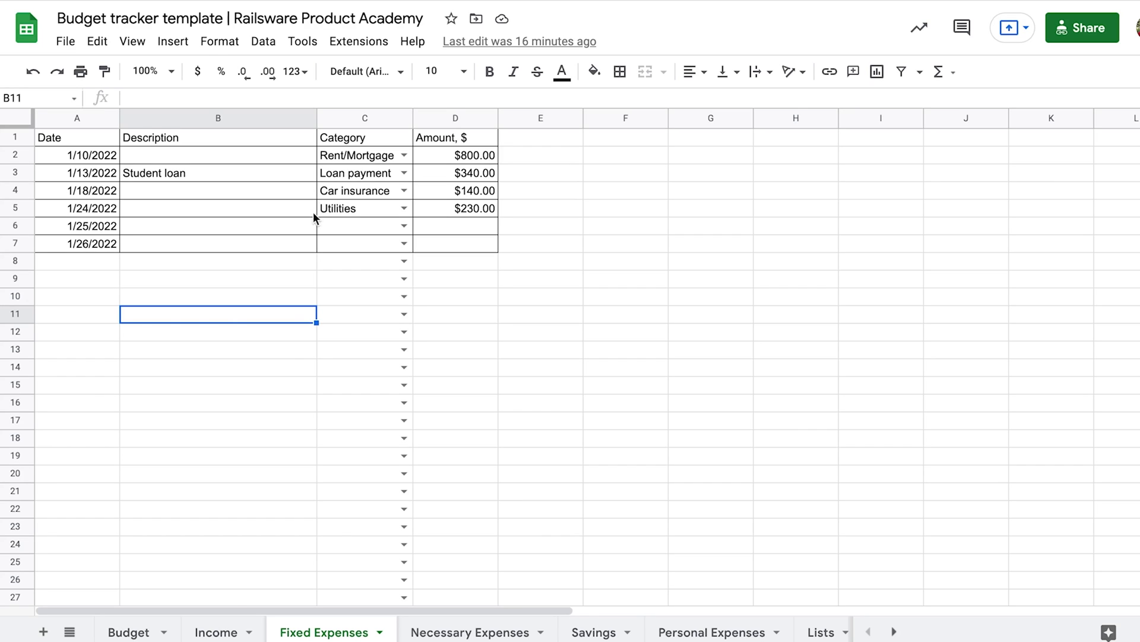
{"action": "mouse_move", "coordinate": [324, 214]}
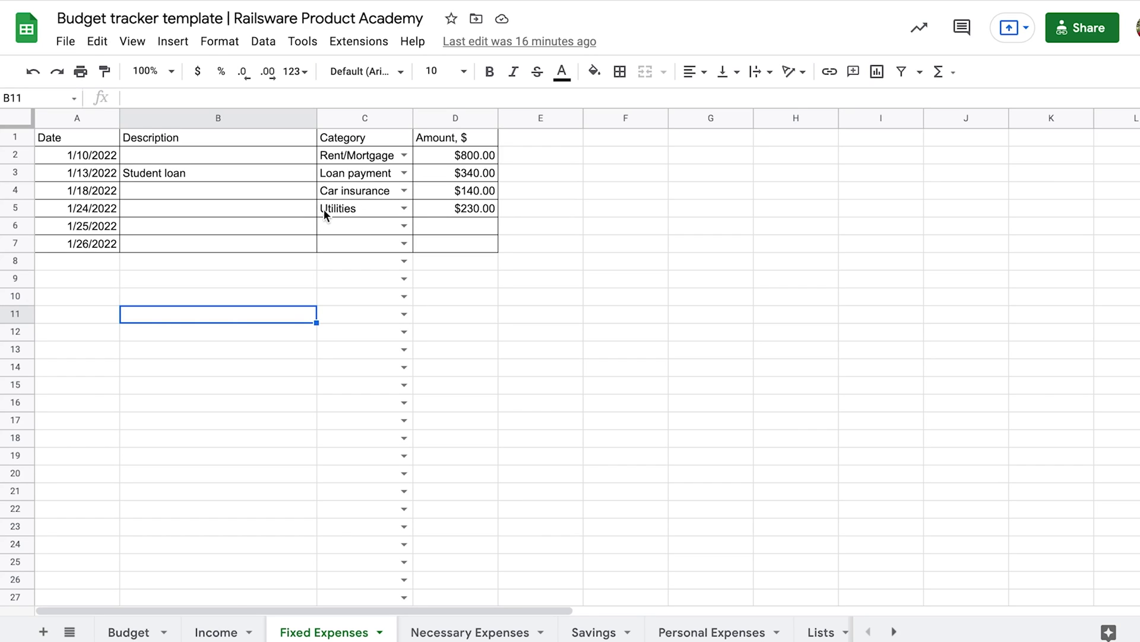
{"action": "mouse_move", "coordinate": [437, 592]}
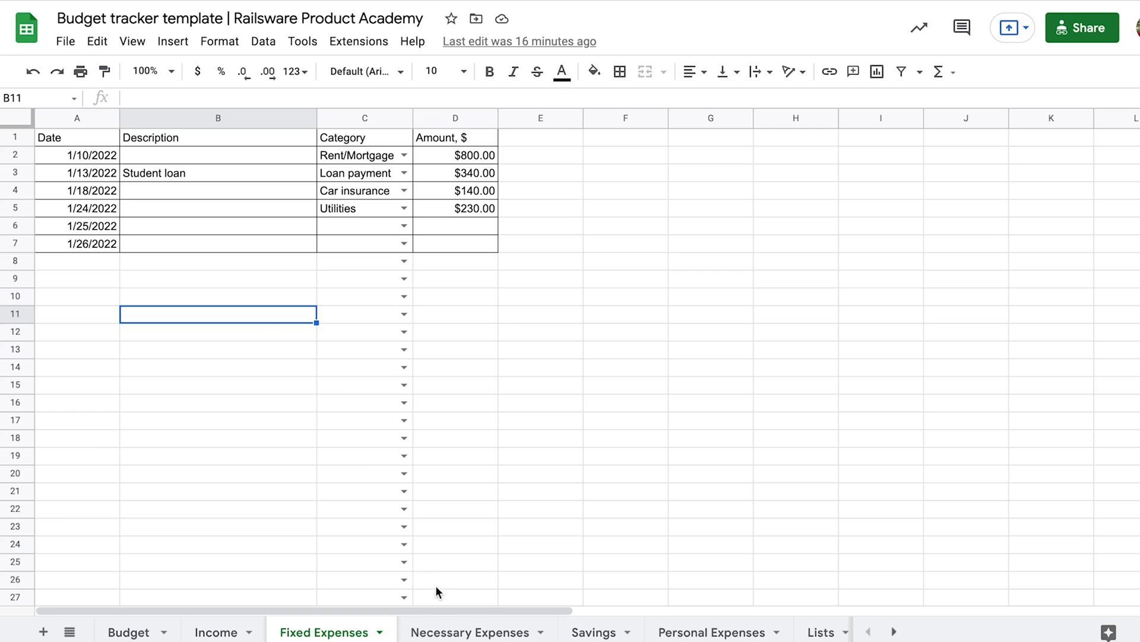
Review the Necessary Expenses sheet and check the C6 category dropdown, leaving Grocery
{"action": "left_click", "coordinate": [469, 631]}
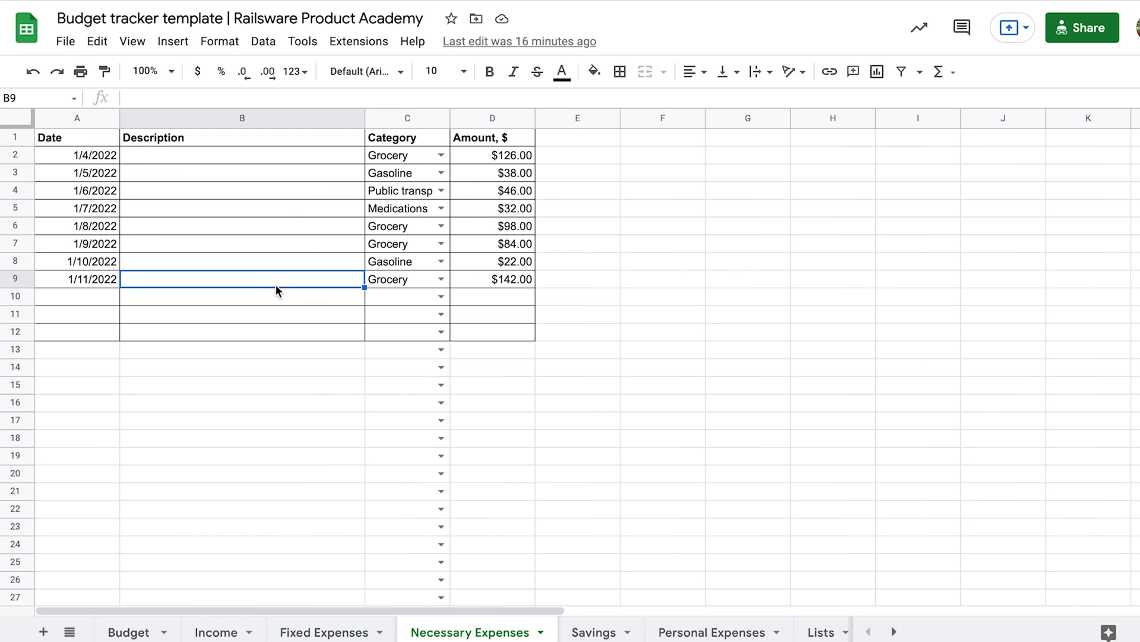
{"action": "mouse_move", "coordinate": [363, 166]}
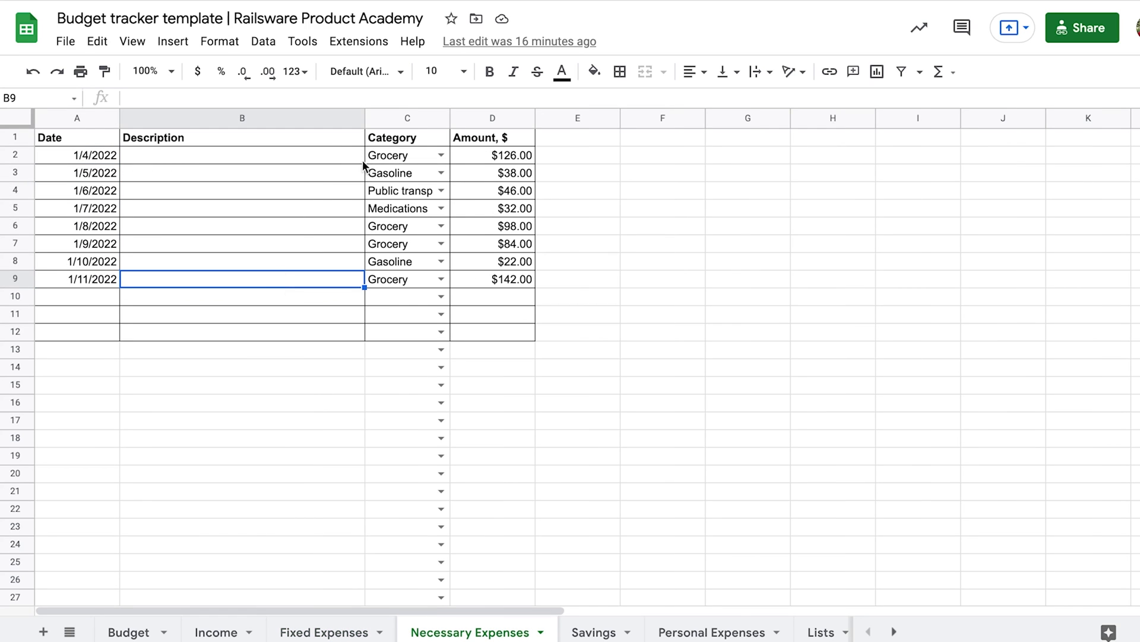
{"action": "mouse_move", "coordinate": [366, 202]}
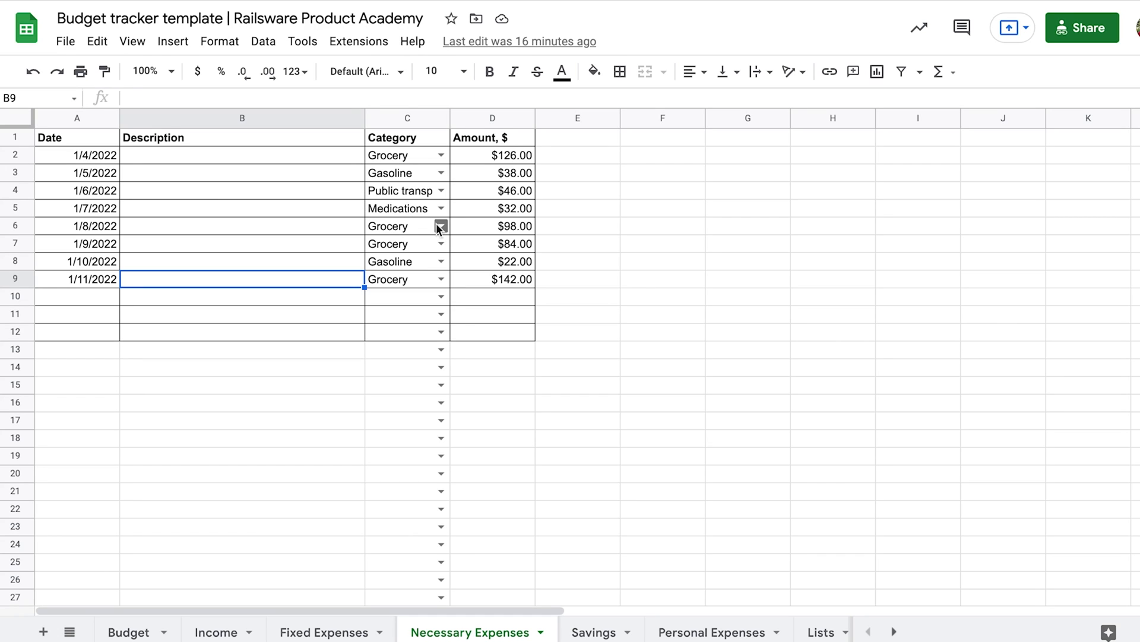
{"action": "left_click", "coordinate": [440, 226]}
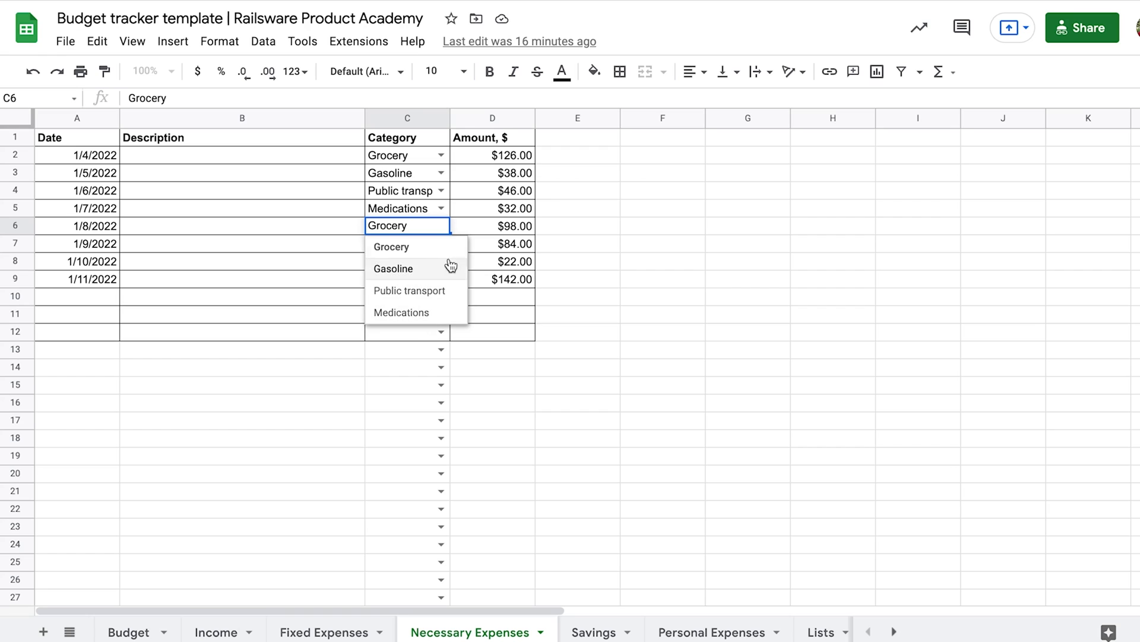
{"action": "left_click", "coordinate": [391, 246]}
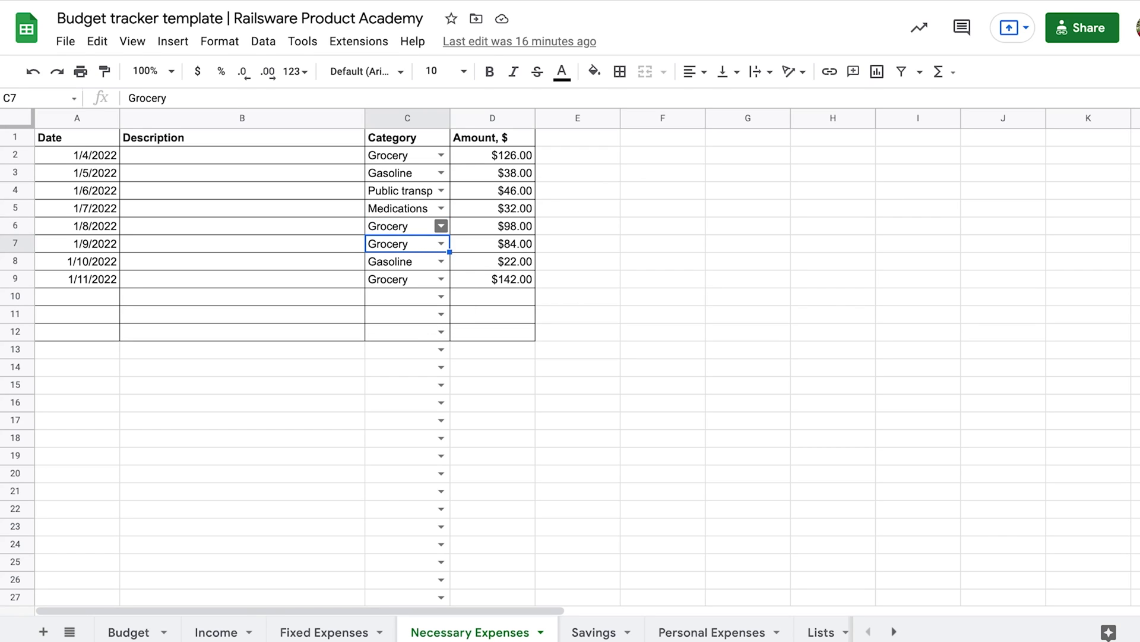
{"action": "mouse_move", "coordinate": [100, 203]}
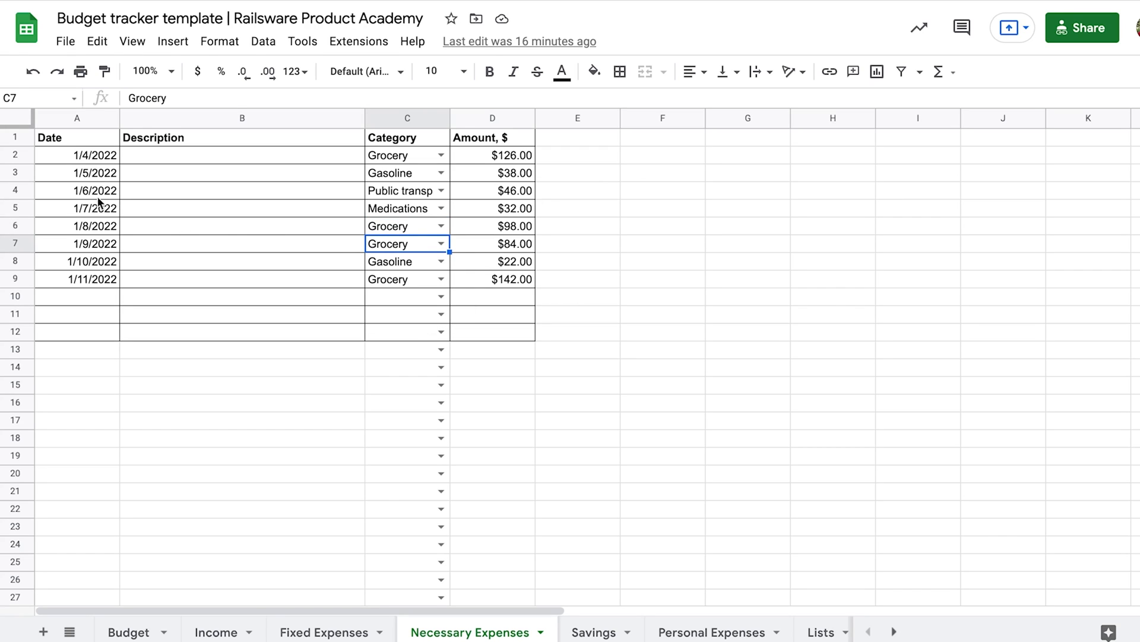
{"action": "mouse_move", "coordinate": [561, 536]}
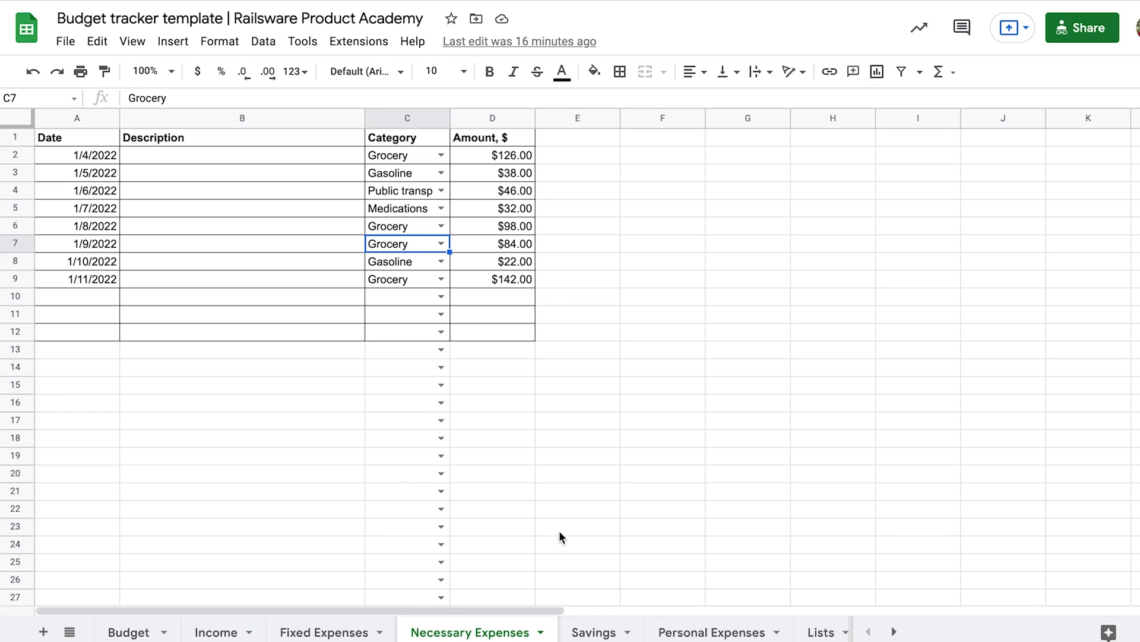
Review the Savings sheet's Description entries down to Emergency fund
{"action": "left_click", "coordinate": [592, 632]}
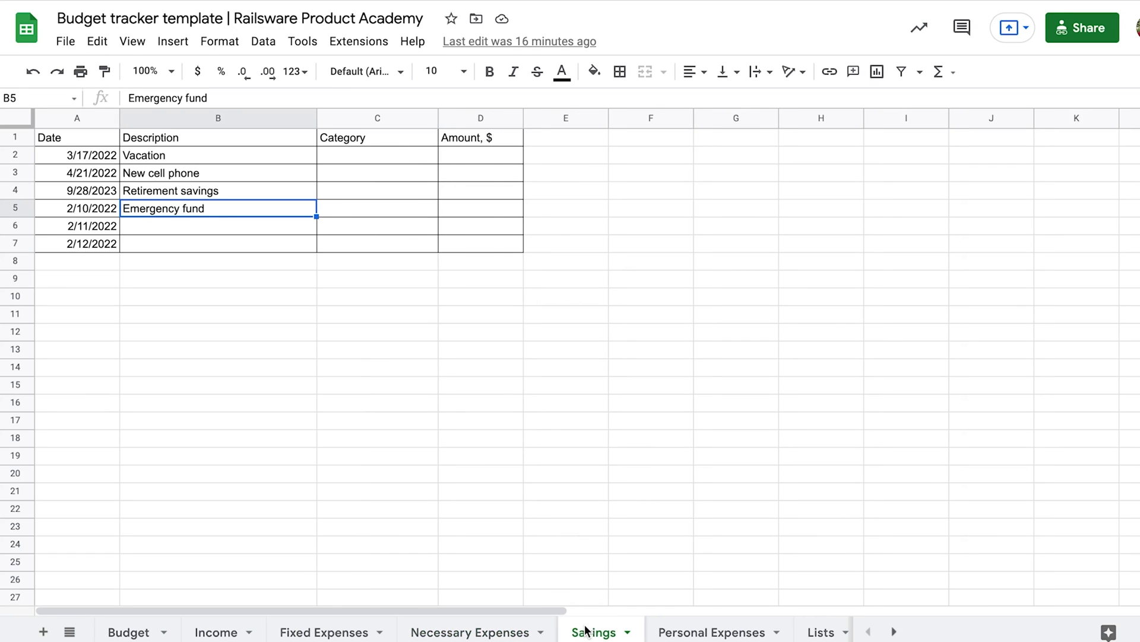
{"action": "mouse_move", "coordinate": [200, 117]}
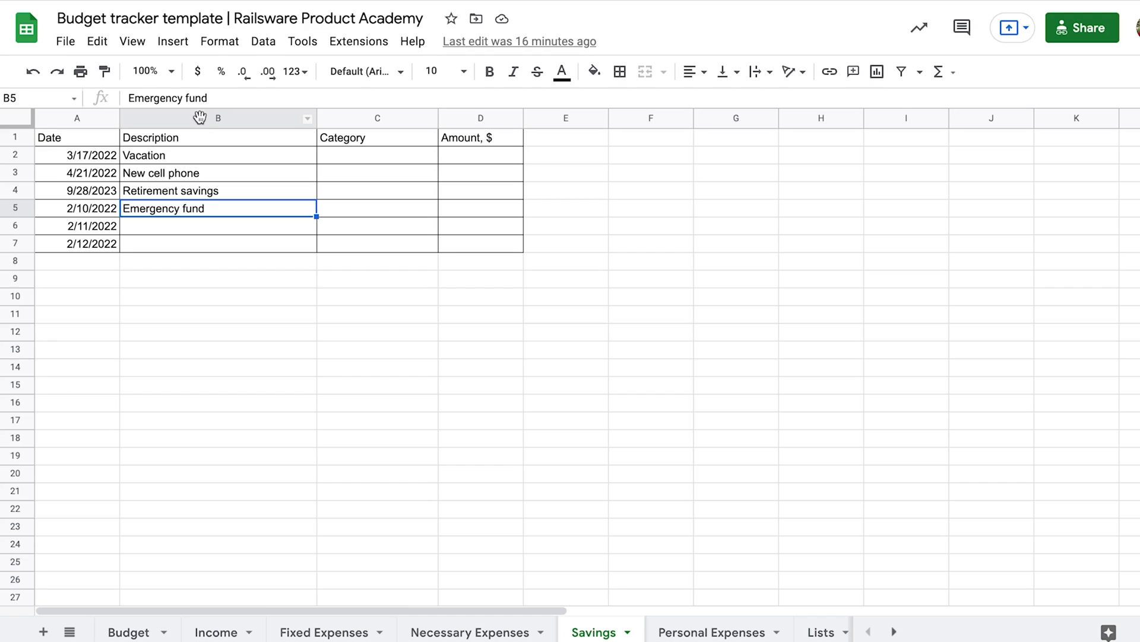
{"action": "left_click", "coordinate": [217, 117]}
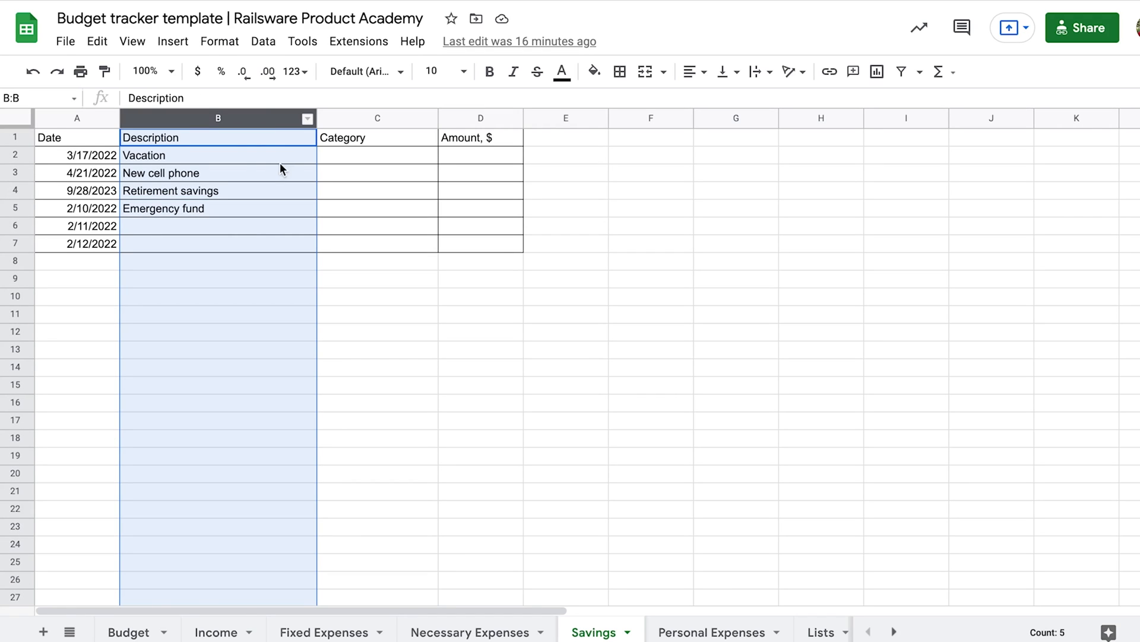
{"action": "mouse_move", "coordinate": [220, 192]}
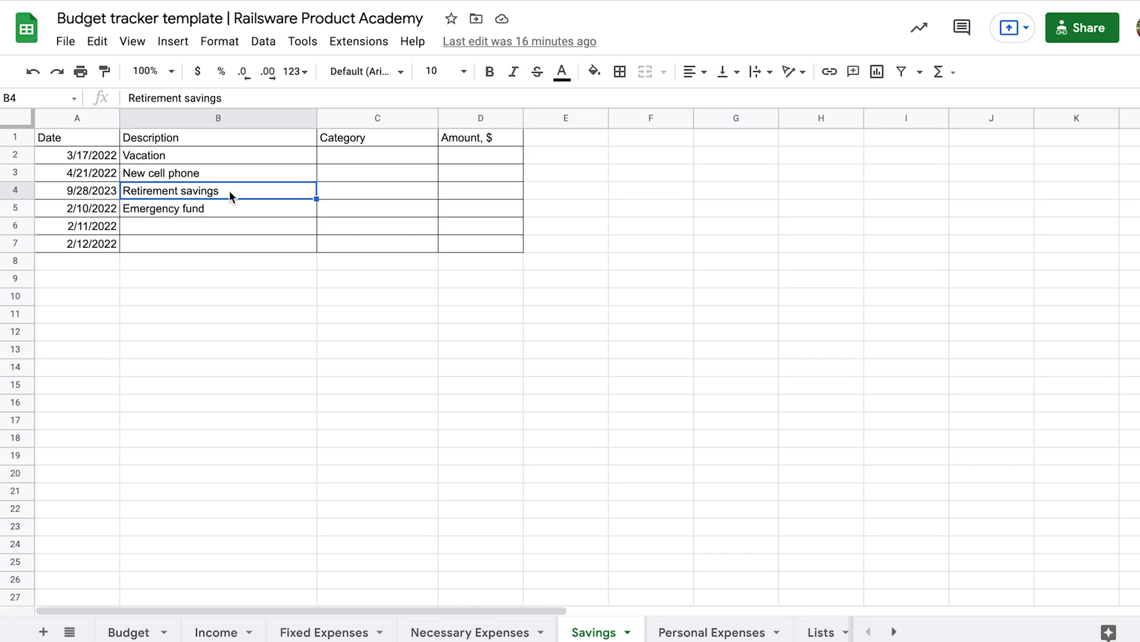
{"action": "mouse_move", "coordinate": [239, 215]}
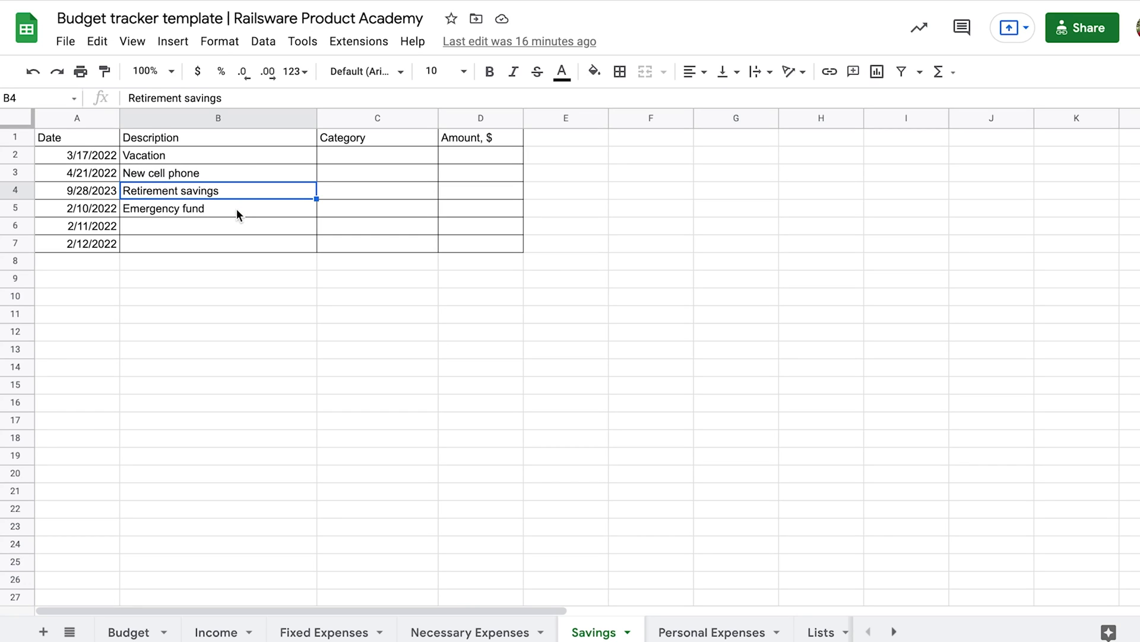
{"action": "left_click", "coordinate": [218, 207]}
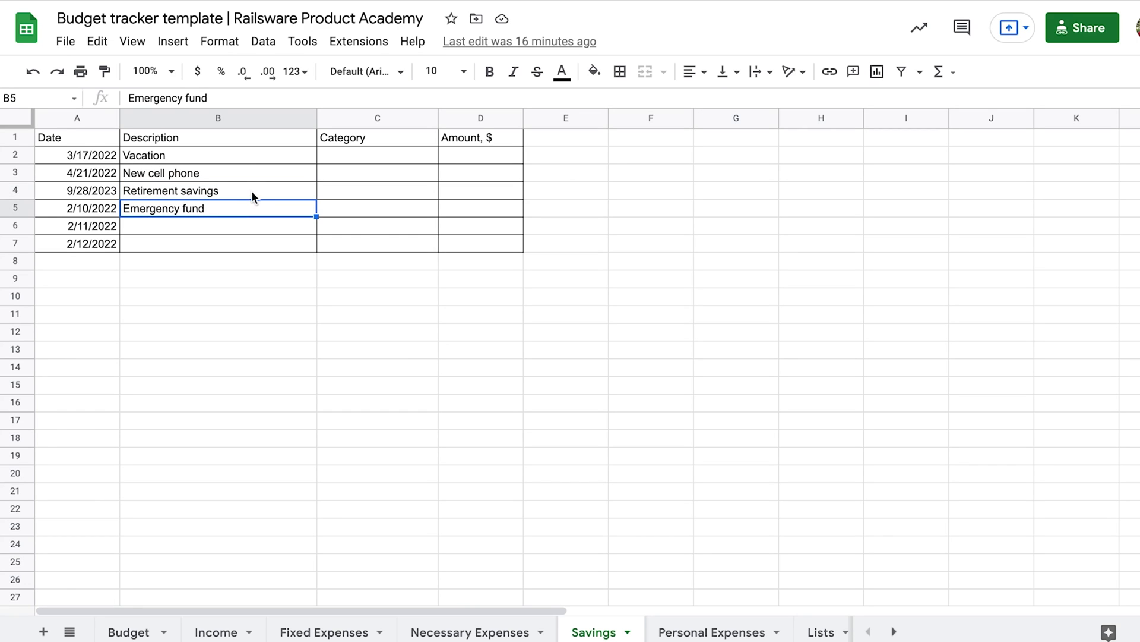
{"action": "mouse_move", "coordinate": [150, 197]}
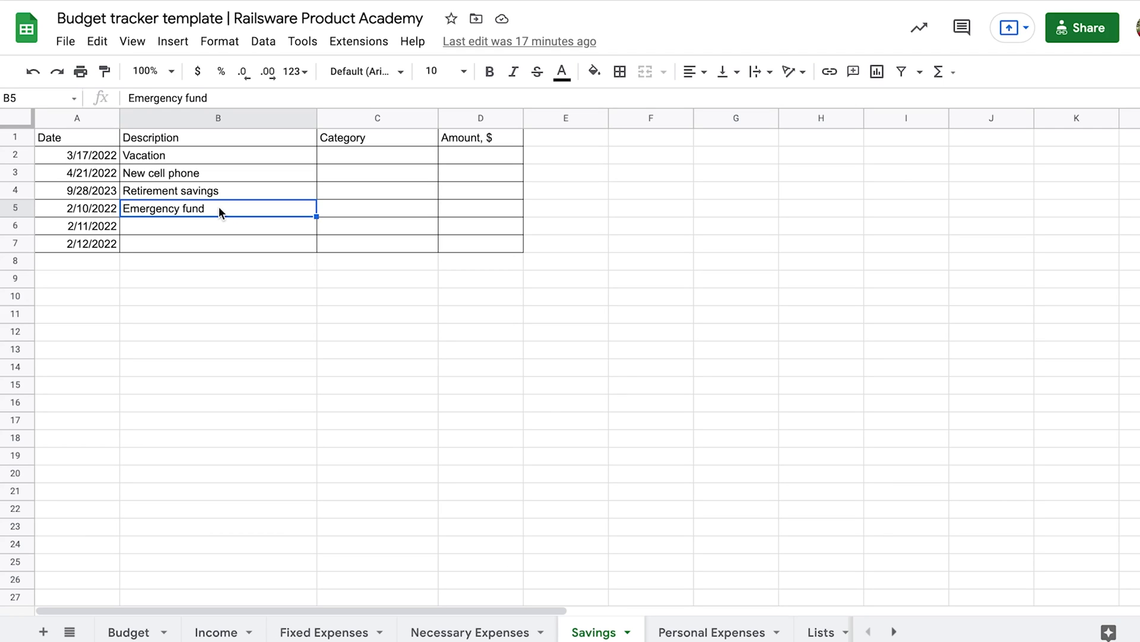
{"action": "mouse_move", "coordinate": [669, 578]}
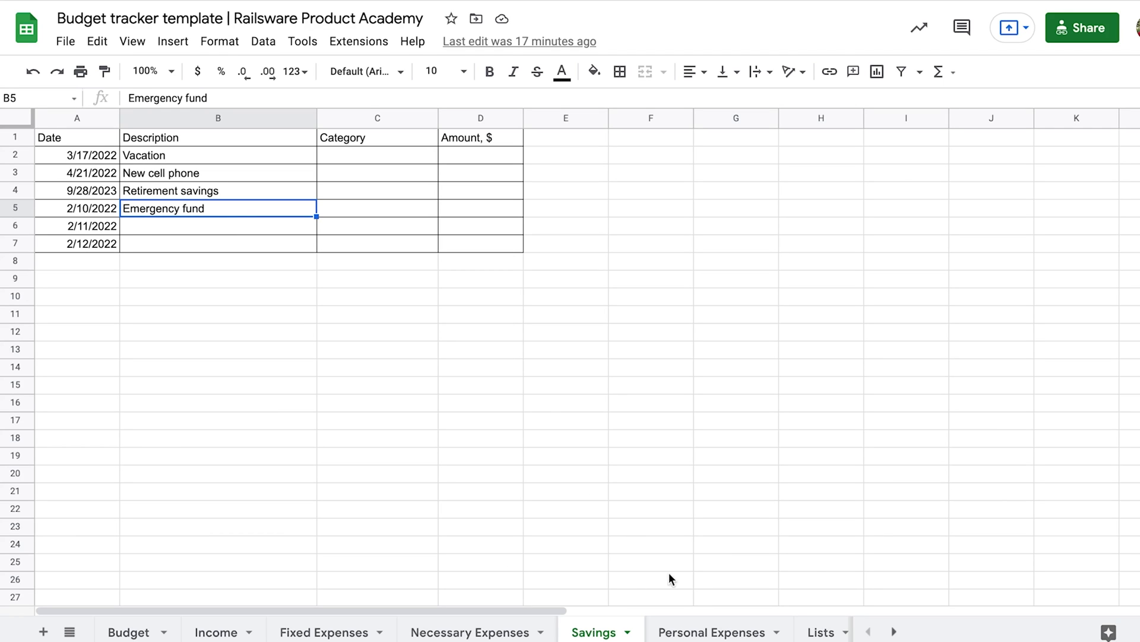
{"action": "mouse_move", "coordinate": [674, 592]}
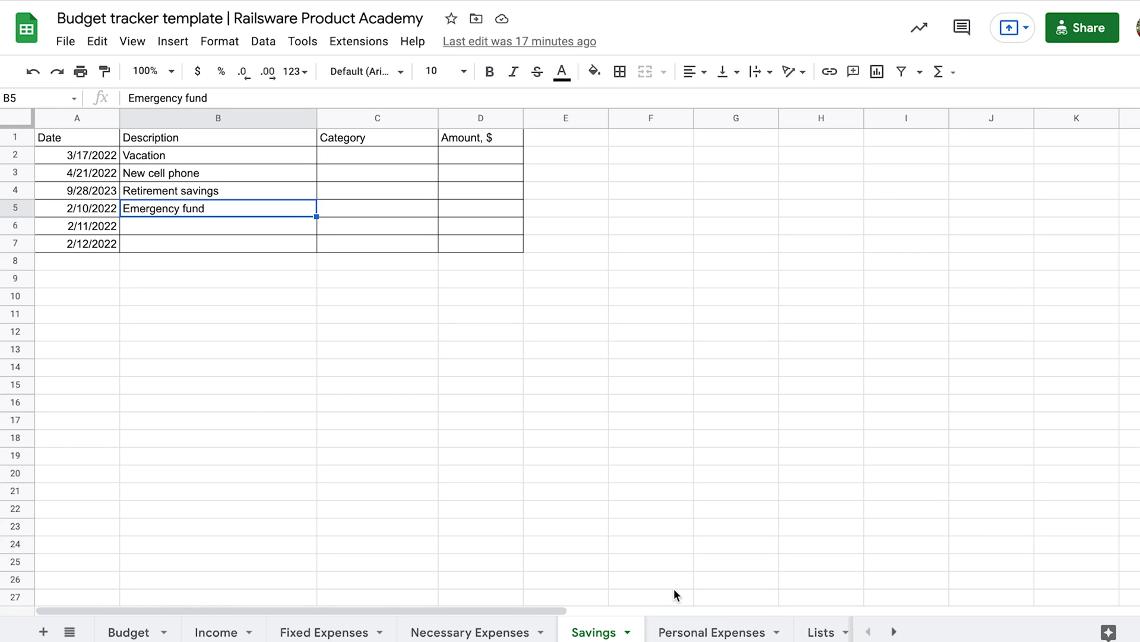
{"action": "mouse_move", "coordinate": [684, 631]}
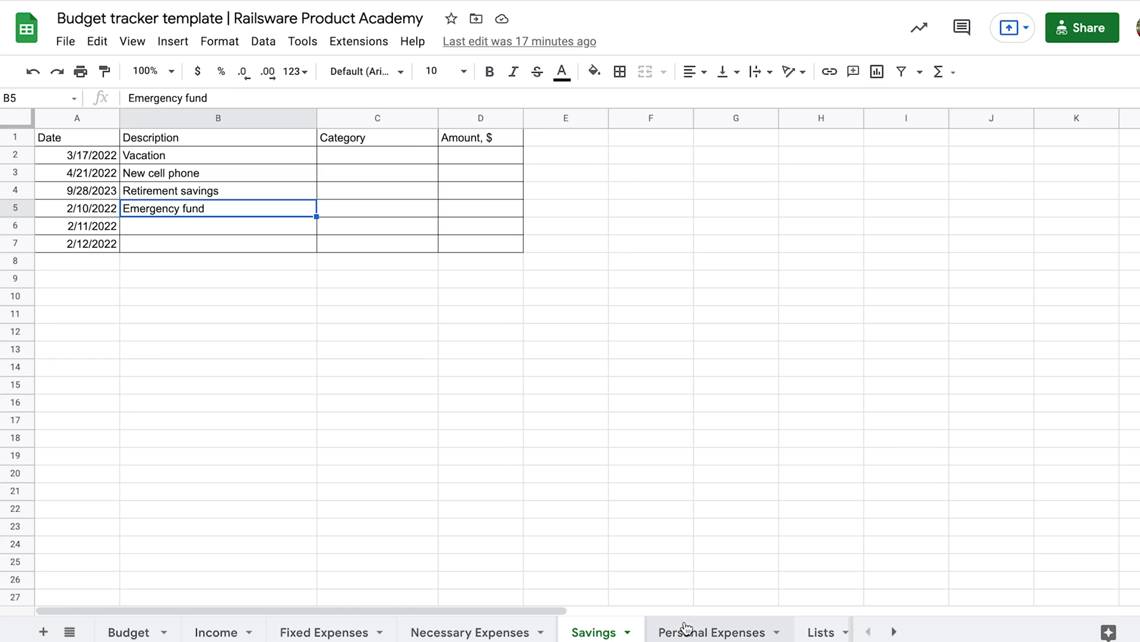
Review the Personal Expenses sheet's Description column of January spending
{"action": "left_click", "coordinate": [712, 632]}
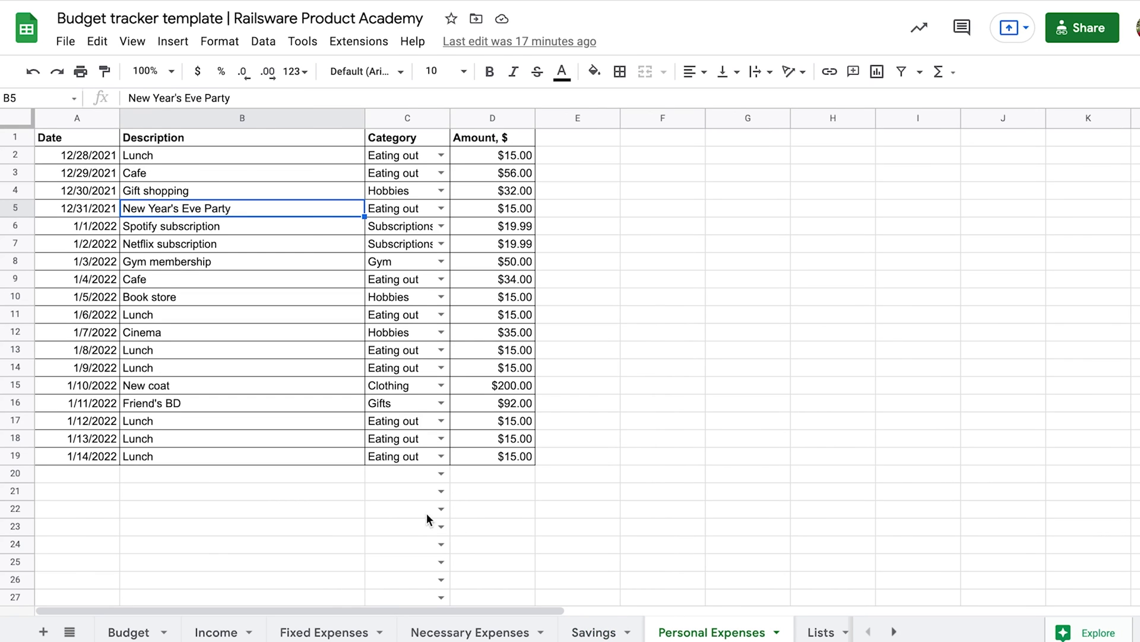
{"action": "left_click", "coordinate": [243, 118]}
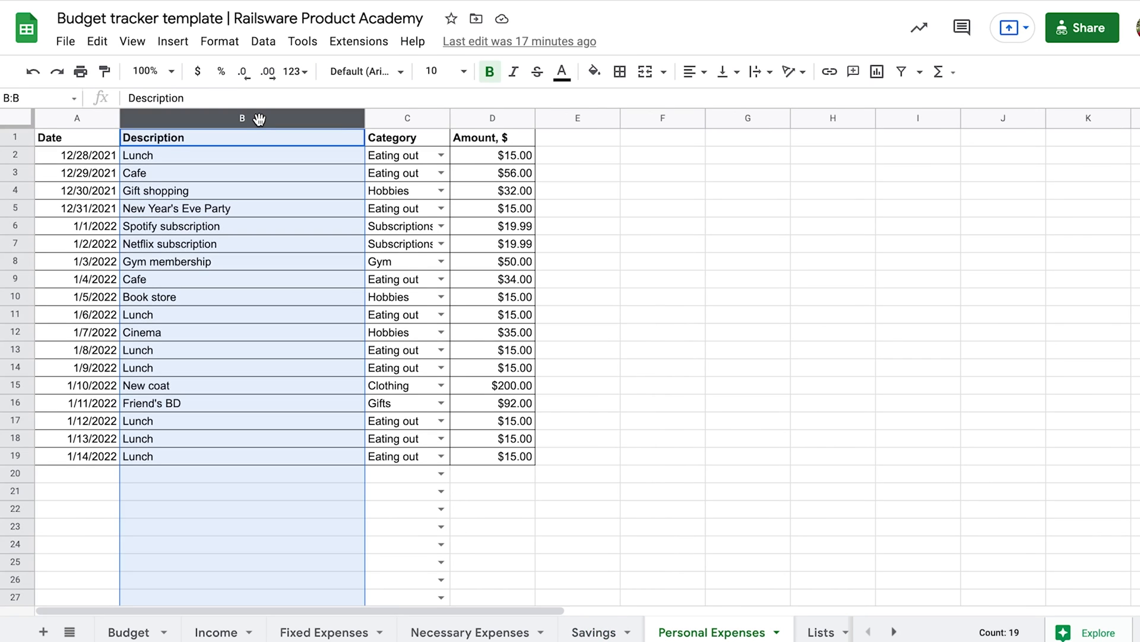
{"action": "mouse_move", "coordinate": [276, 171]}
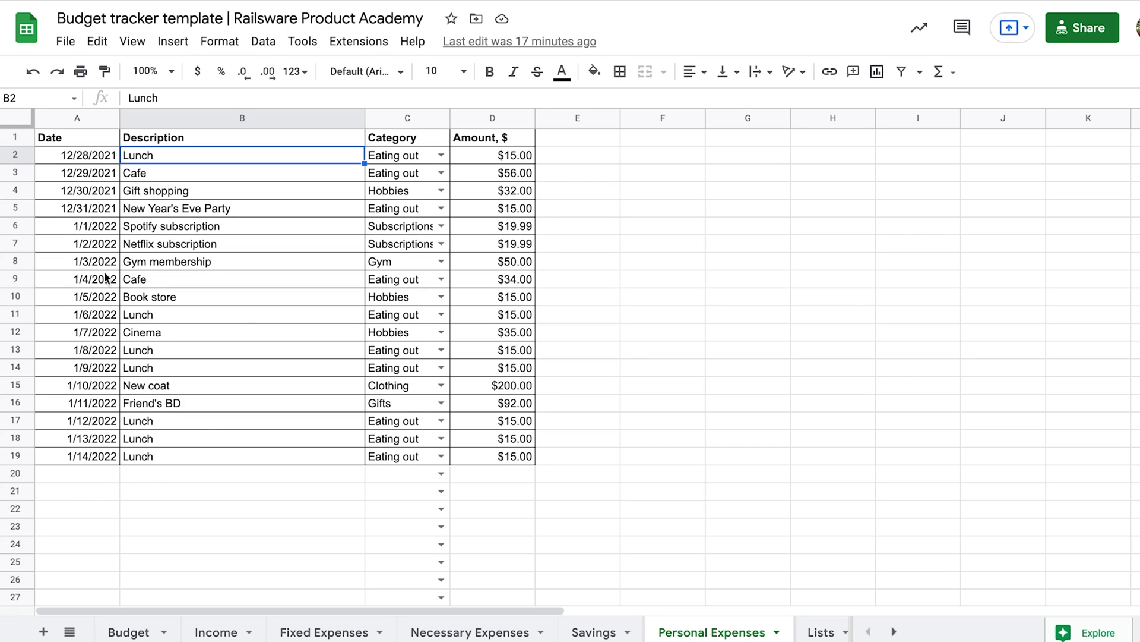
{"action": "mouse_move", "coordinate": [440, 367]}
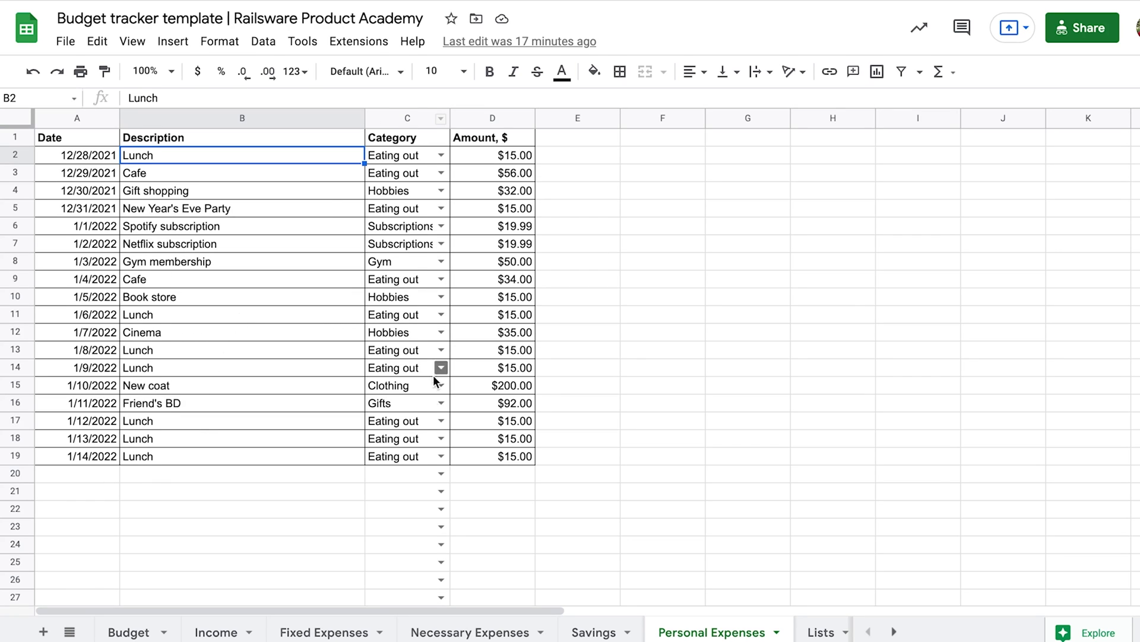
{"action": "mouse_move", "coordinate": [308, 471]}
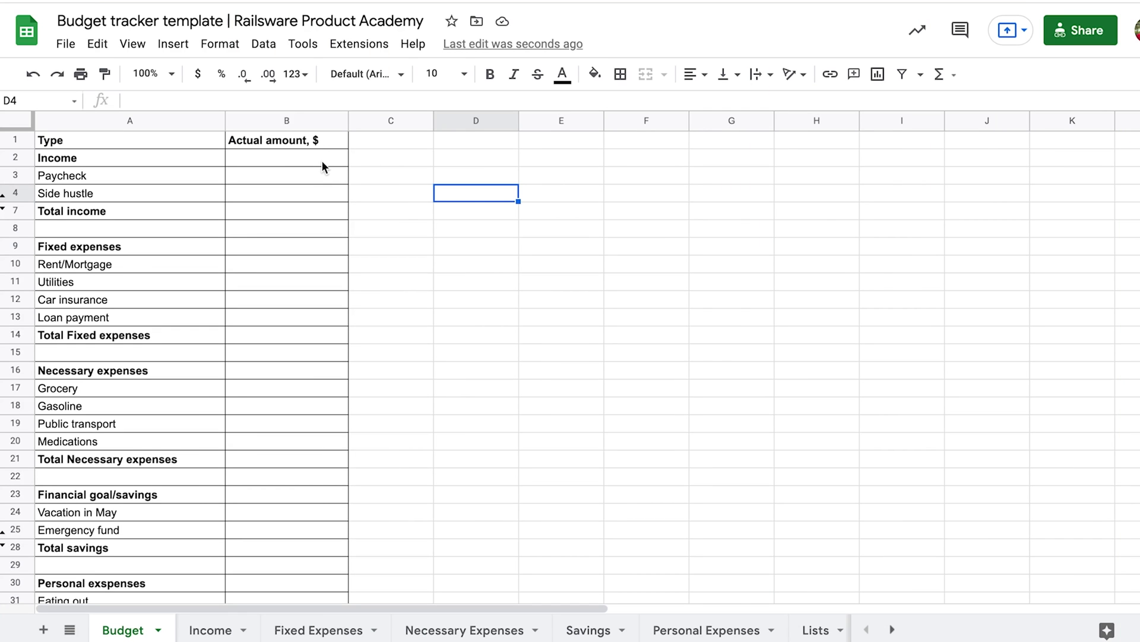
{"action": "left_click", "coordinate": [285, 157]}
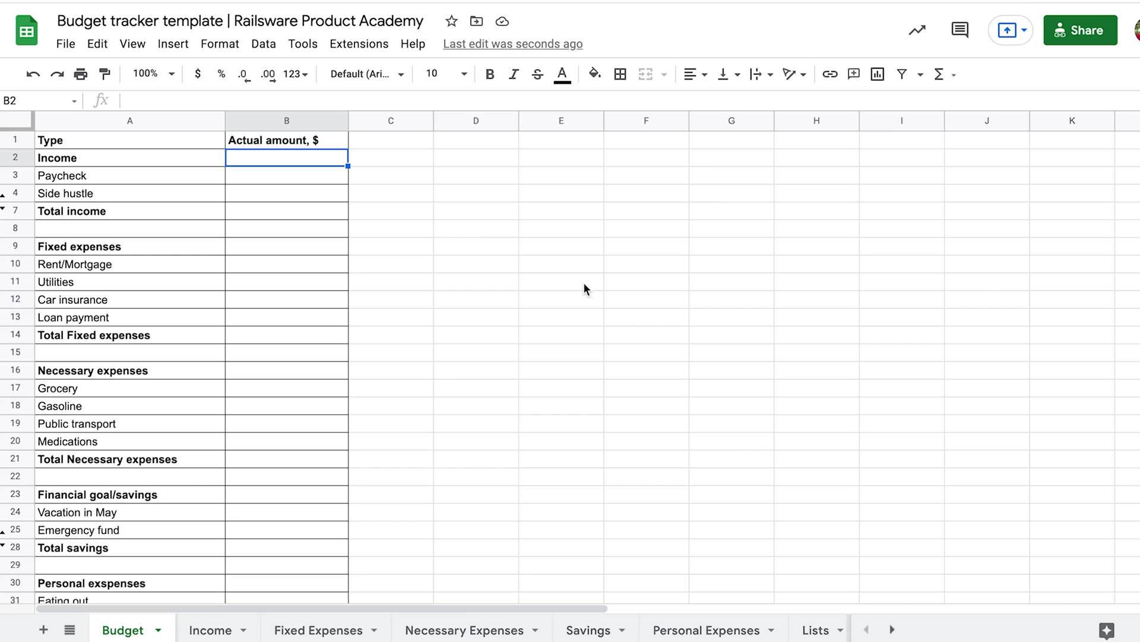
{"action": "mouse_move", "coordinate": [189, 146]}
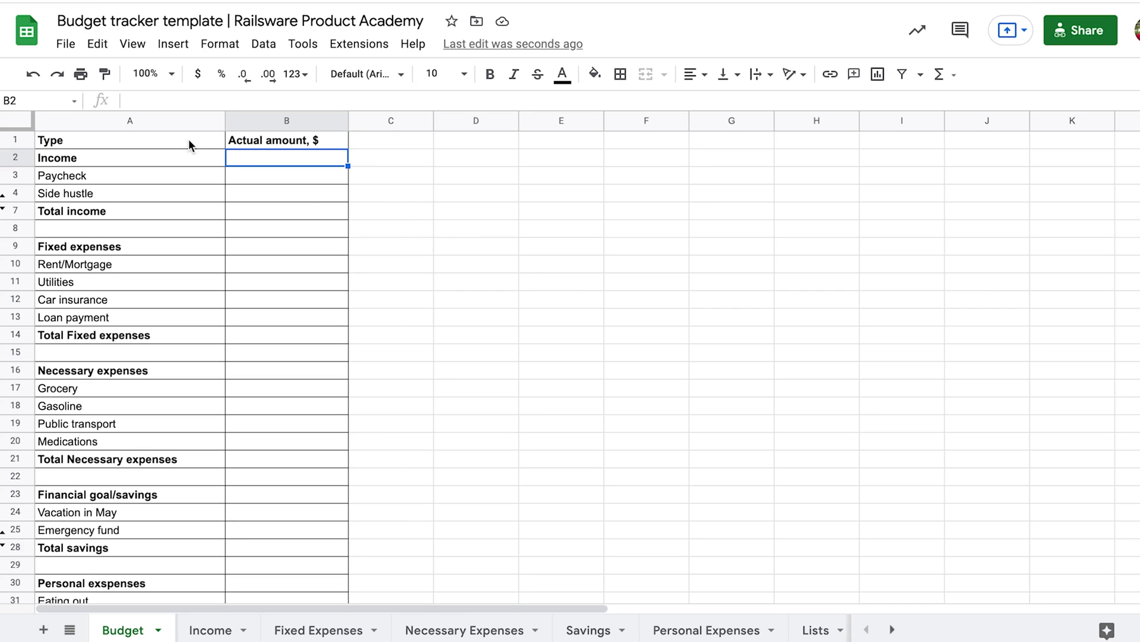
{"action": "mouse_move", "coordinate": [123, 580]}
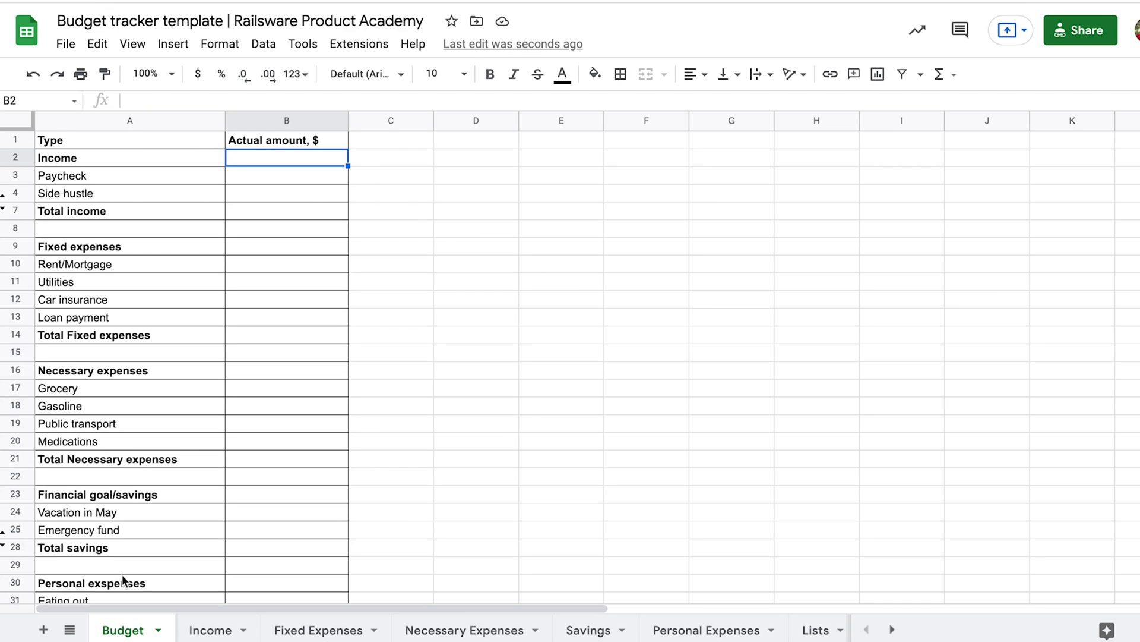
{"action": "mouse_move", "coordinate": [214, 167]}
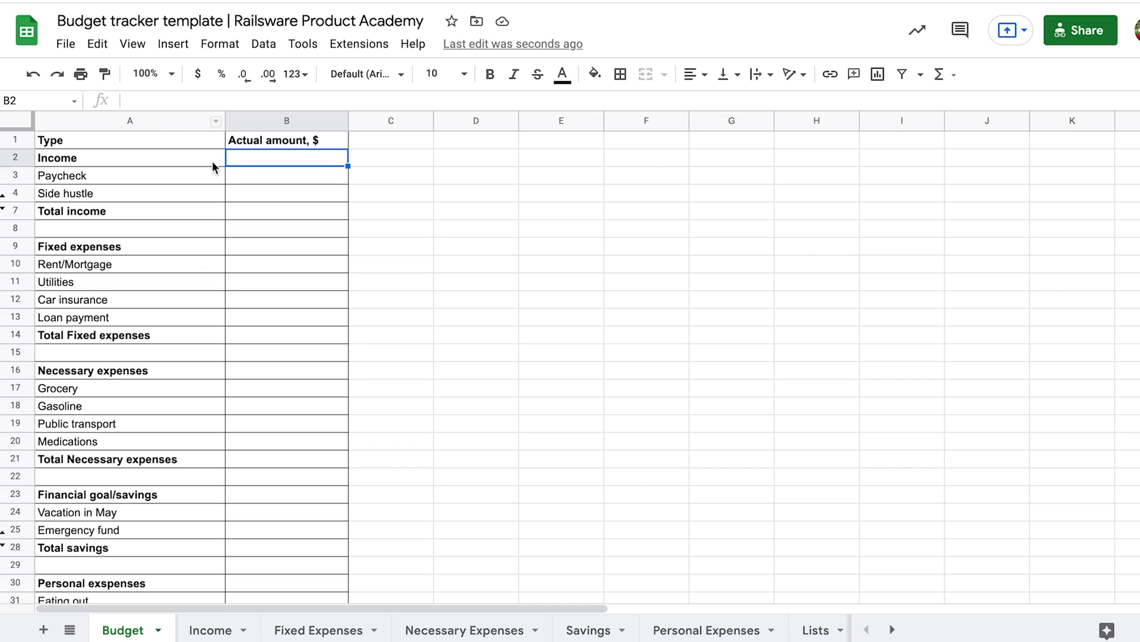
{"action": "left_click", "coordinate": [286, 175]}
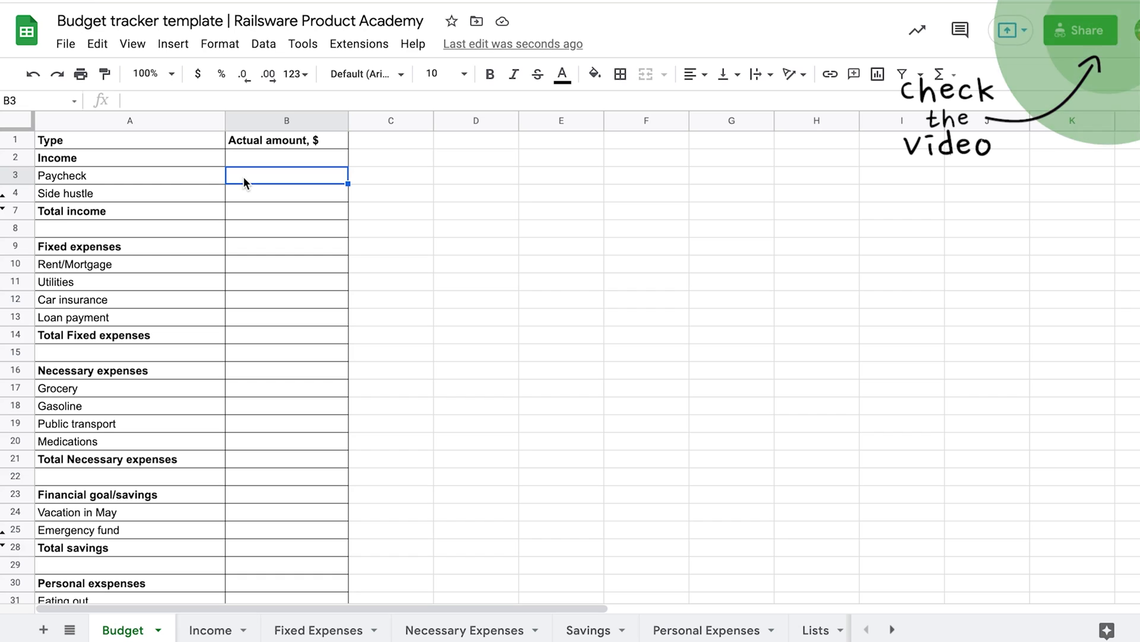
Begin a SUMIF in B3 with criteria range Income!C2:C
{"action": "type", "text": "="}
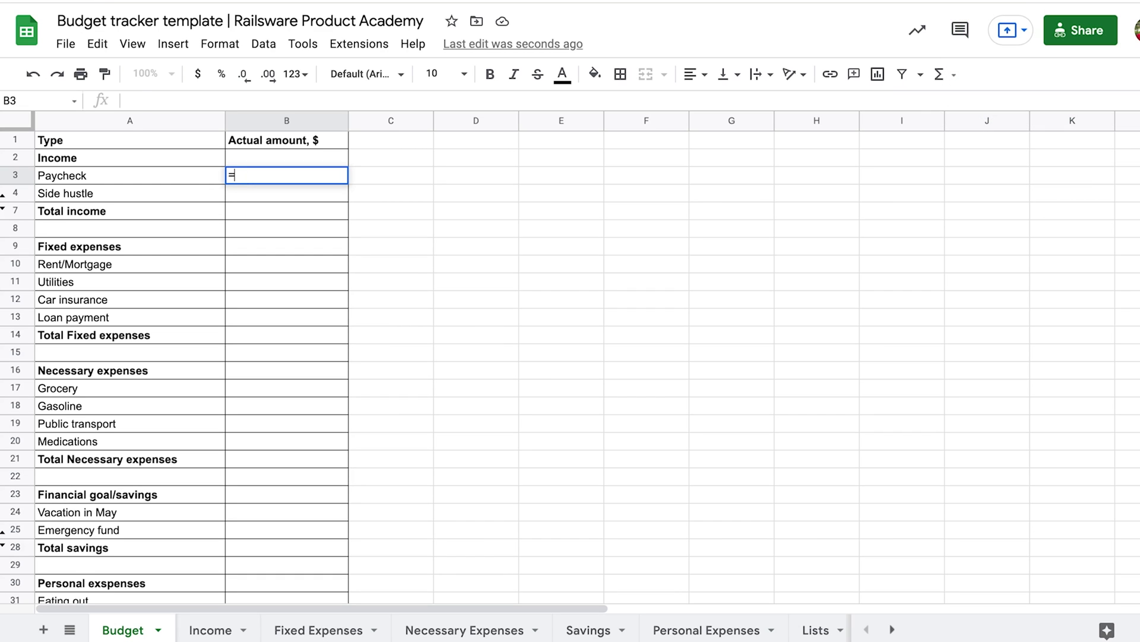
{"action": "type", "text": "s"}
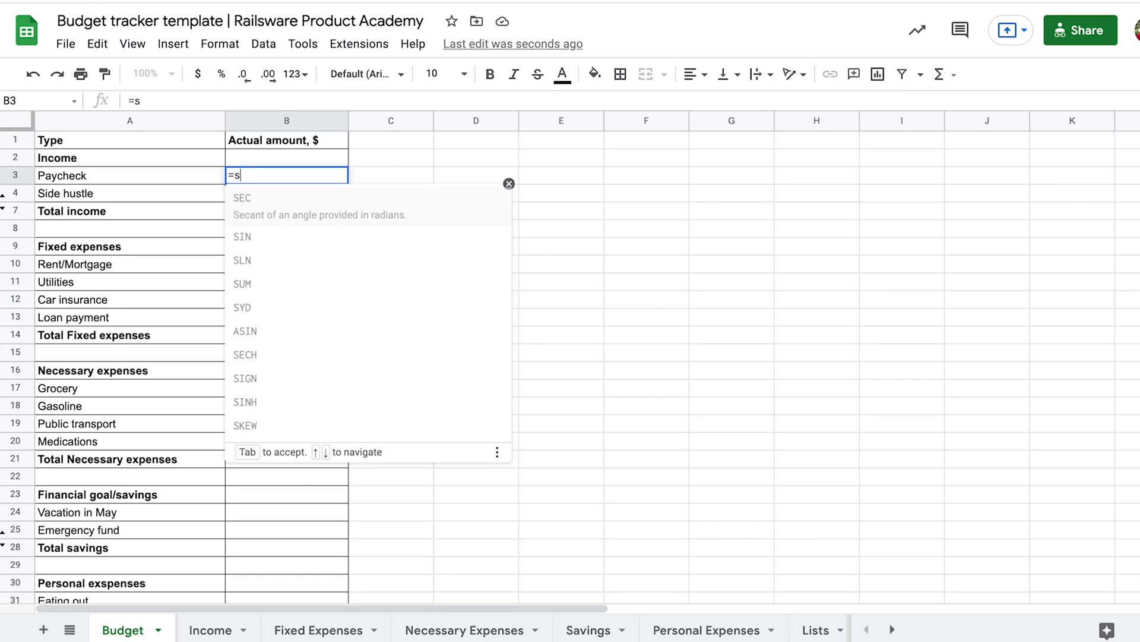
{"action": "type", "text": "umif("}
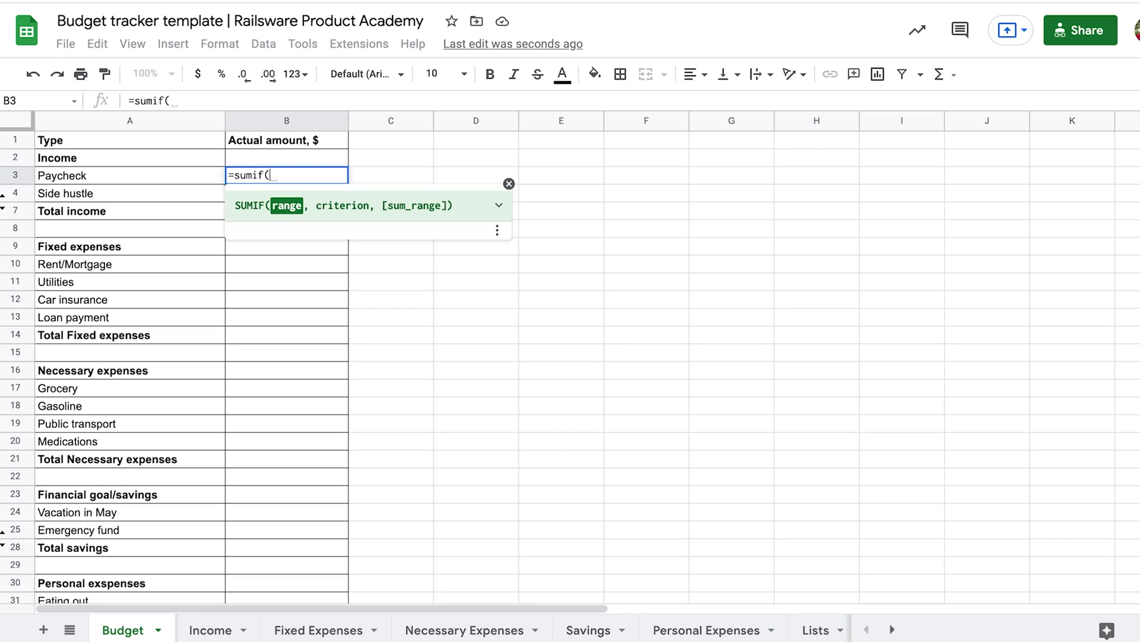
{"action": "mouse_move", "coordinate": [212, 630]}
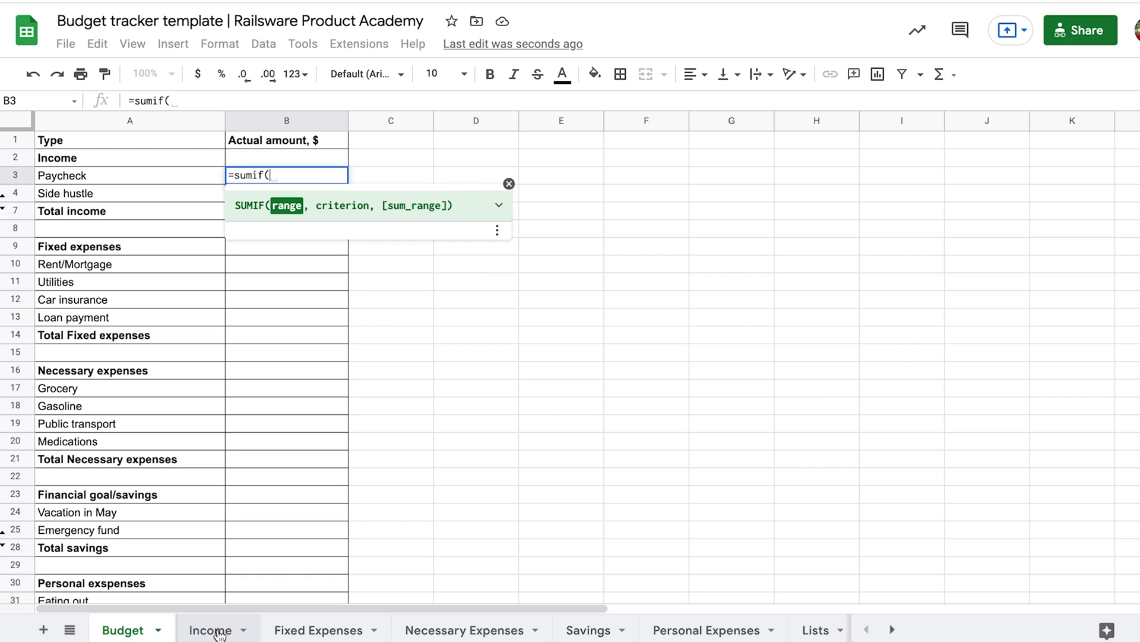
{"action": "left_click", "coordinate": [211, 630]}
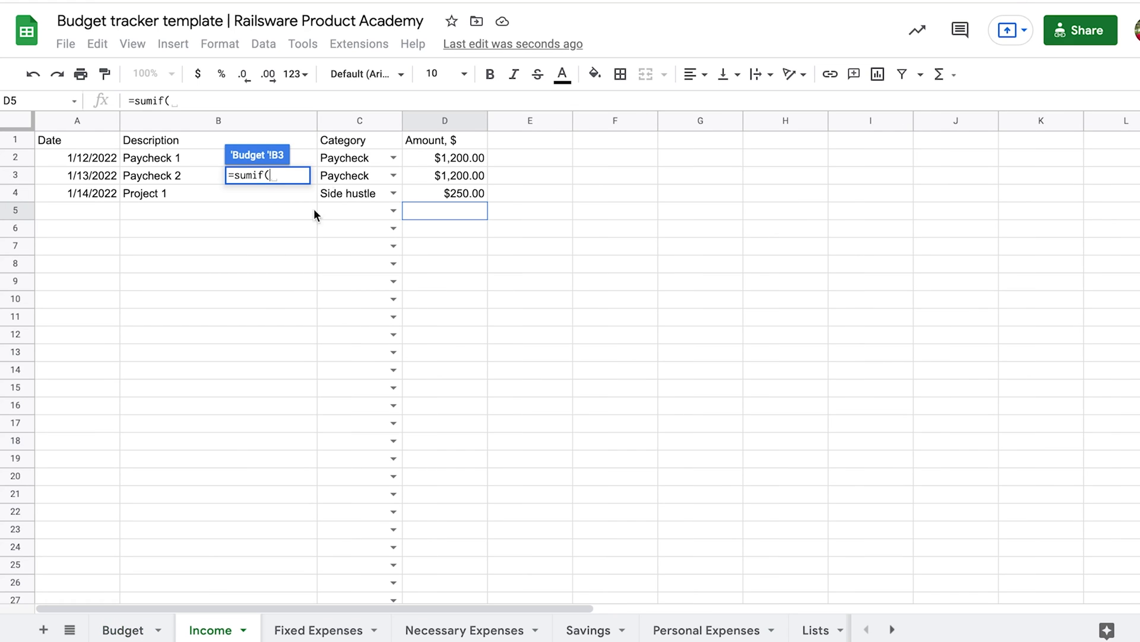
{"action": "left_click", "coordinate": [359, 156]}
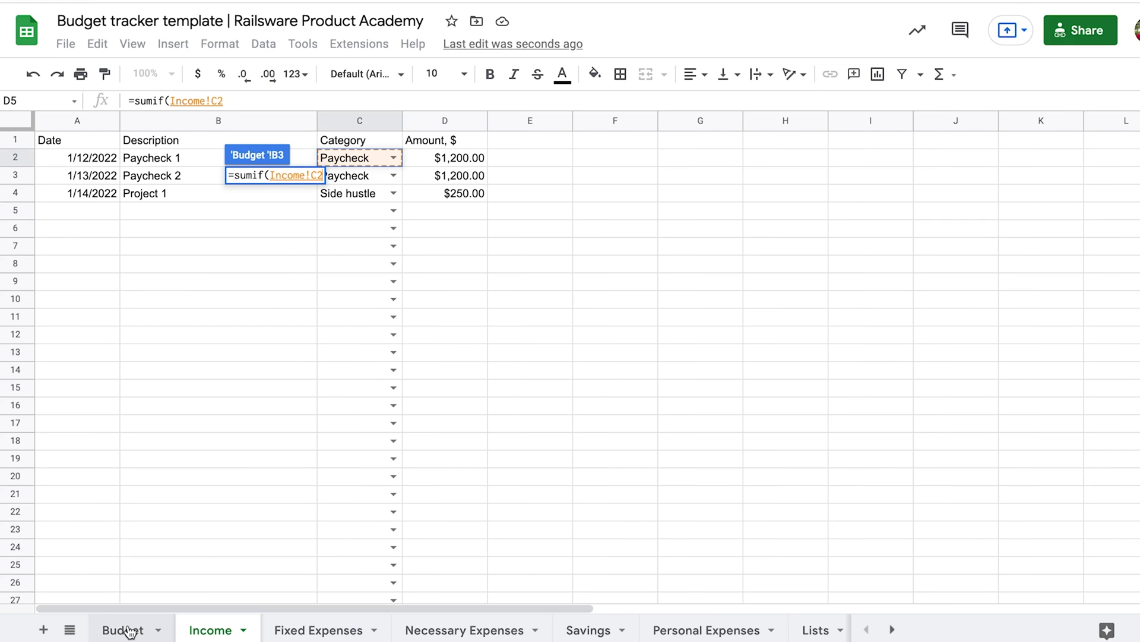
{"action": "left_click", "coordinate": [123, 629]}
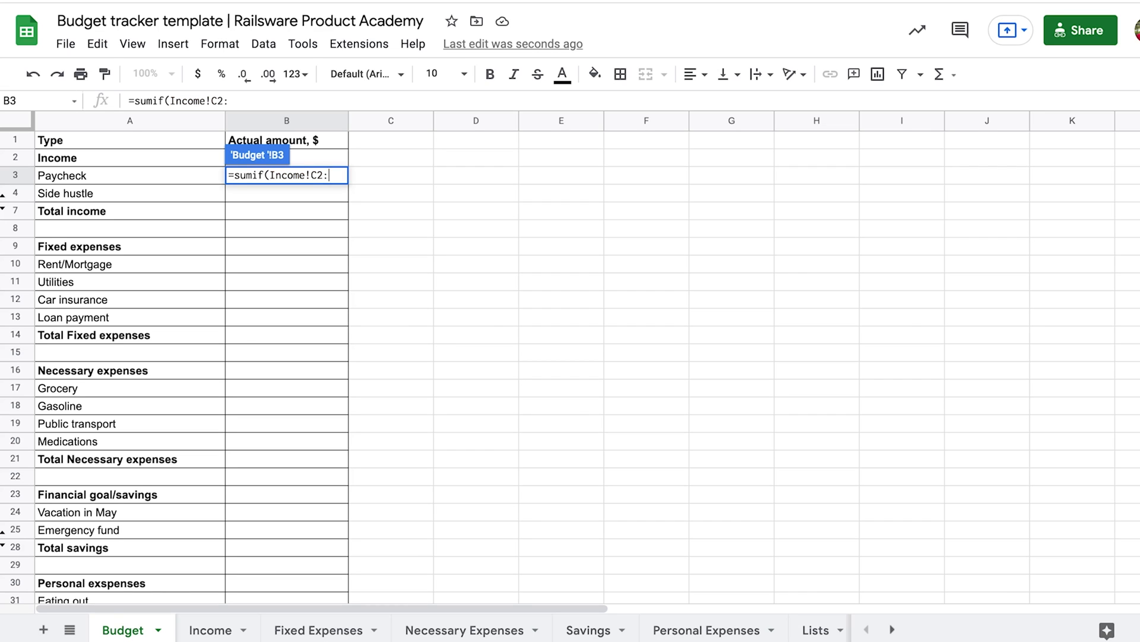
{"action": "type", "text": "C"}
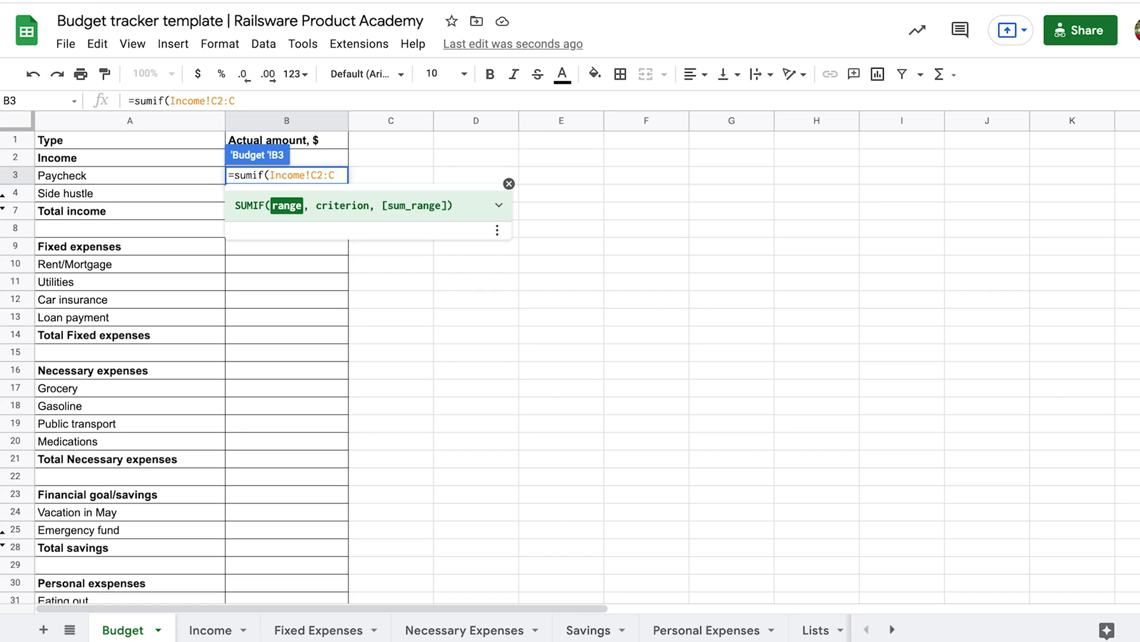
Complete =sumif(Income!C2:C,"Paycheck",Income!D2:D) so Paycheck shows $2,400.00
{"action": "type", "text": ",\""}
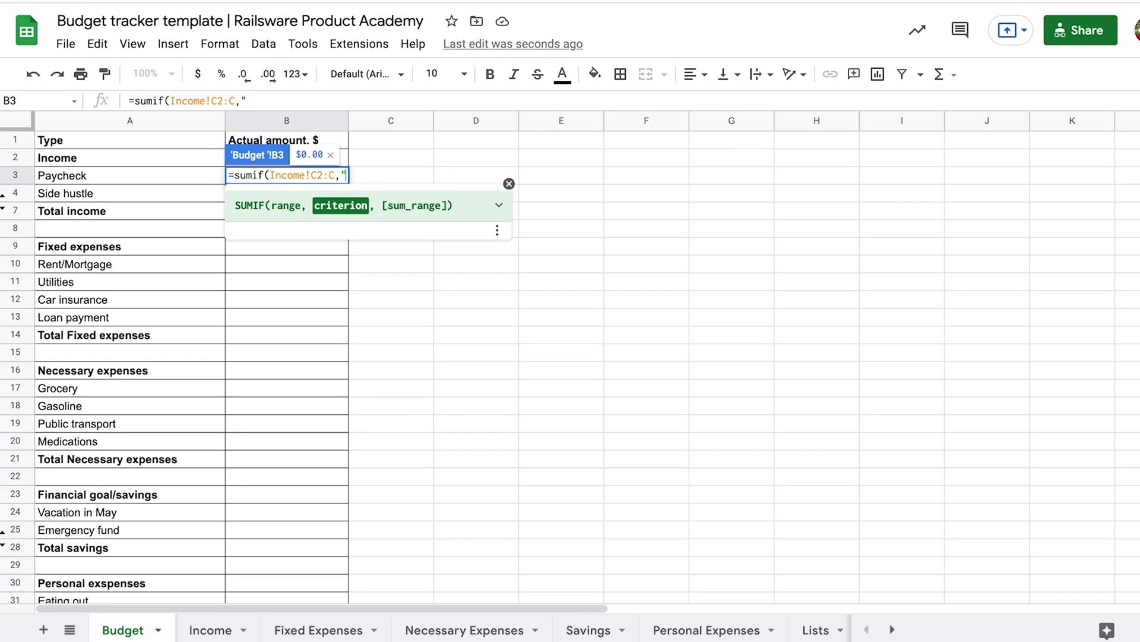
{"action": "type", "text": "Payc"}
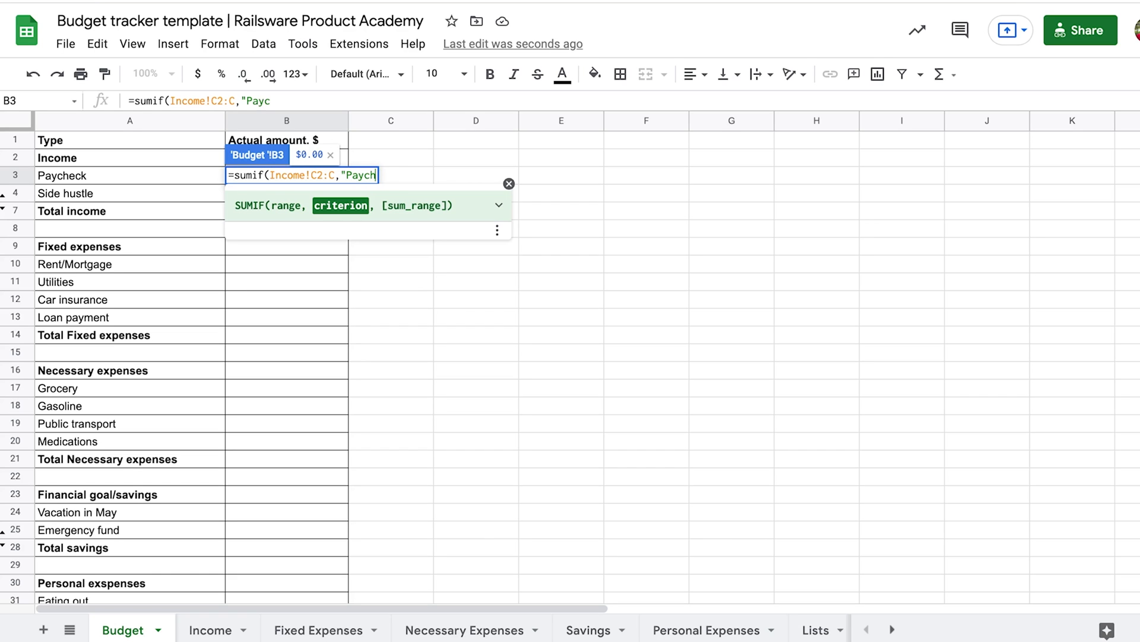
{"action": "type", "text": "heck"}
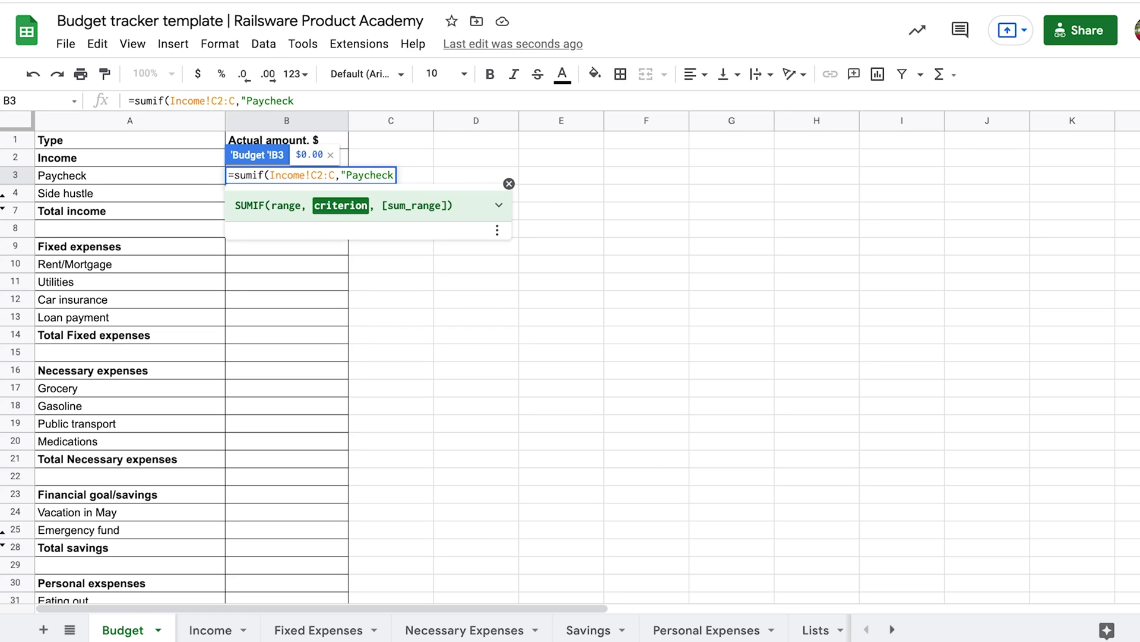
{"action": "type", "text": "\""}
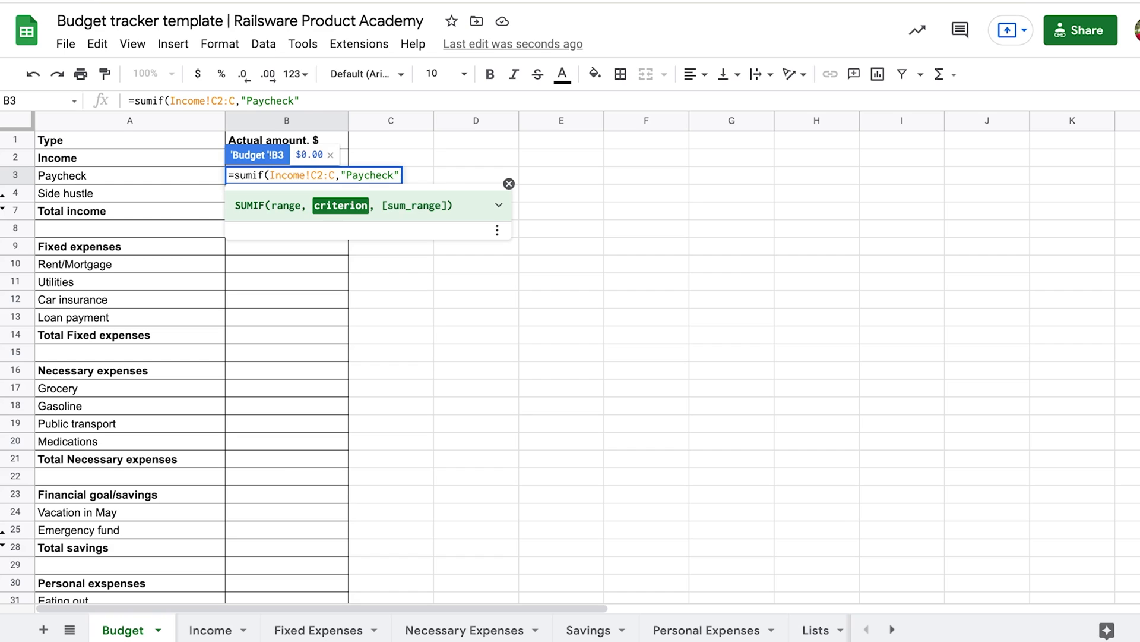
{"action": "type", "text": ","}
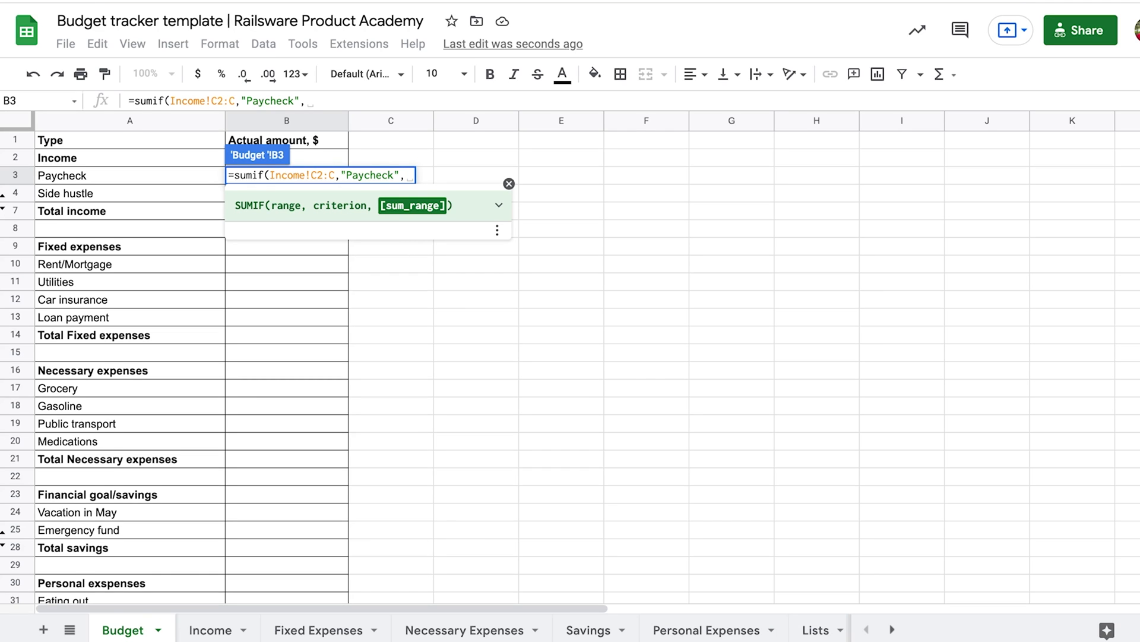
{"action": "type", "text": "Inc"}
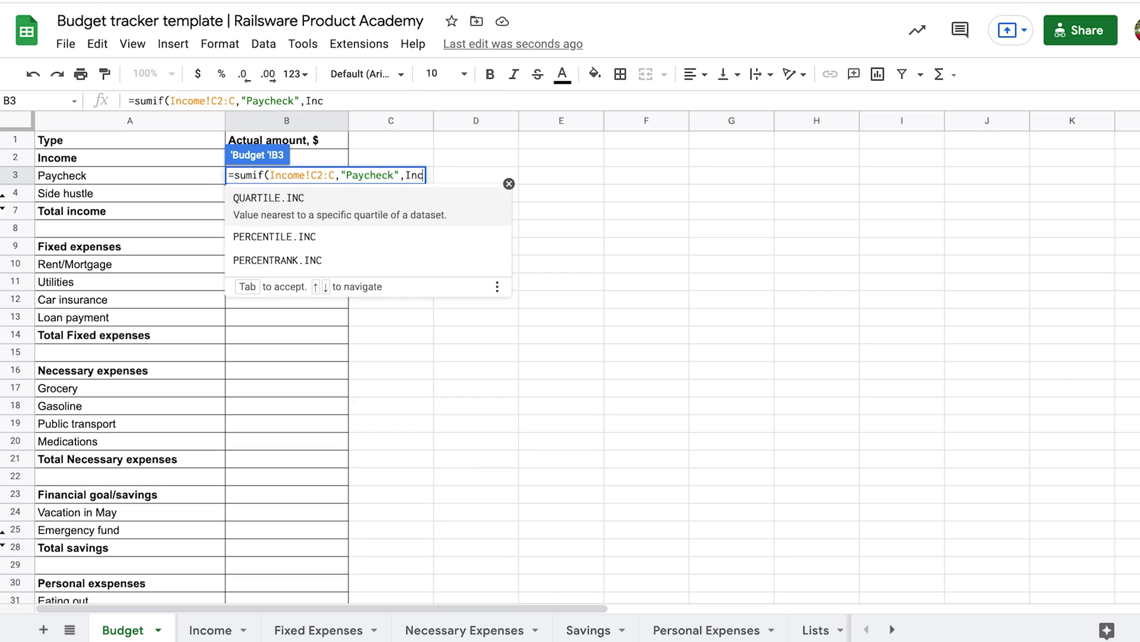
{"action": "type", "text": "ome!D2"}
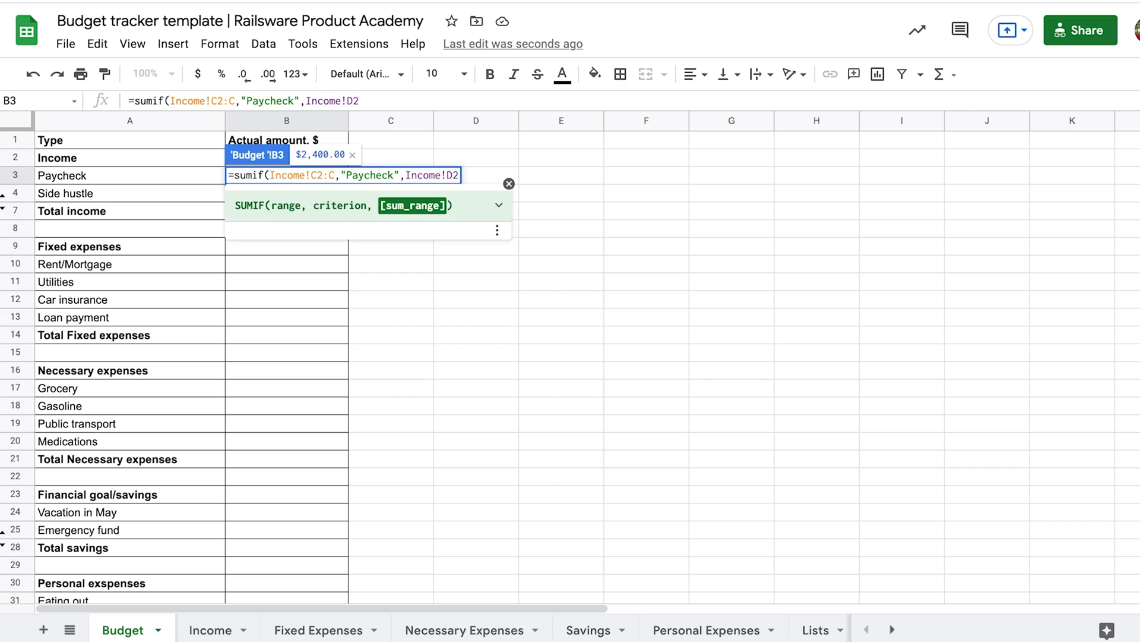
{"action": "type", "text": ":D"}
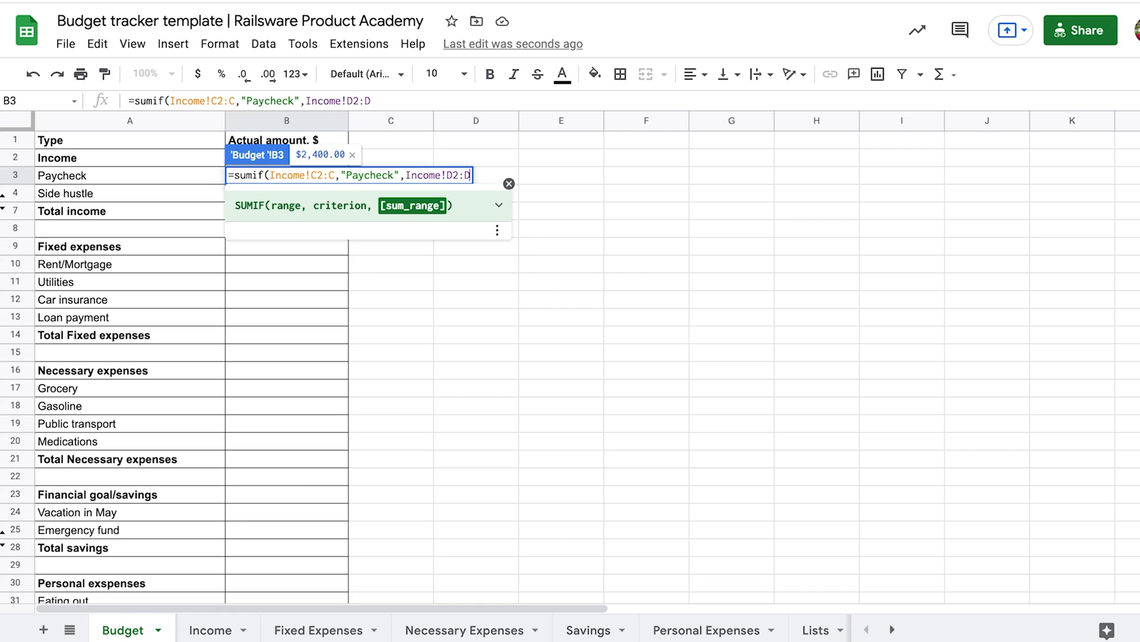
{"action": "key", "text": "Return"}
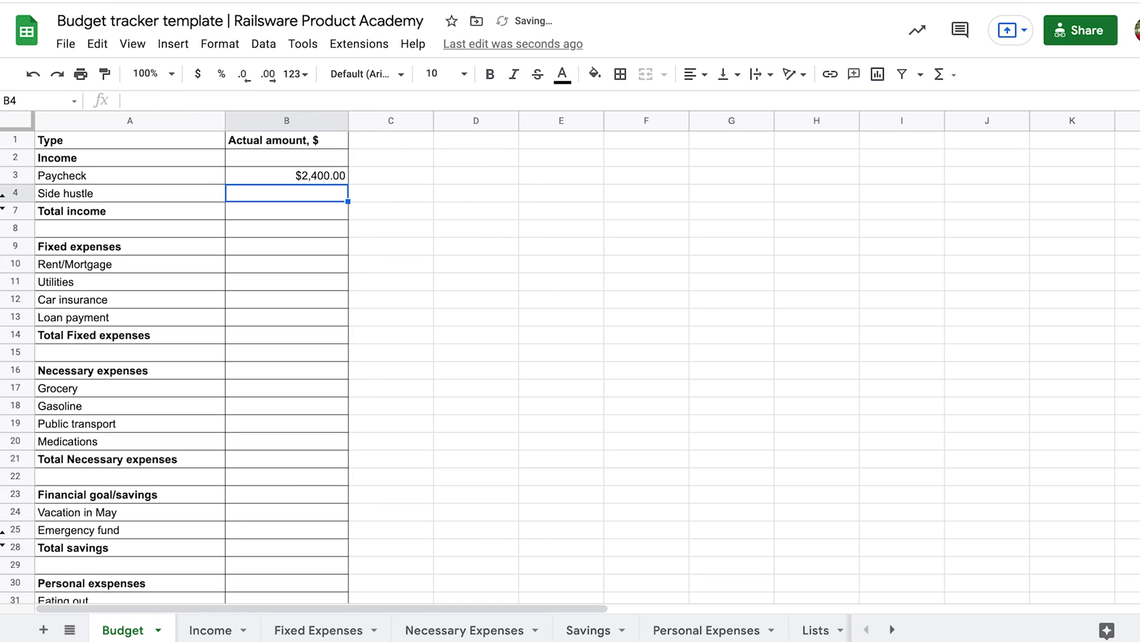
{"action": "mouse_move", "coordinate": [242, 249]}
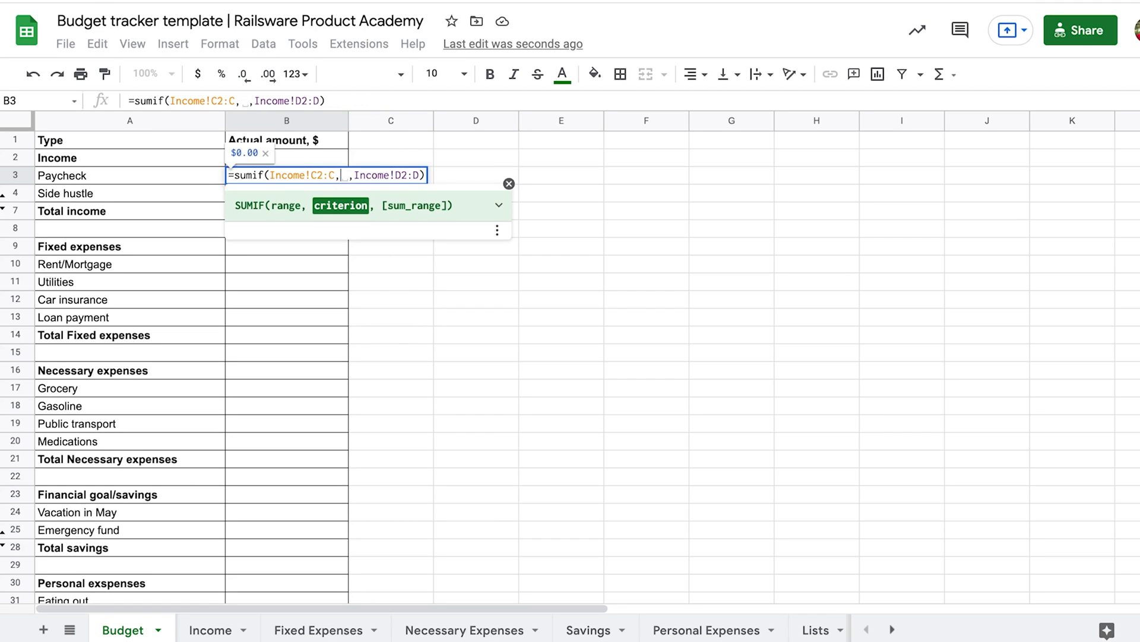
Point the Paycheck SUMIF at the A3 label and lock the Income category and amount ranges with F4
{"action": "left_click", "coordinate": [129, 175]}
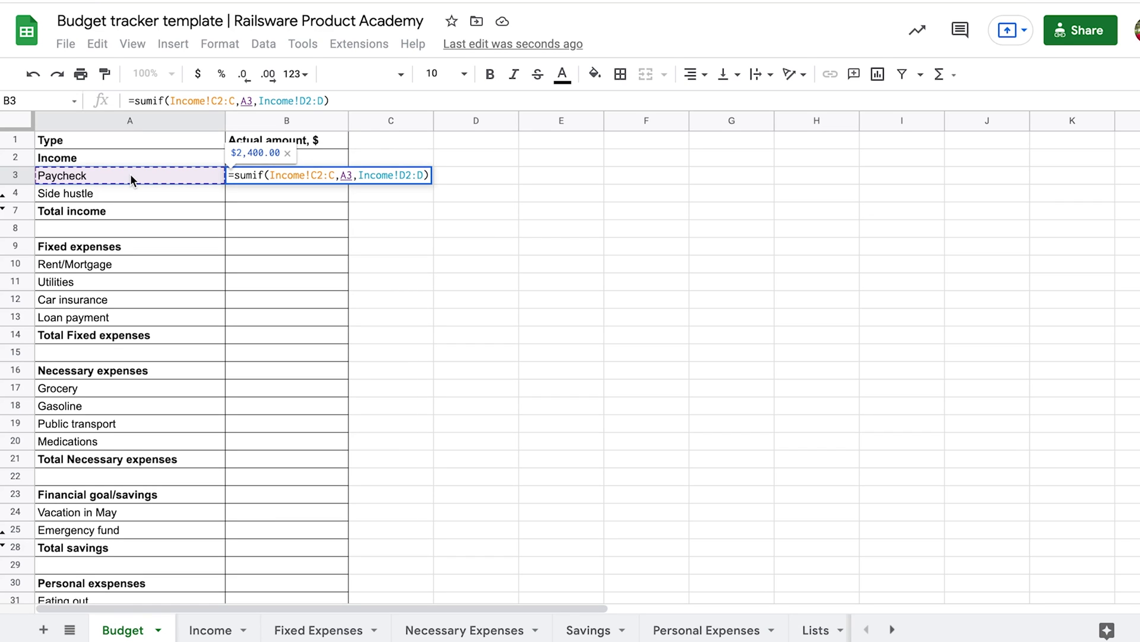
{"action": "key", "text": "Return"}
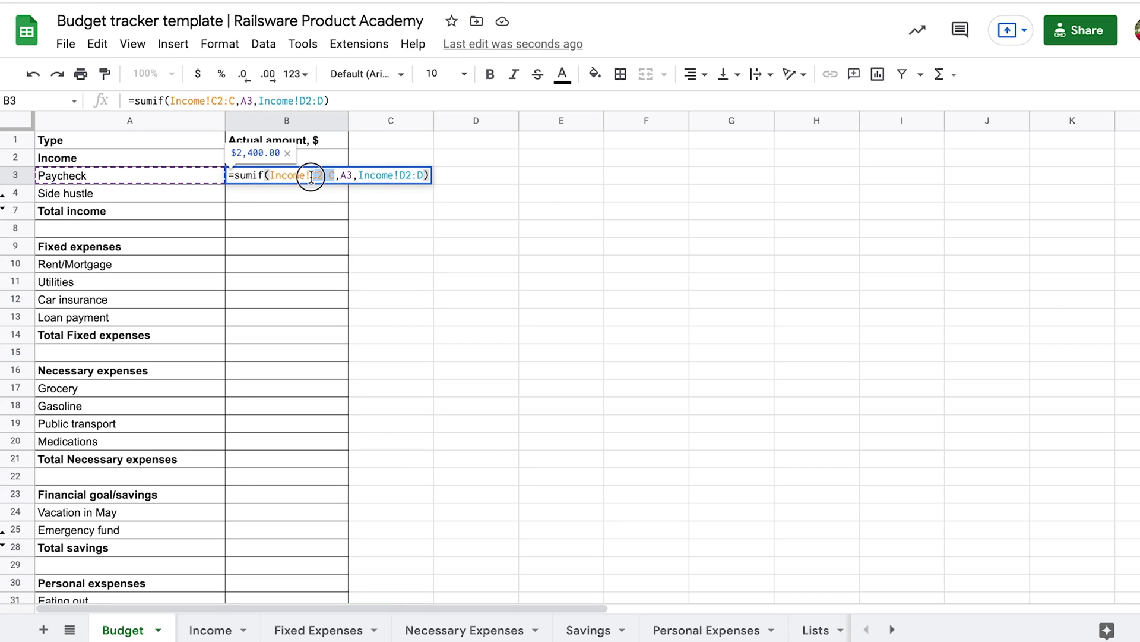
{"action": "left_click", "coordinate": [311, 176]}
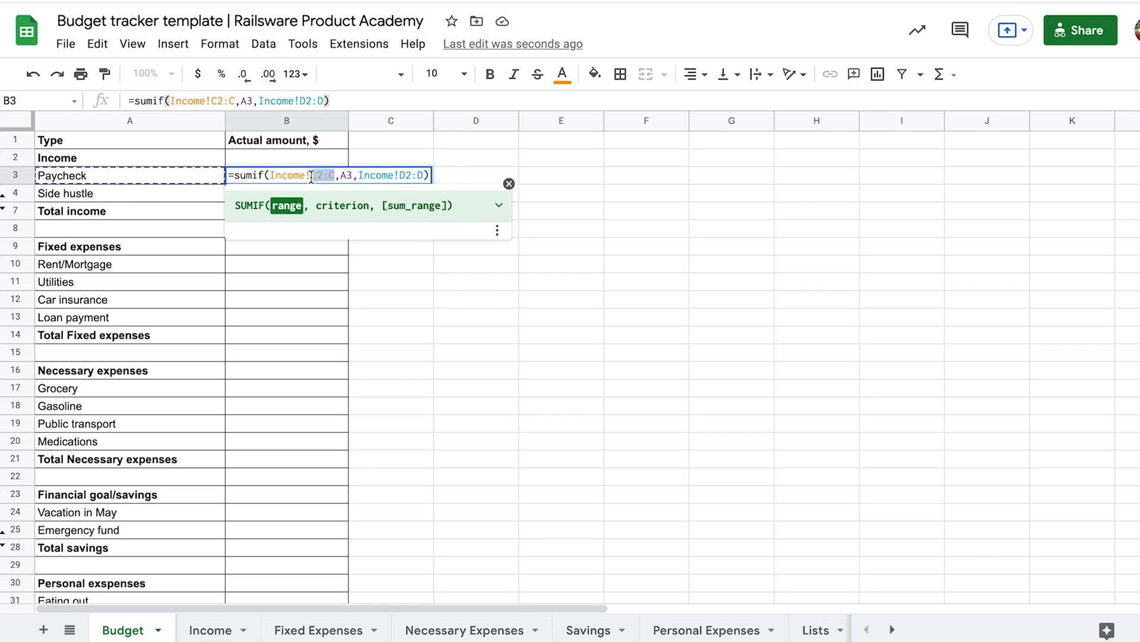
{"action": "key", "text": "f4"}
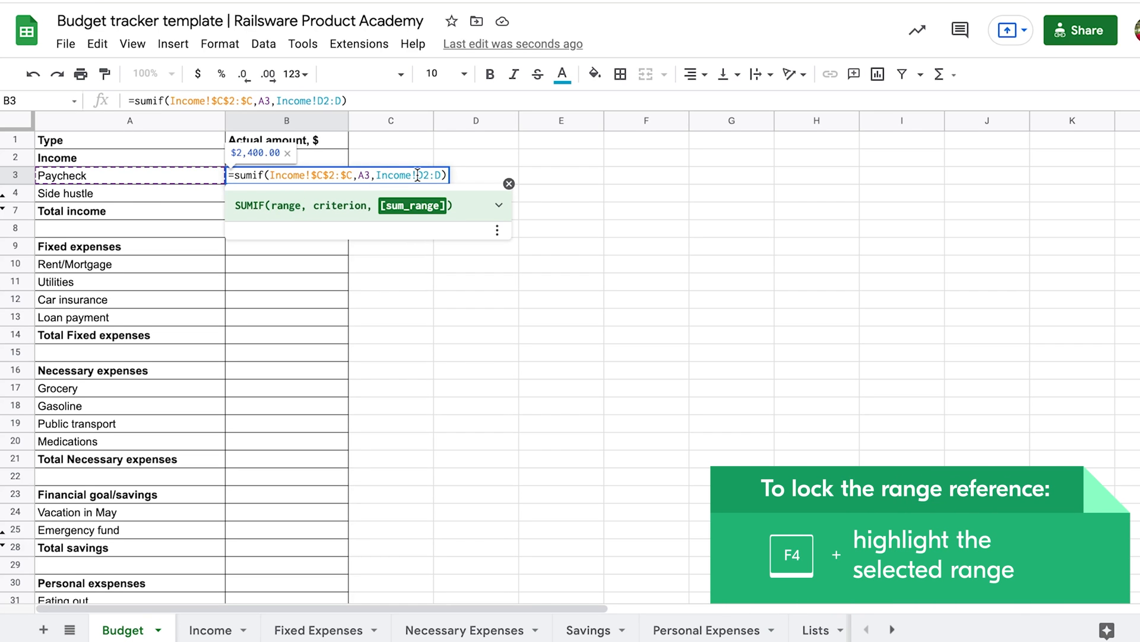
{"action": "key", "text": "f4"}
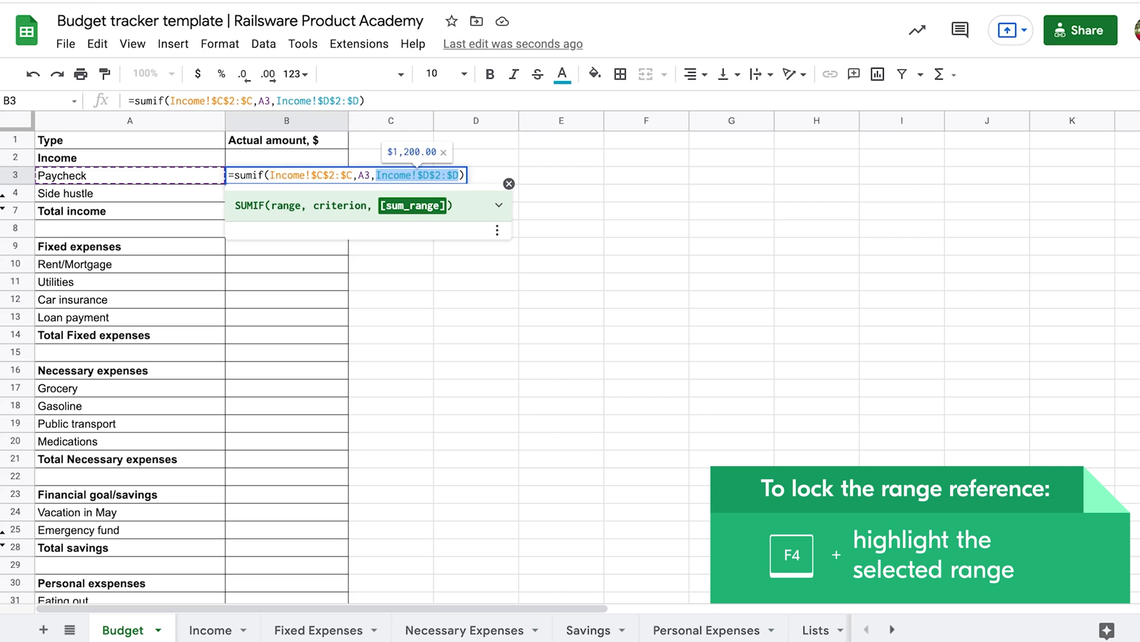
{"action": "key", "text": "Return"}
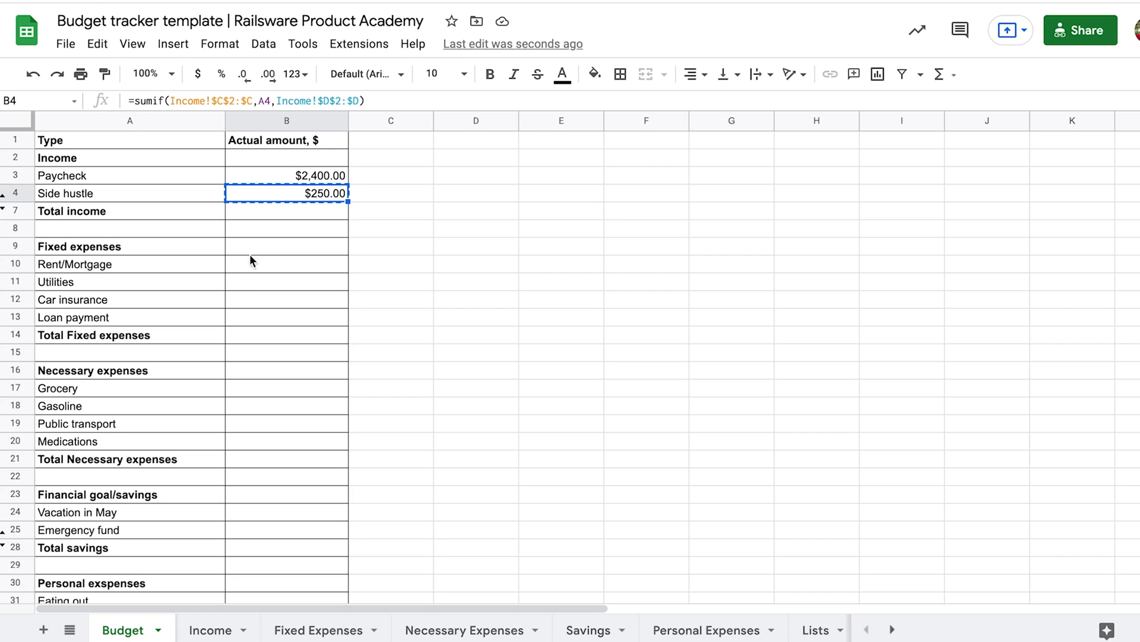
Enter the Rent/Mortgage SUMIF with locked ranges and the A10 label, then confirm the Grocery version
{"action": "left_click", "coordinate": [286, 263]}
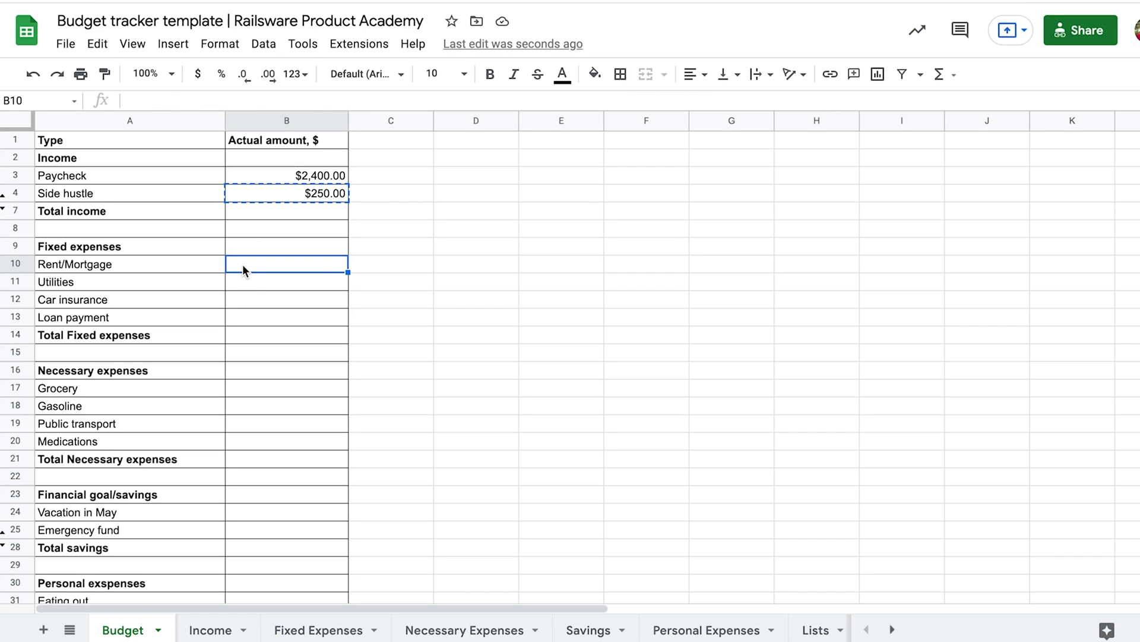
{"action": "type", "text": "=sumif(Income!$C$2:$C,A10,Income!$D$2:$D)"}
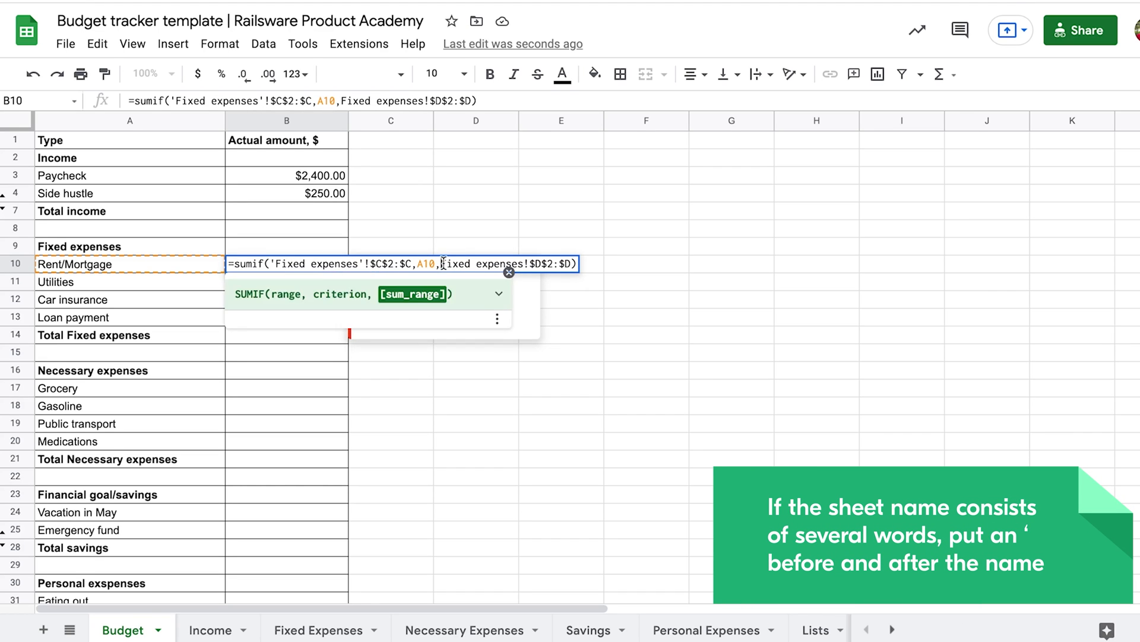
{"action": "key", "text": "Return"}
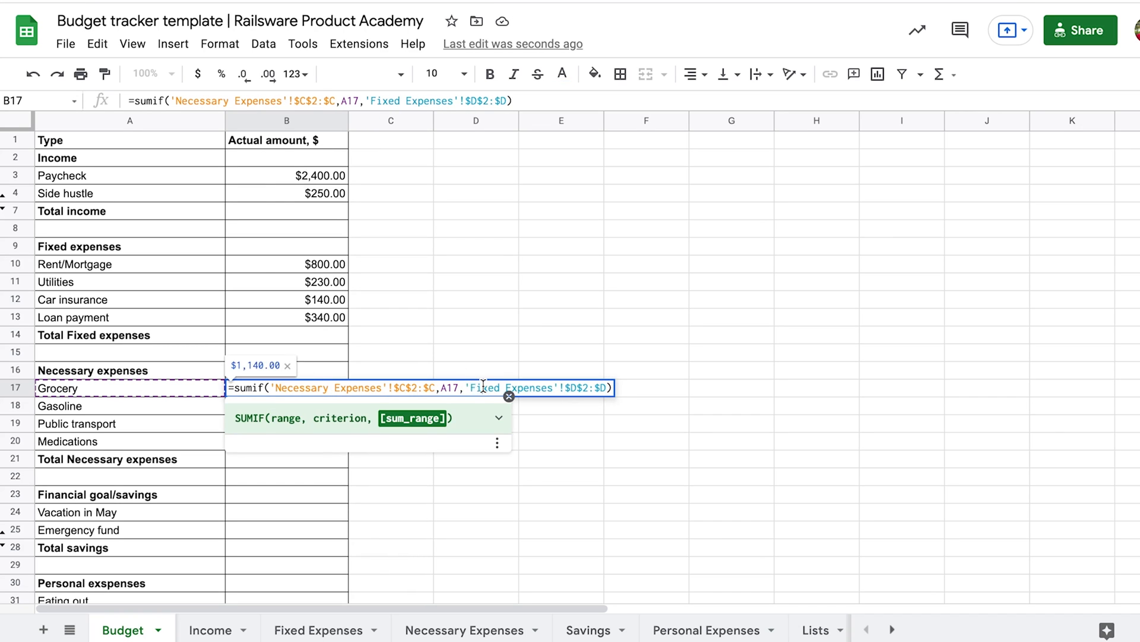
{"action": "key", "text": "Return"}
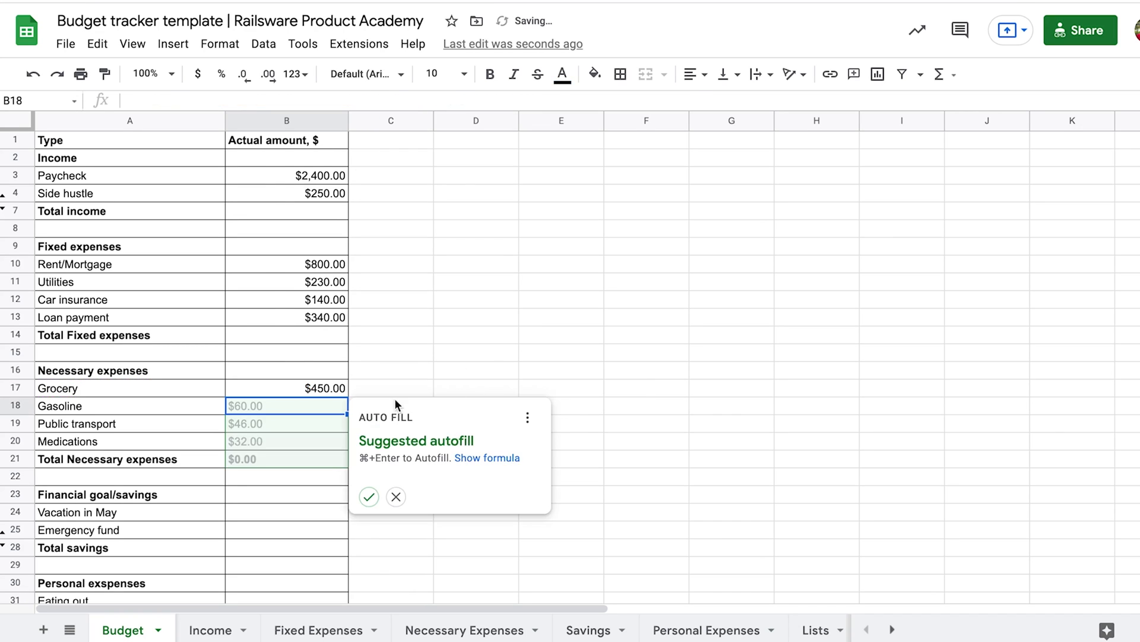
Accept the autofill for remaining expenses and add Total income =sum(B3:B6) and Necessary =SUM(B17:B20)
{"action": "left_click", "coordinate": [369, 497]}
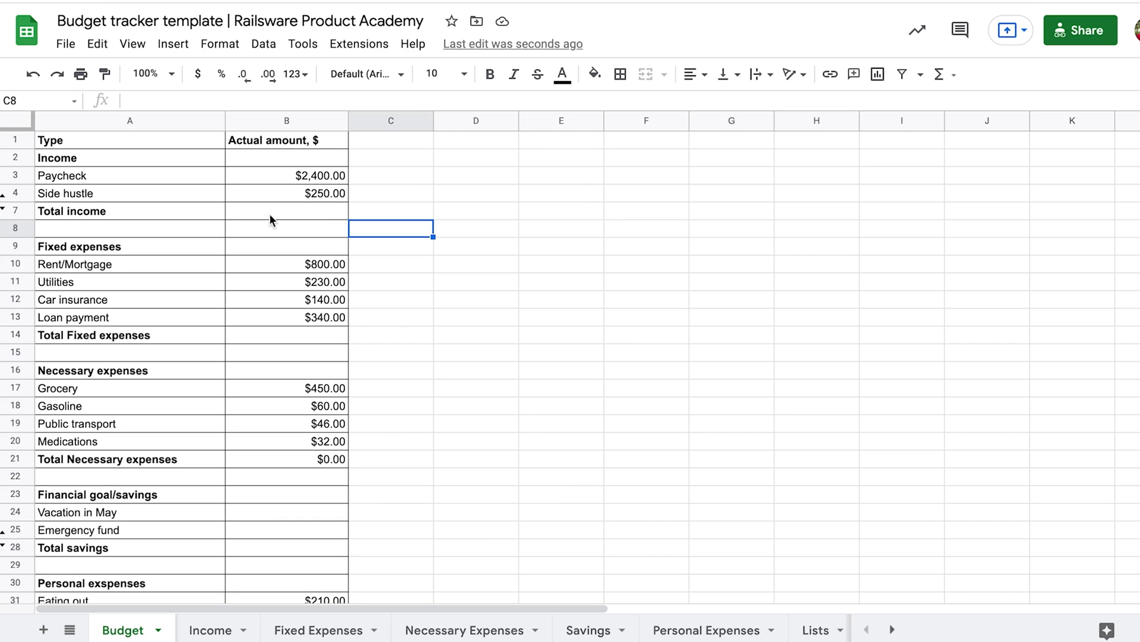
{"action": "left_click", "coordinate": [285, 211]}
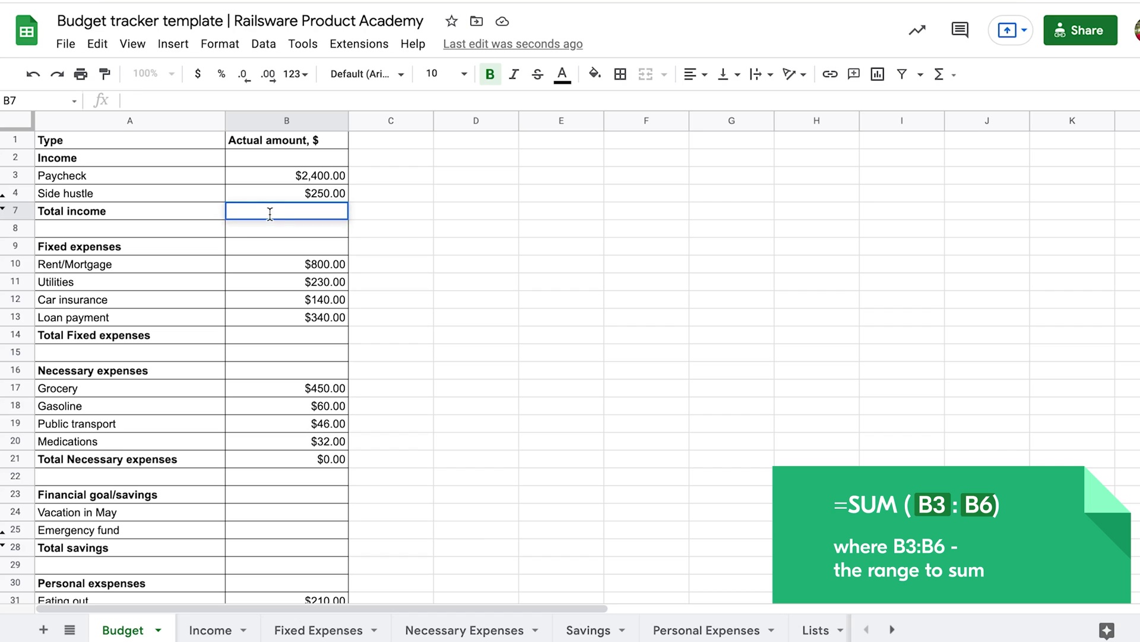
{"action": "type", "text": "=sum(B3:B6)"}
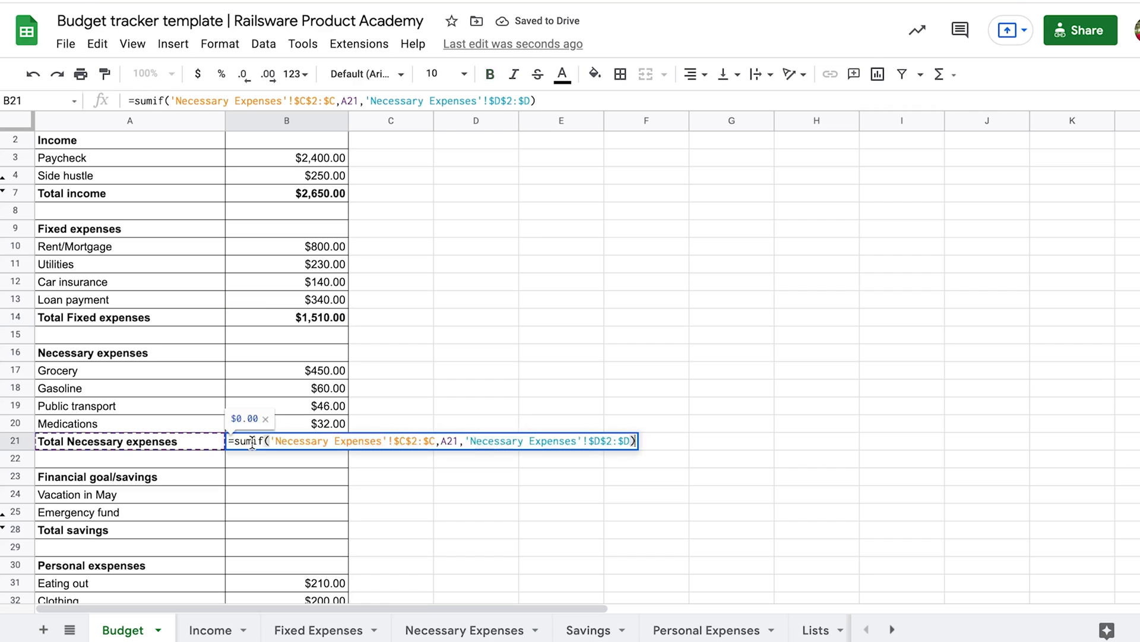
{"action": "type", "text": "=SUM(B17:B20)"}
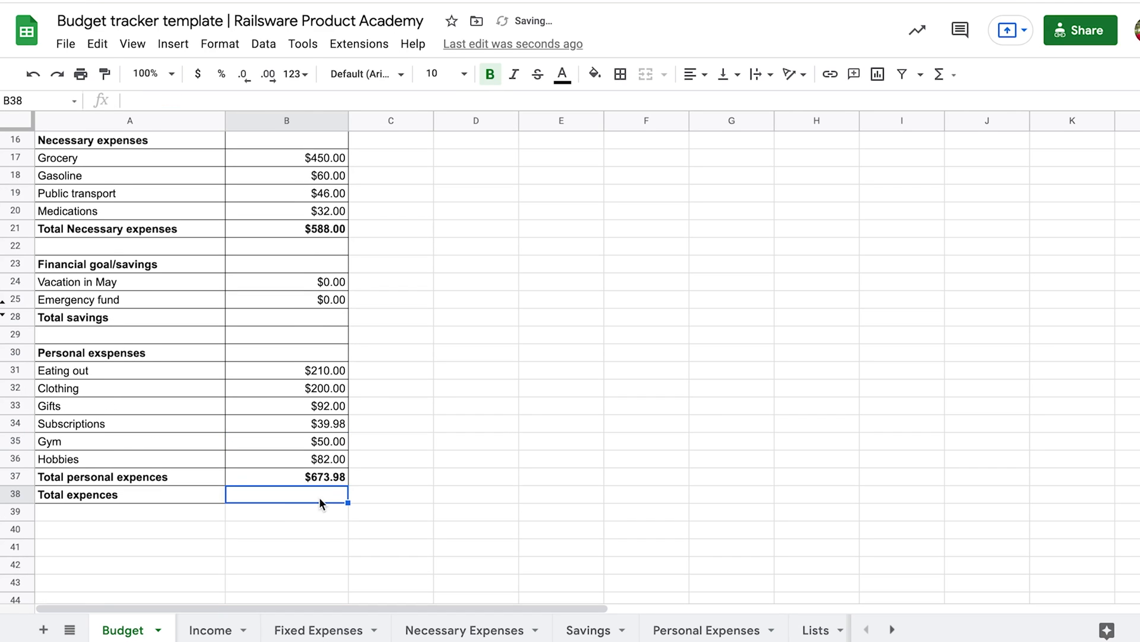
Enter the Total expences sum of the group totals, giving $2,771.98, and review it
{"action": "type", "text": "=sum("}
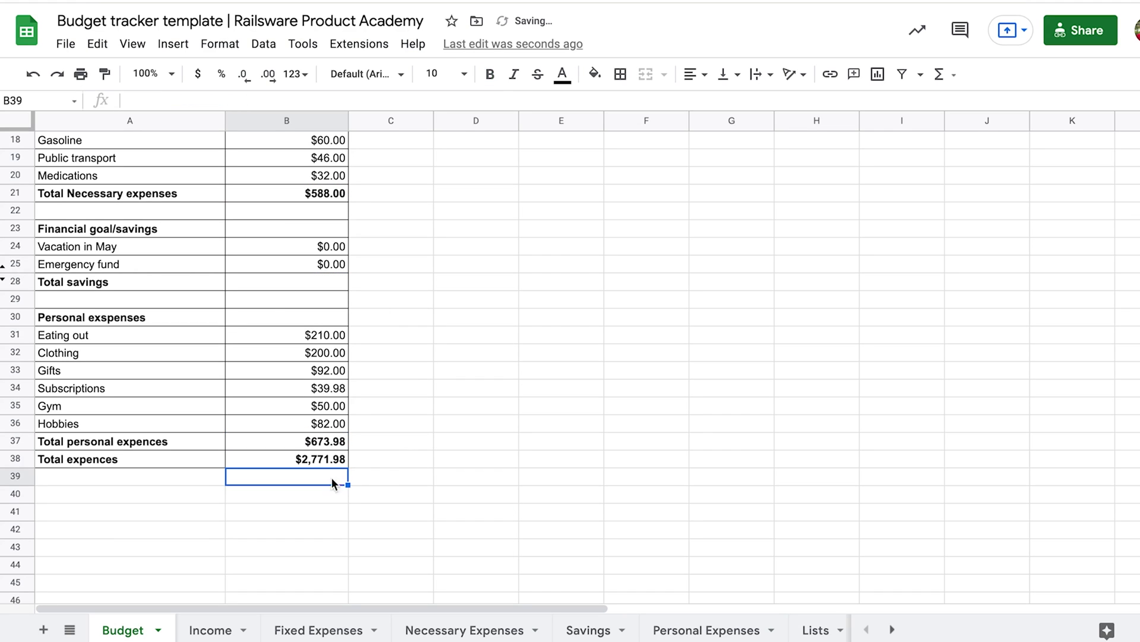
{"action": "left_click", "coordinate": [286, 458]}
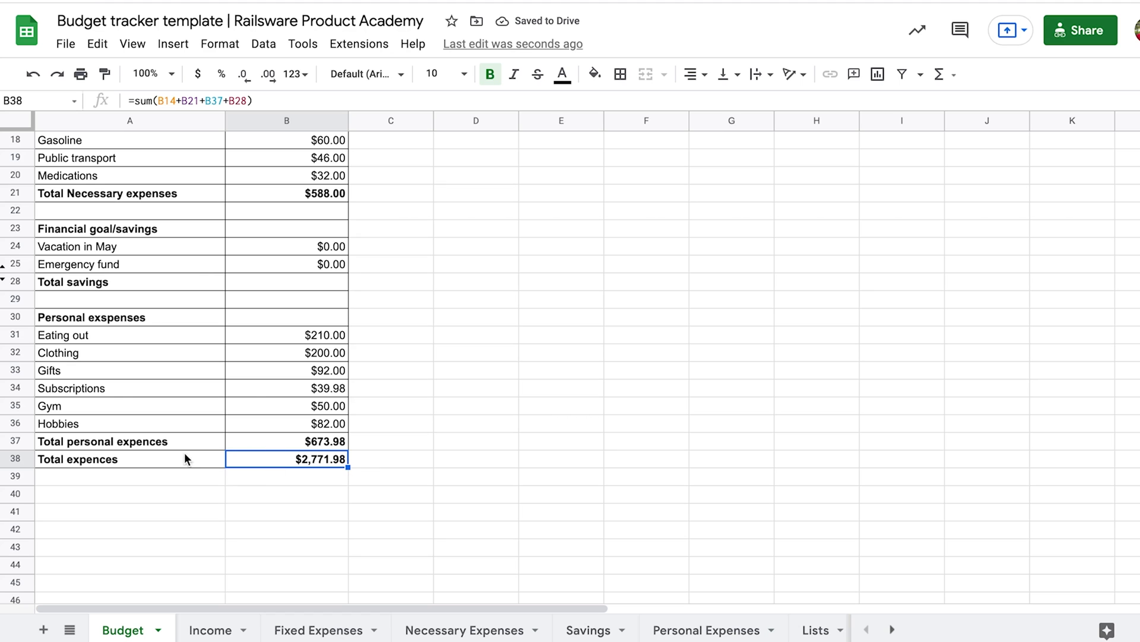
{"action": "scroll", "scroll_direction": "up", "scroll_amount": 3}
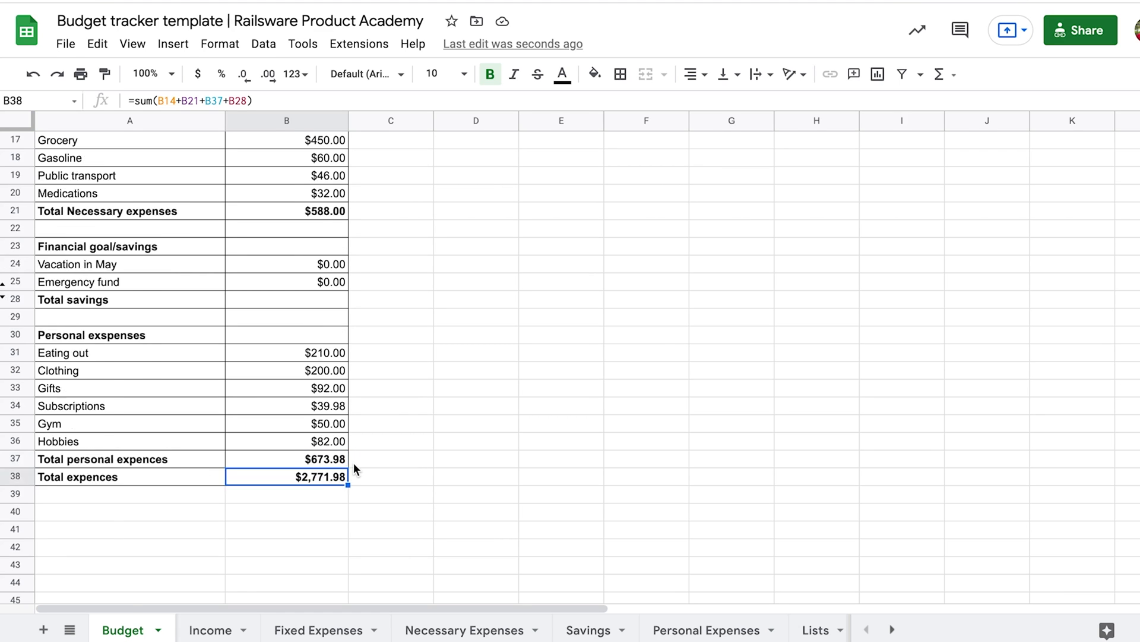
{"action": "scroll", "scroll_direction": "up", "scroll_amount": 3}
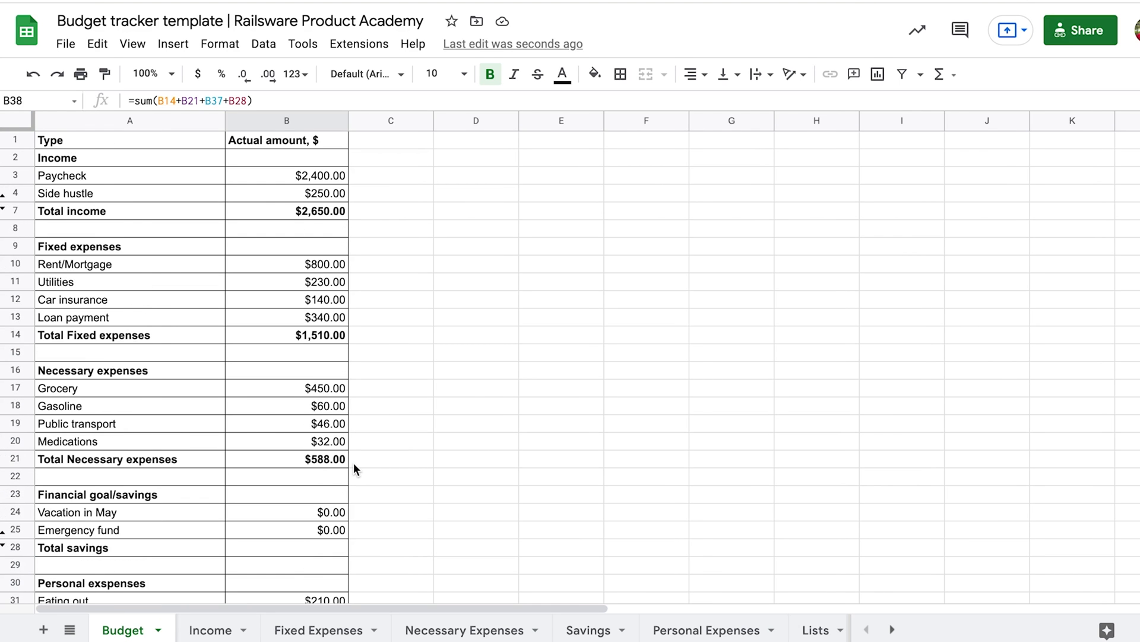
{"action": "mouse_move", "coordinate": [255, 229]}
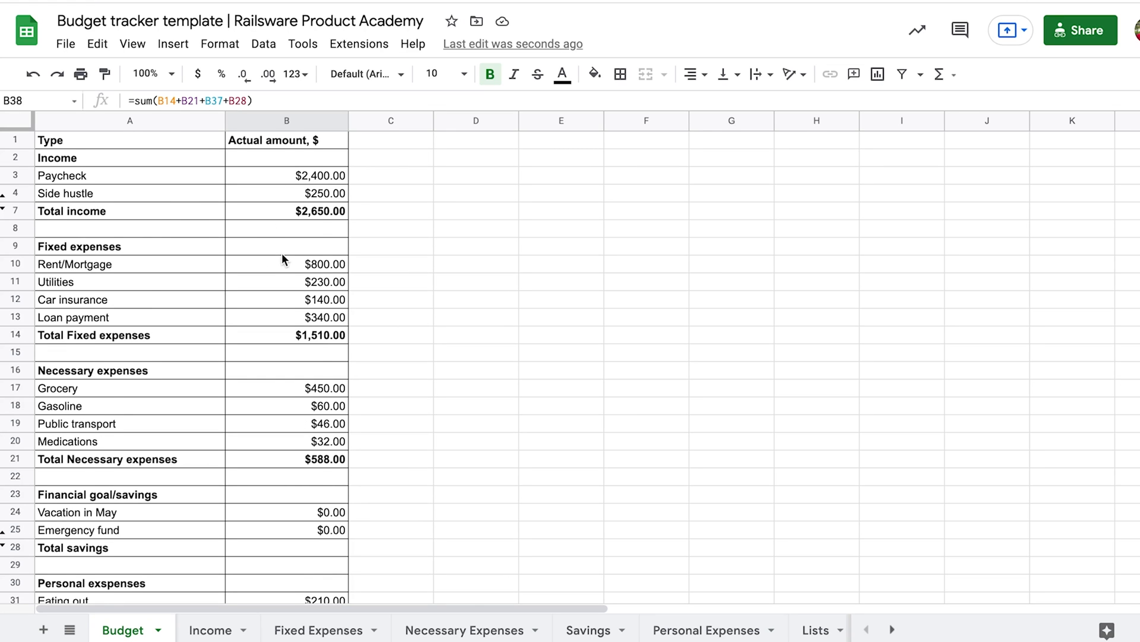
Review the $0.00 Total savings sum and the Total income formula
{"action": "left_click", "coordinate": [286, 317]}
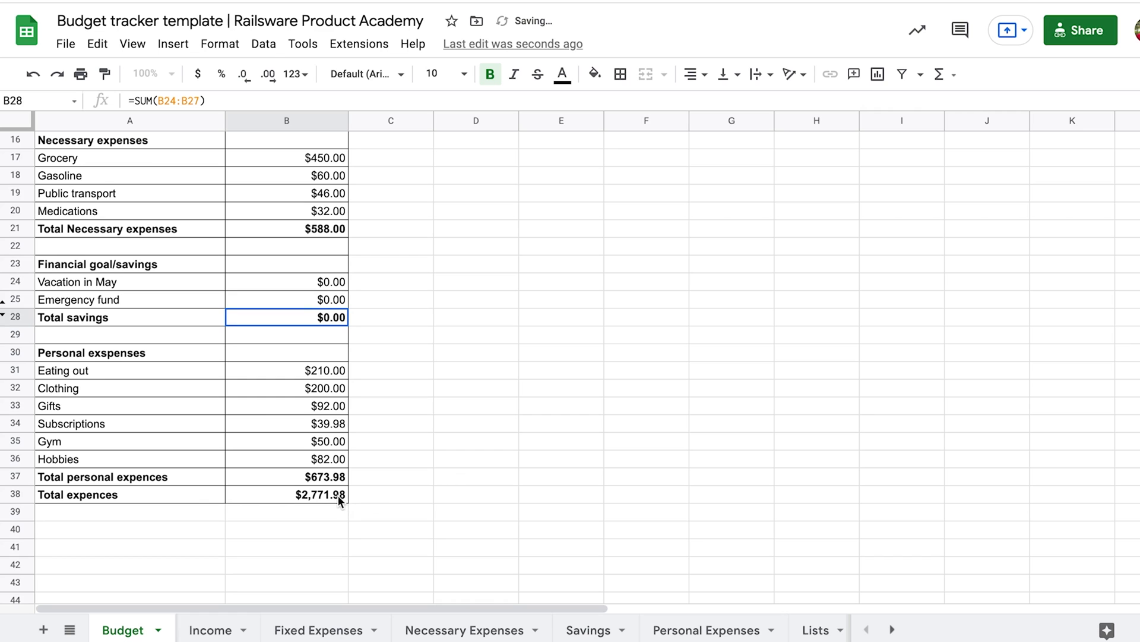
{"action": "scroll", "scroll_direction": "up", "scroll_amount": 3}
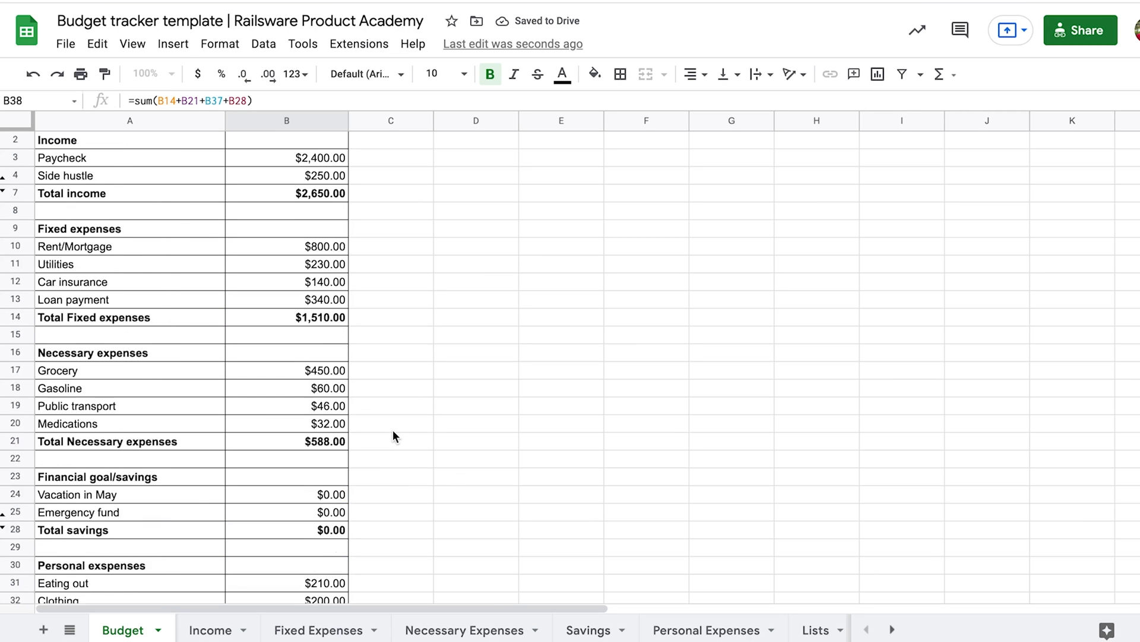
{"action": "left_click", "coordinate": [286, 211]}
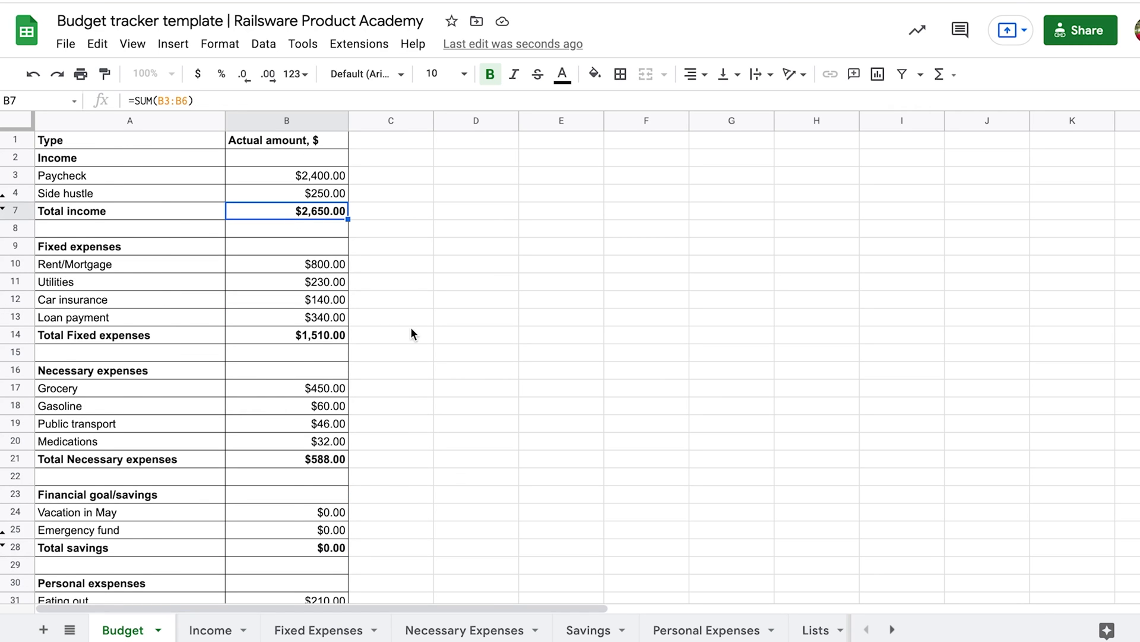
{"action": "scroll", "scroll_direction": "down", "scroll_amount": 3}
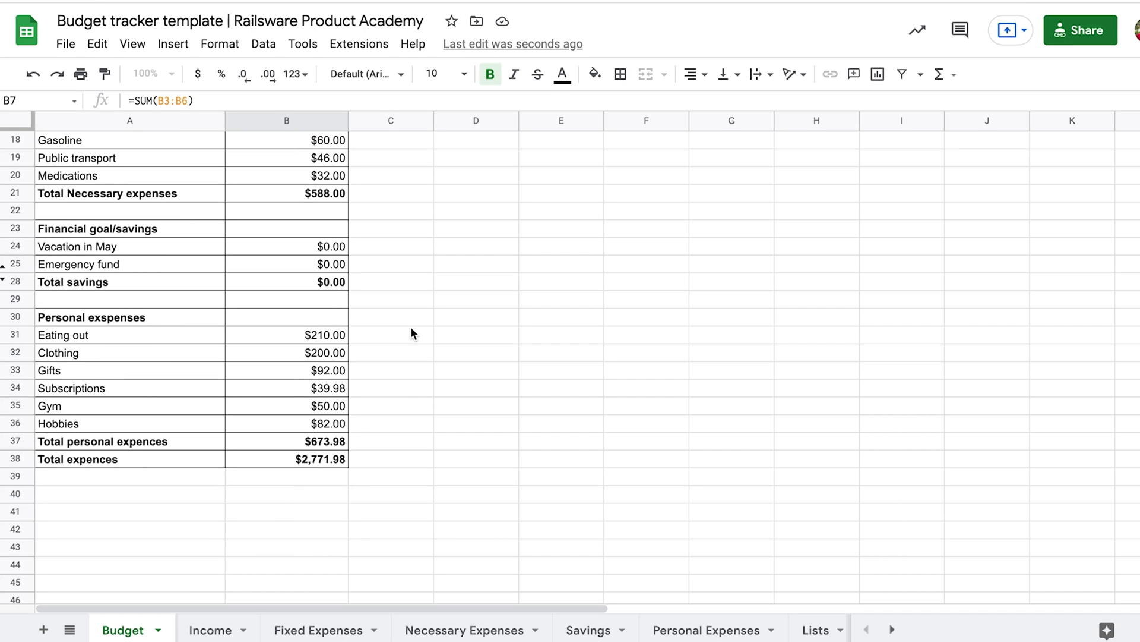